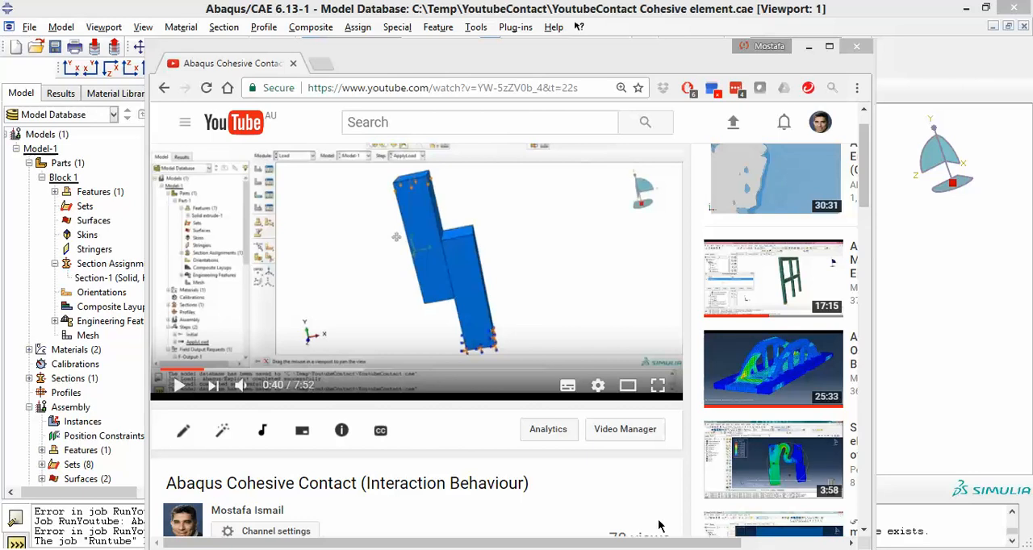
{"action": "mouse_move", "coordinate": [380, 429]}
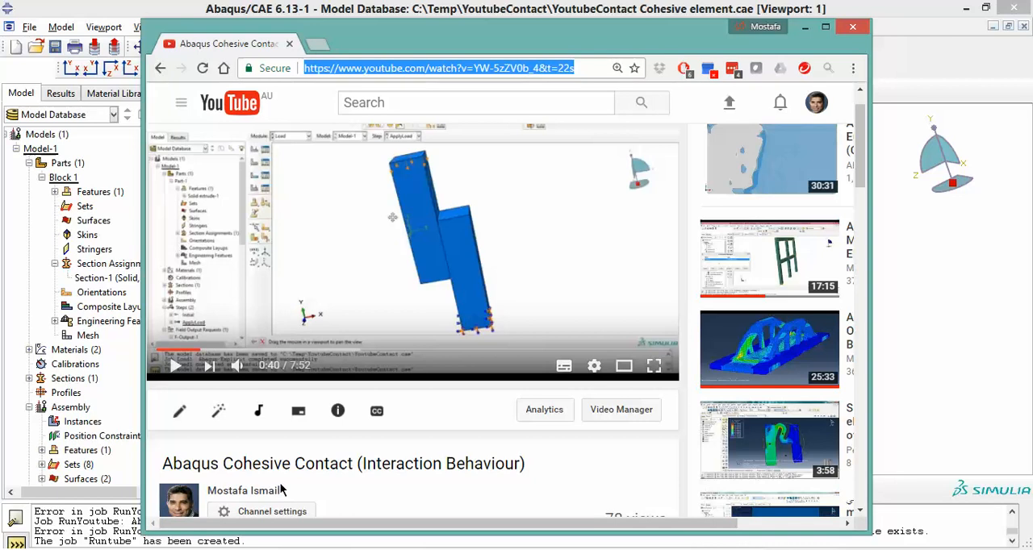
{"action": "mouse_move", "coordinate": [302, 470]}
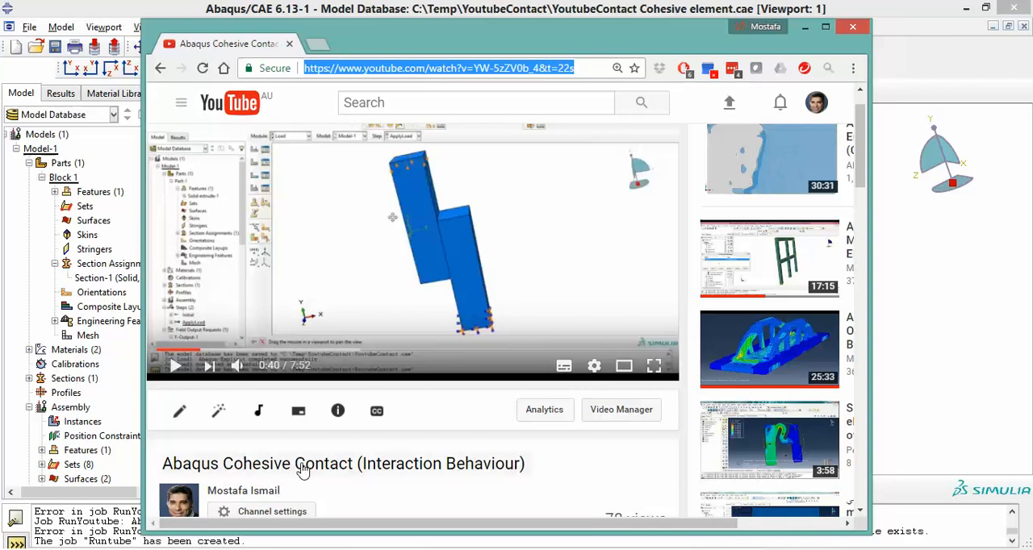
{"action": "mouse_move", "coordinate": [453, 483]}
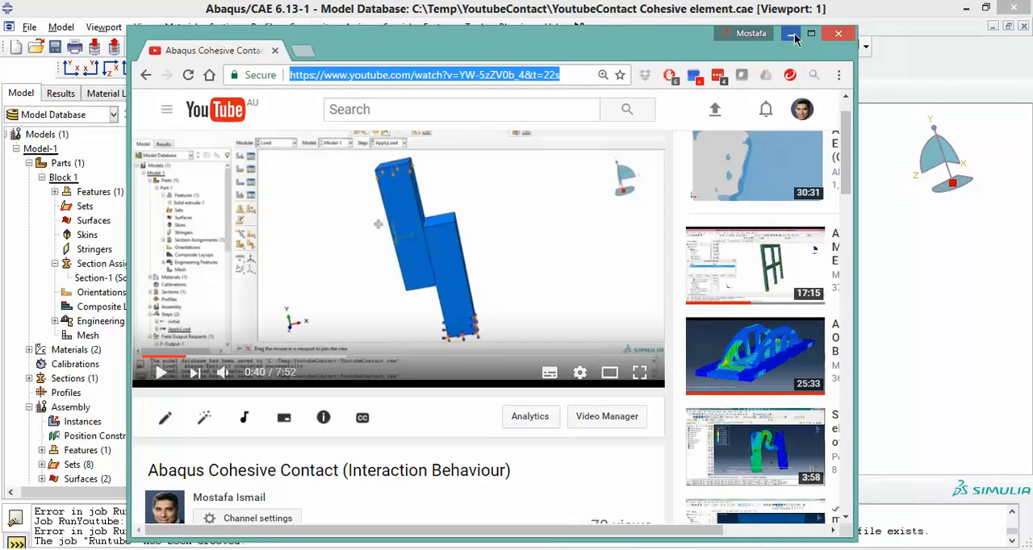
{"action": "mouse_move", "coordinate": [628, 44]}
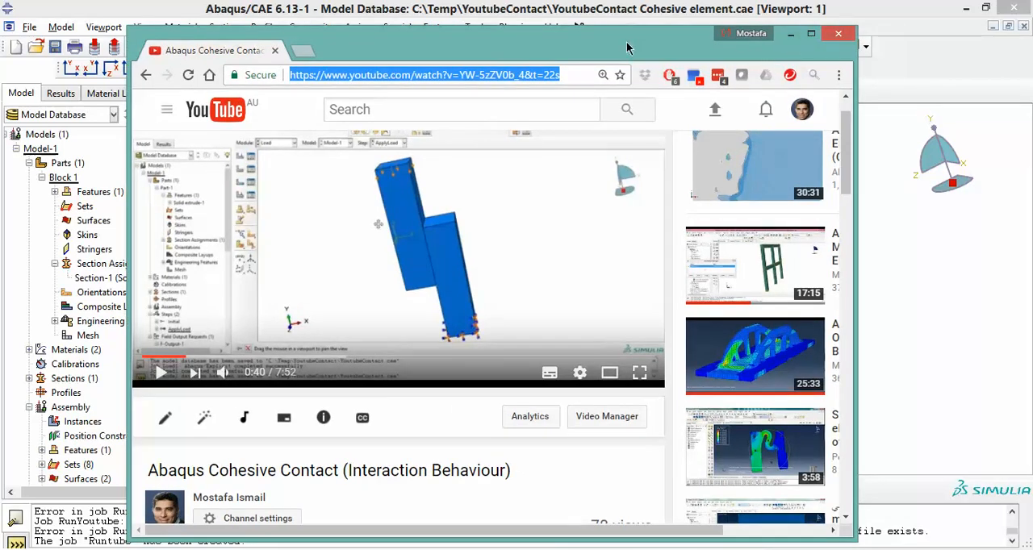
Step: Hide the browser and show the Property module's materials list, Cohesive and Elastic
{"action": "left_click", "coordinate": [837, 33]}
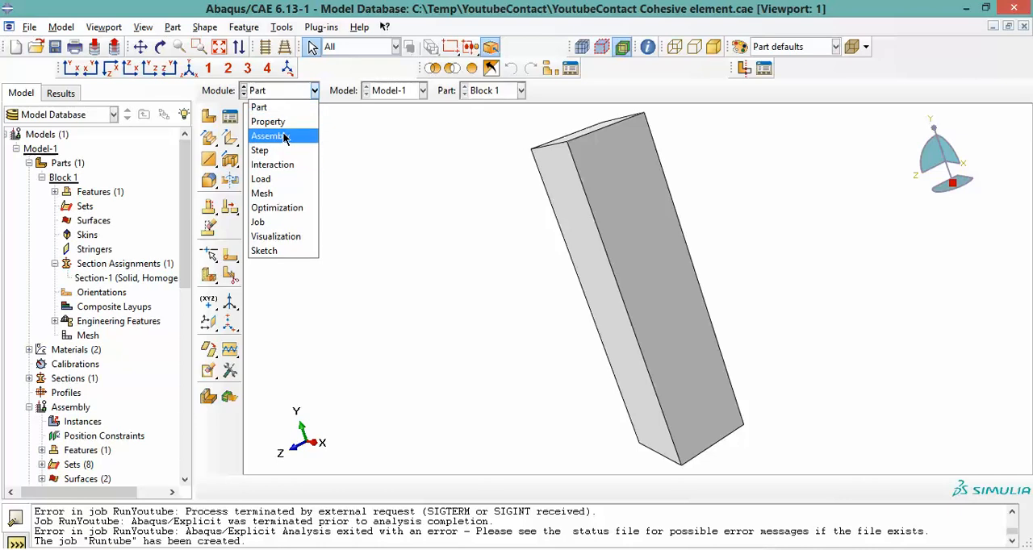
{"action": "left_click", "coordinate": [267, 121]}
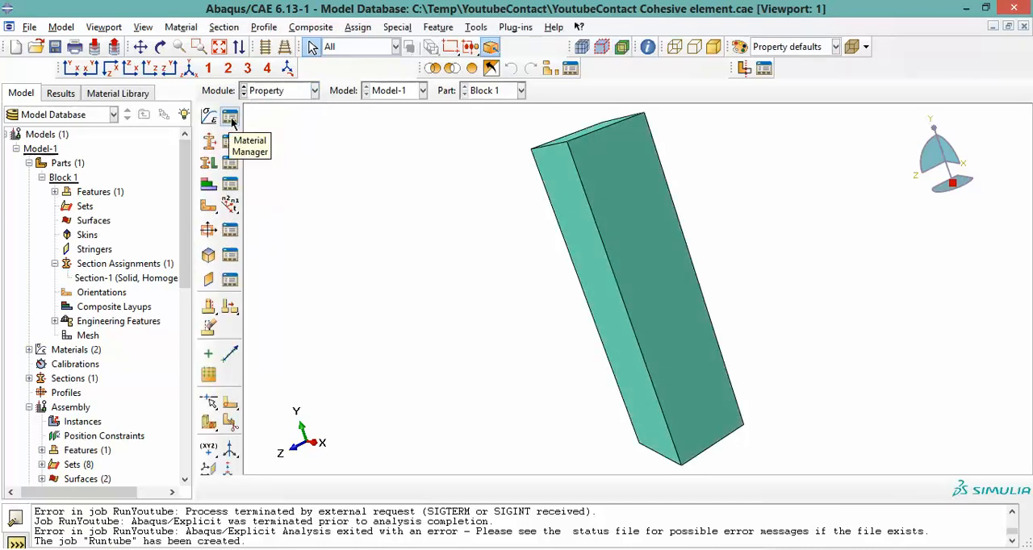
{"action": "left_click", "coordinate": [230, 116]}
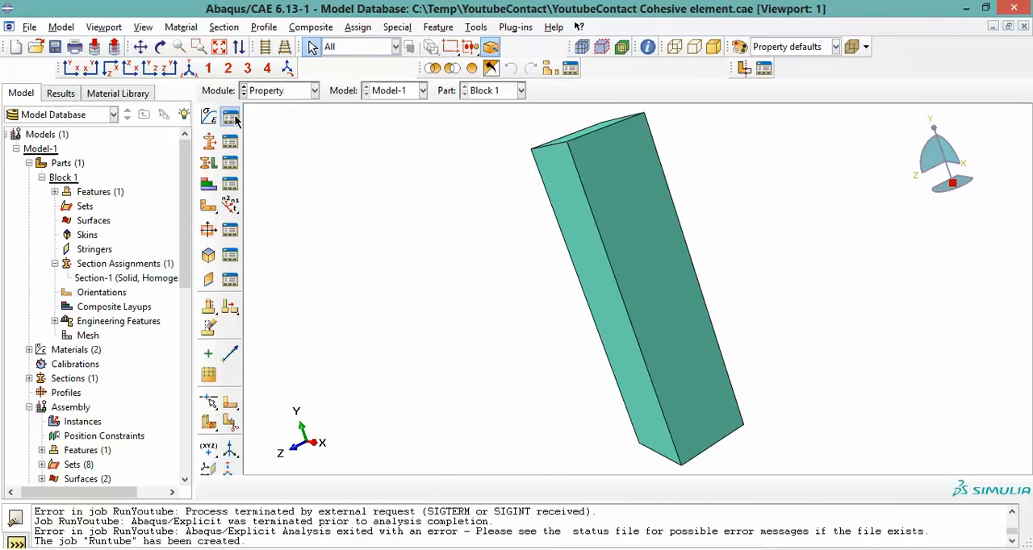
{"action": "left_click", "coordinate": [230, 117]}
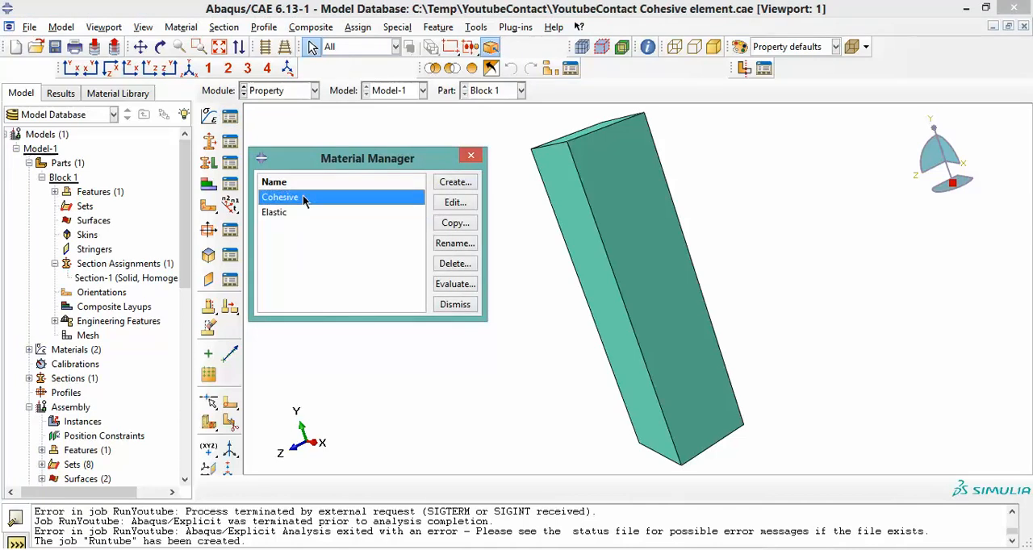
{"action": "left_click", "coordinate": [454, 202]}
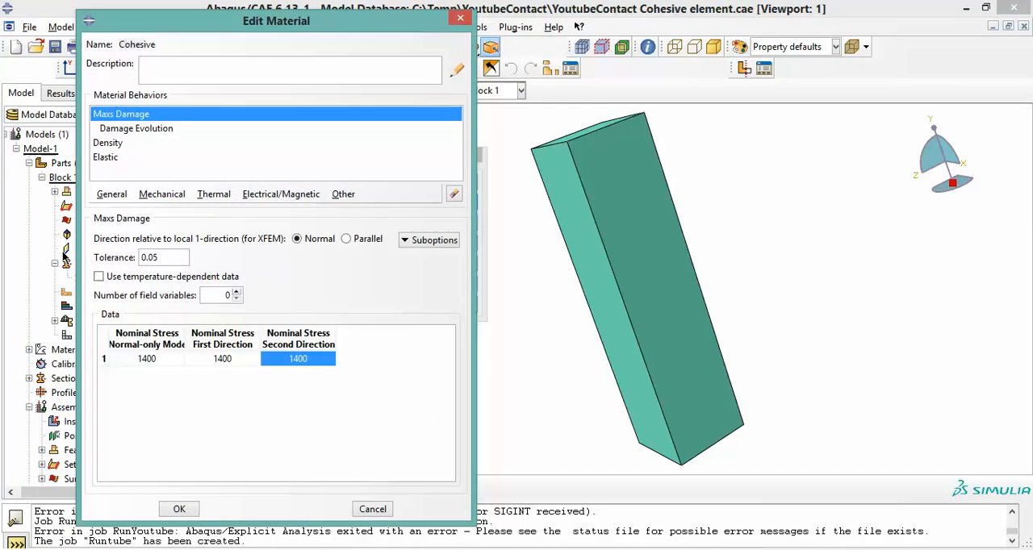
{"action": "mouse_move", "coordinate": [283, 398]}
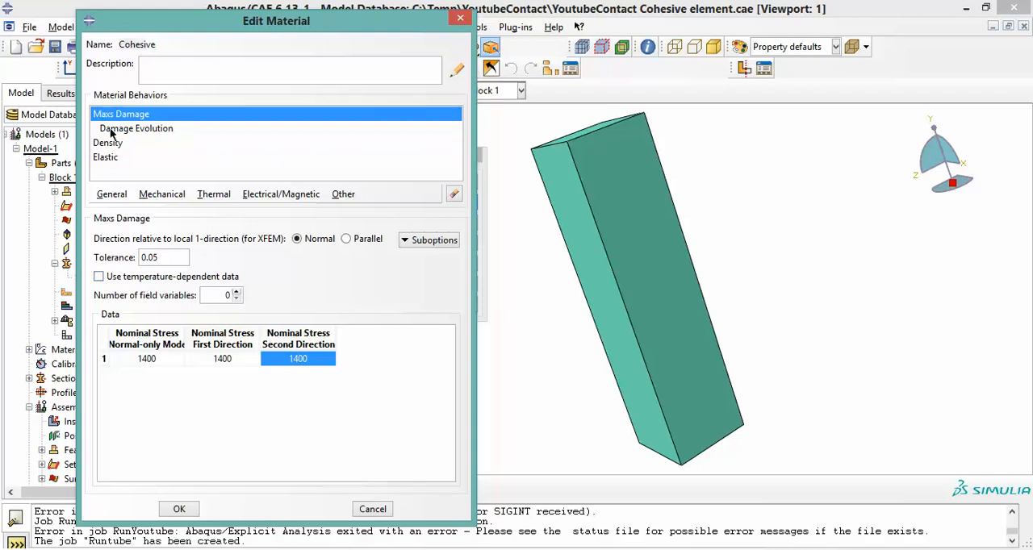
{"action": "left_click", "coordinate": [106, 157]}
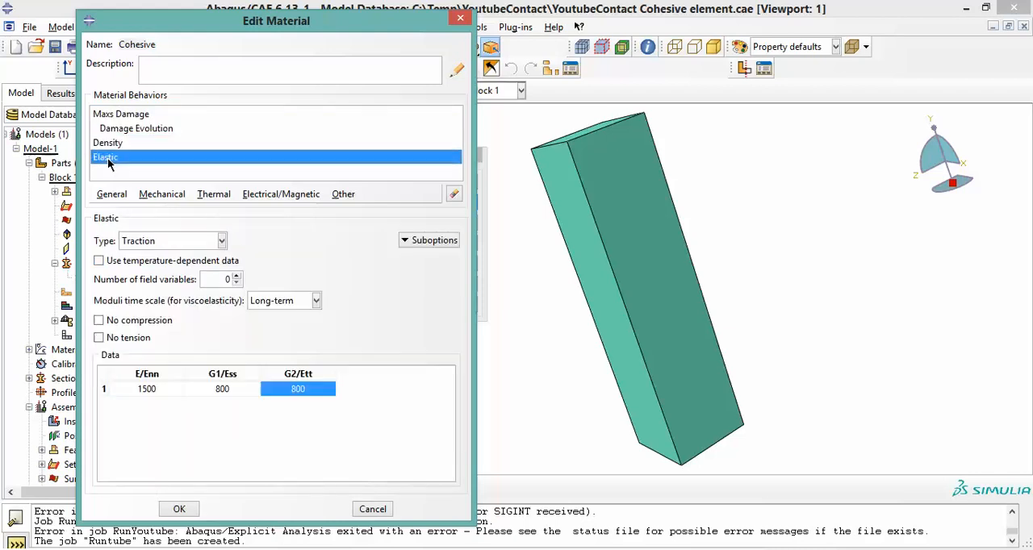
{"action": "left_click", "coordinate": [121, 113]}
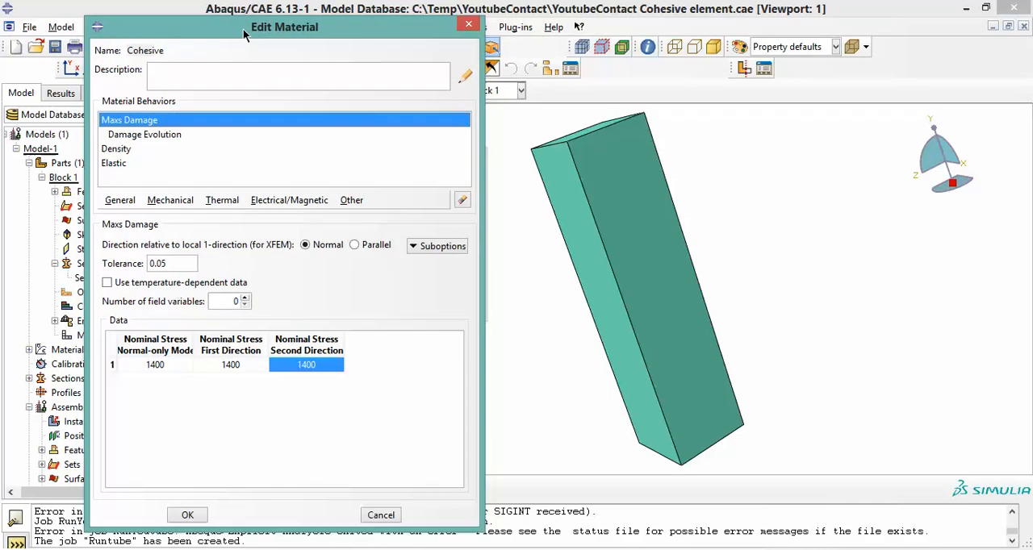
{"action": "left_click", "coordinate": [188, 514]}
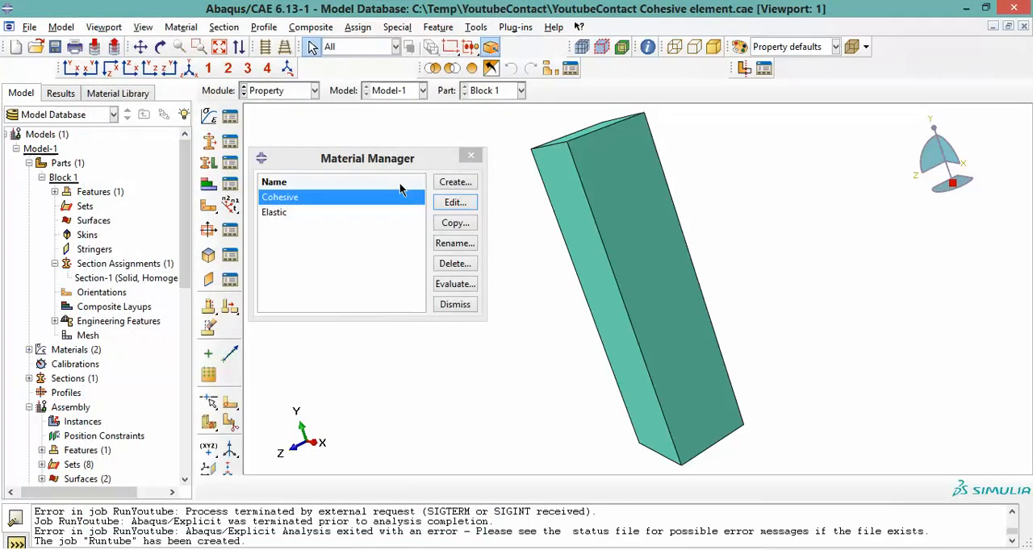
{"action": "mouse_move", "coordinate": [454, 182]}
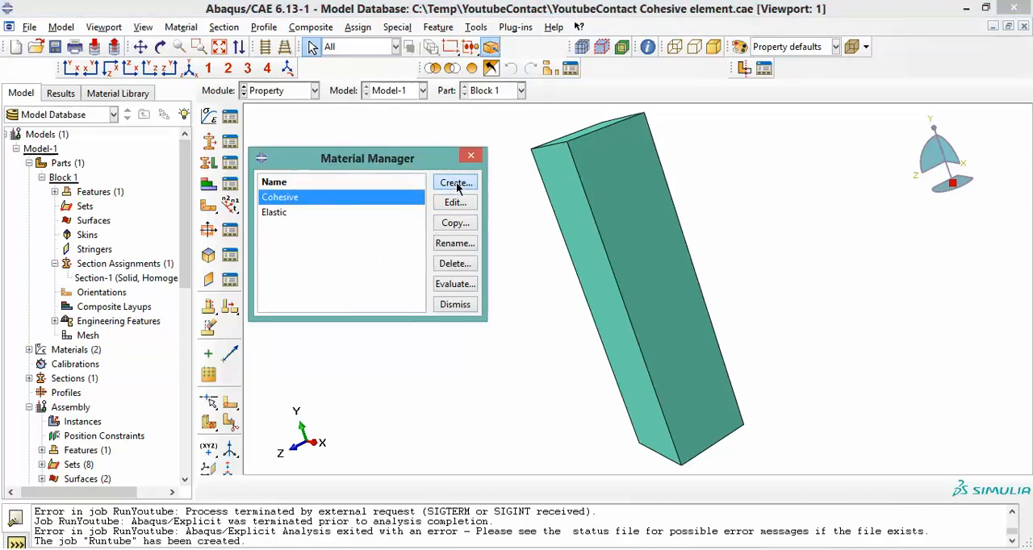
Step: Create material CohMat with traction-type elasticity stiffnesses 1234, 123 and 123
{"action": "left_click", "coordinate": [455, 182]}
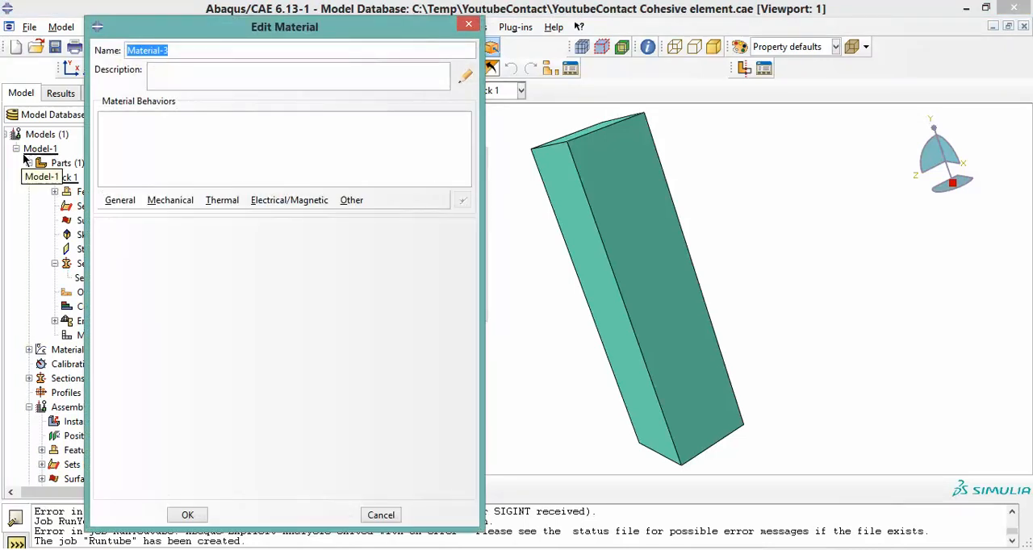
{"action": "type", "text": "CohMat"}
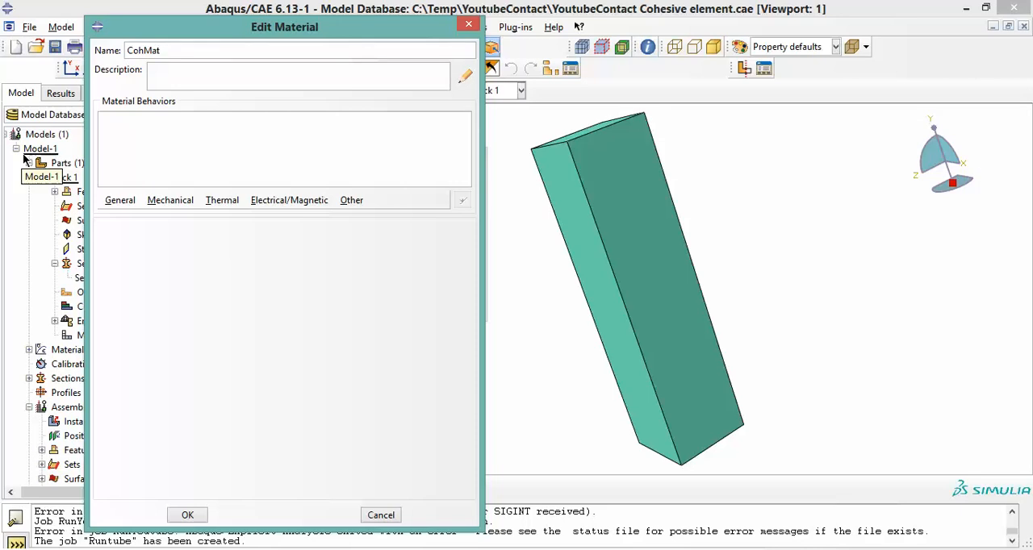
{"action": "left_click", "coordinate": [171, 200]}
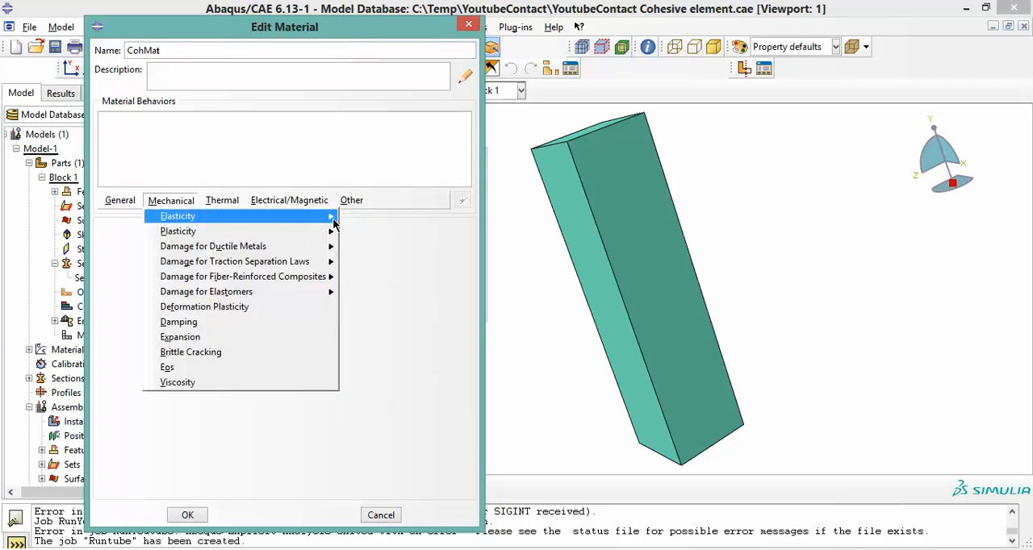
{"action": "left_click", "coordinate": [177, 215]}
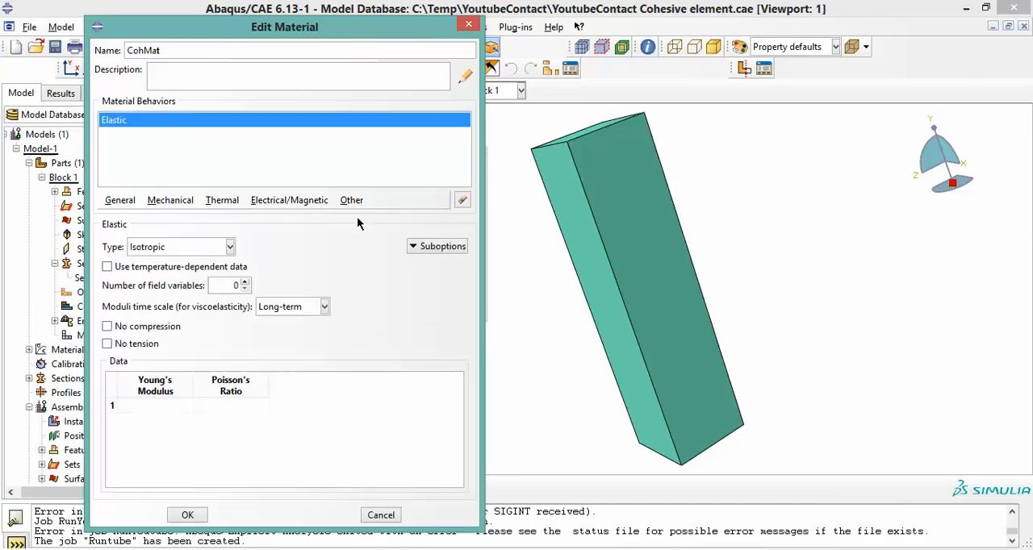
{"action": "left_click", "coordinate": [230, 247]}
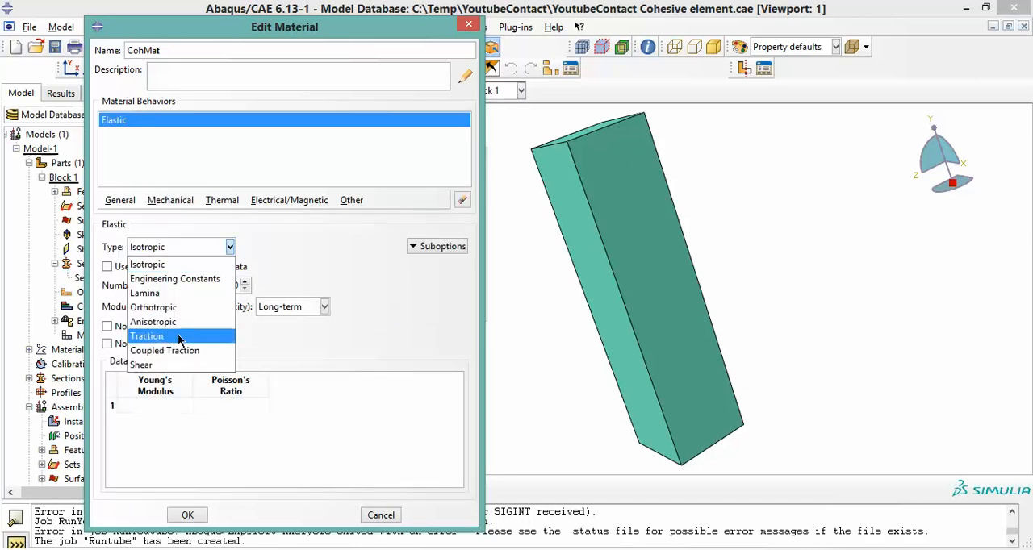
{"action": "left_click", "coordinate": [147, 336]}
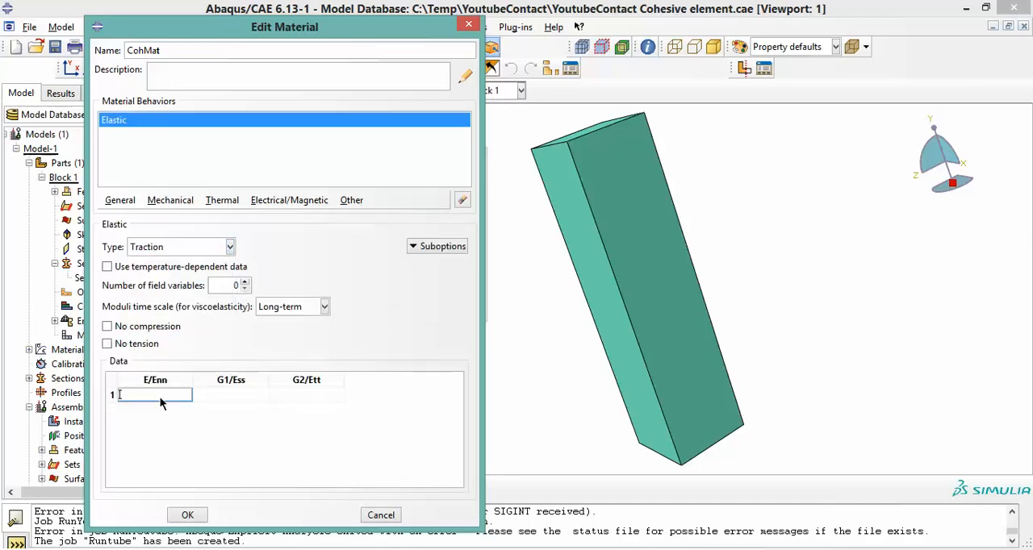
{"action": "type", "text": "1234"}
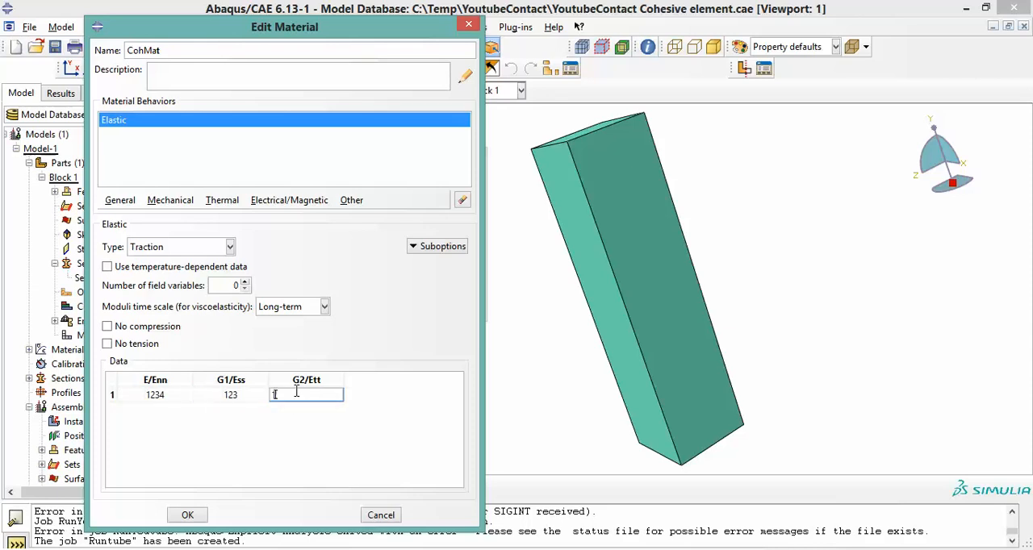
{"action": "type", "text": "123"}
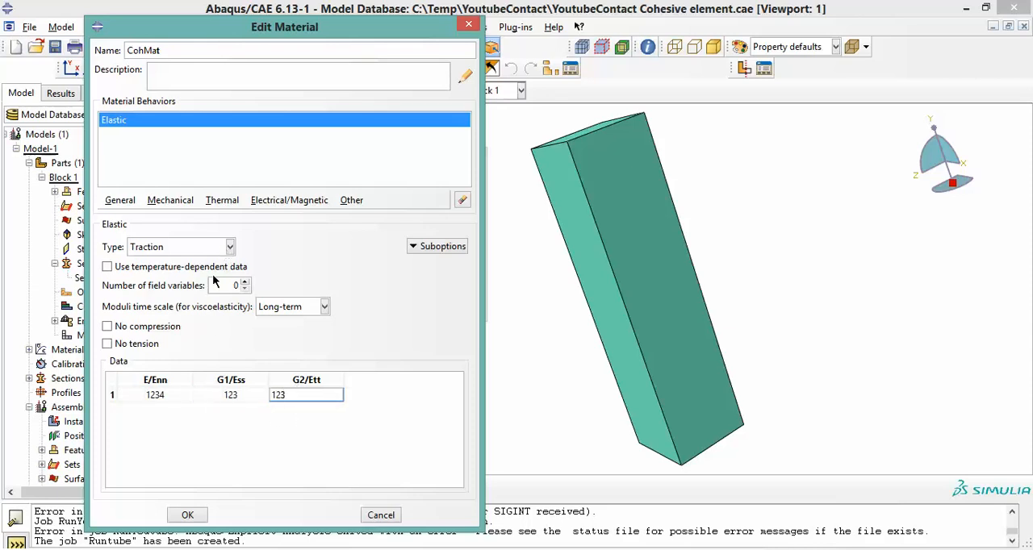
{"action": "mouse_move", "coordinate": [149, 162]}
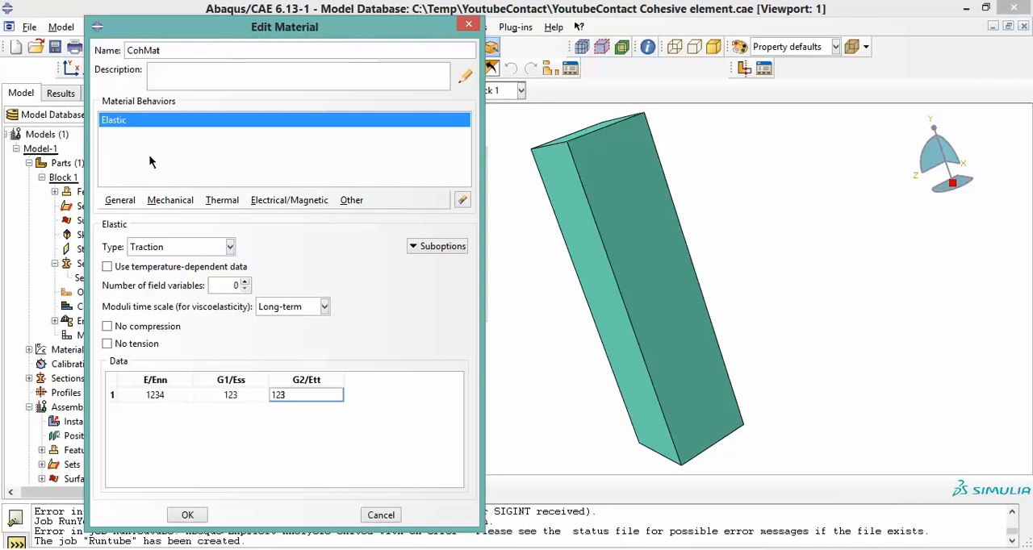
{"action": "left_click", "coordinate": [170, 200]}
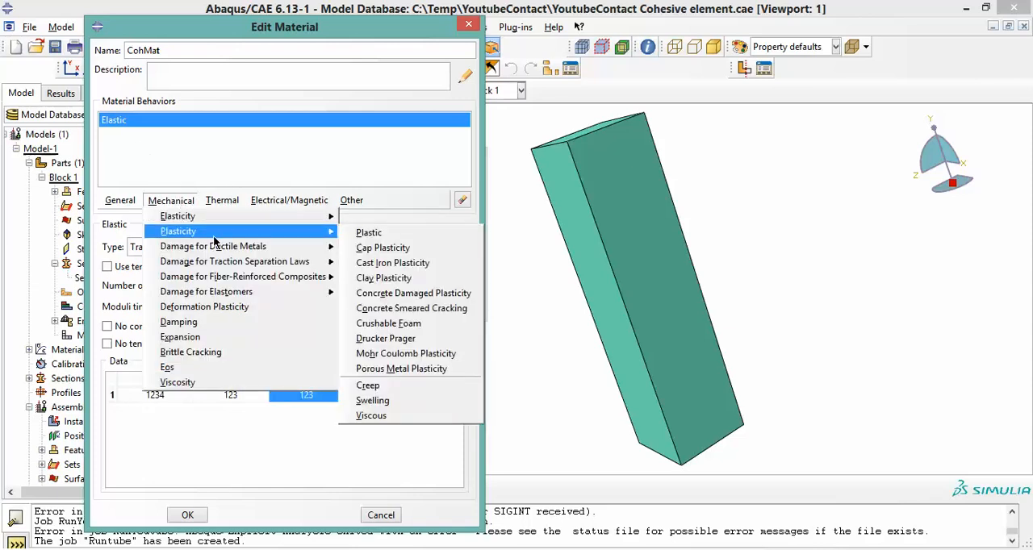
{"action": "mouse_move", "coordinate": [234, 261]}
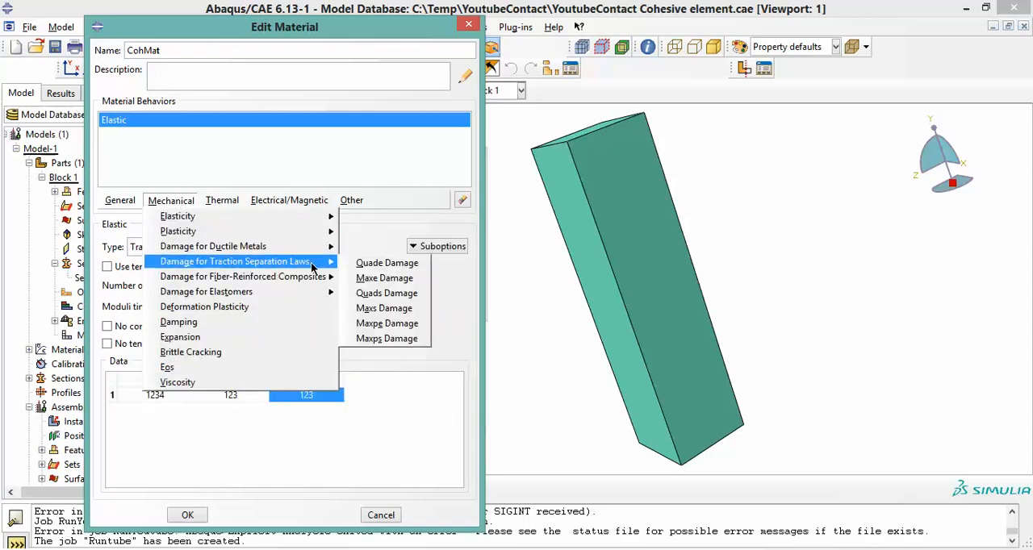
{"action": "mouse_move", "coordinate": [384, 308]}
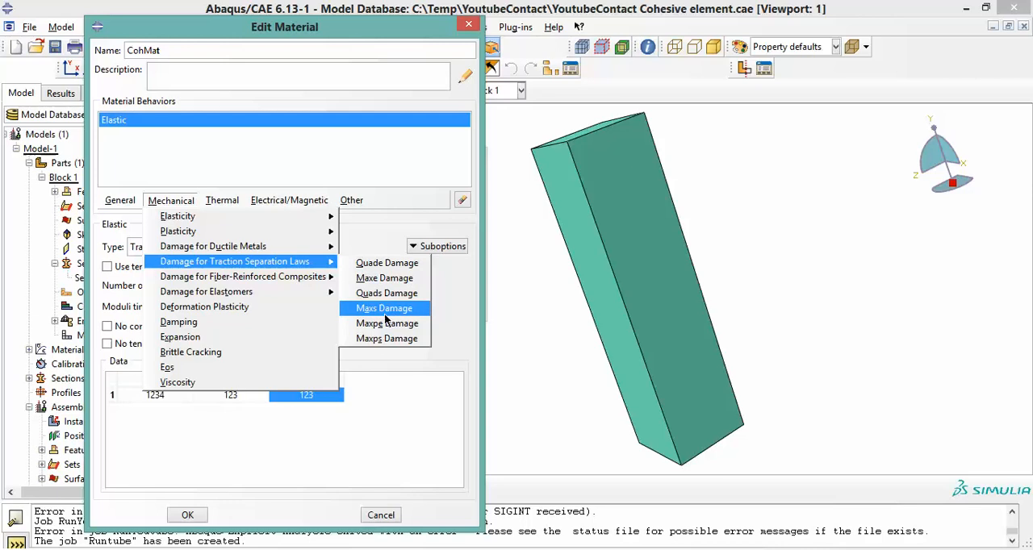
Step: Add Maxs Damage to CohMat with nominal stresses 567, 89 and 78
{"action": "left_click", "coordinate": [384, 308]}
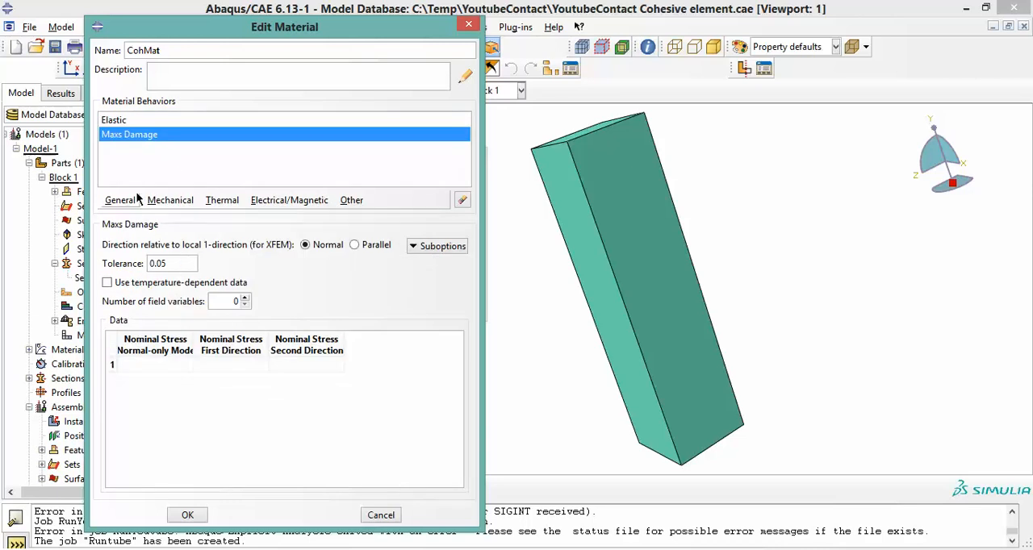
{"action": "left_click", "coordinate": [153, 365]}
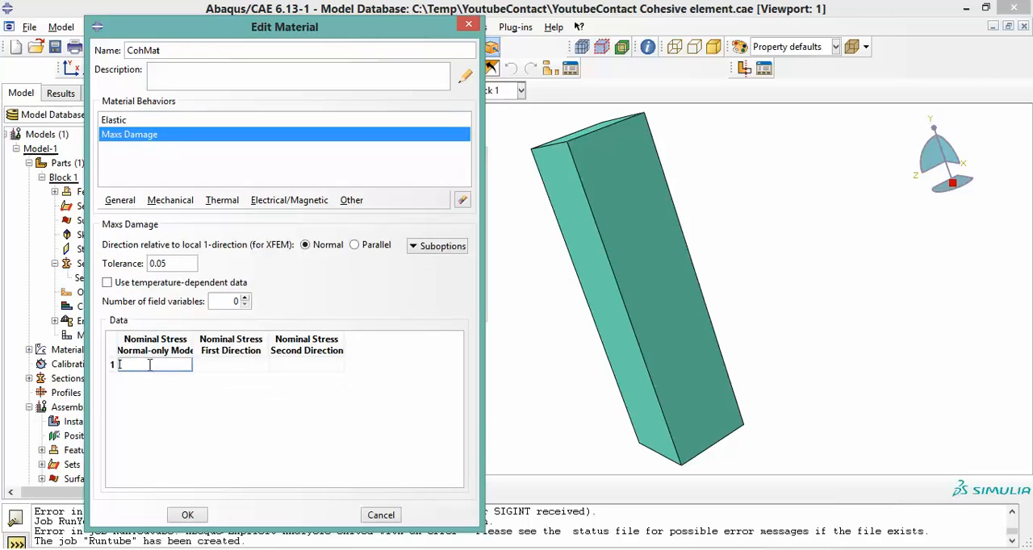
{"action": "type", "text": "567"}
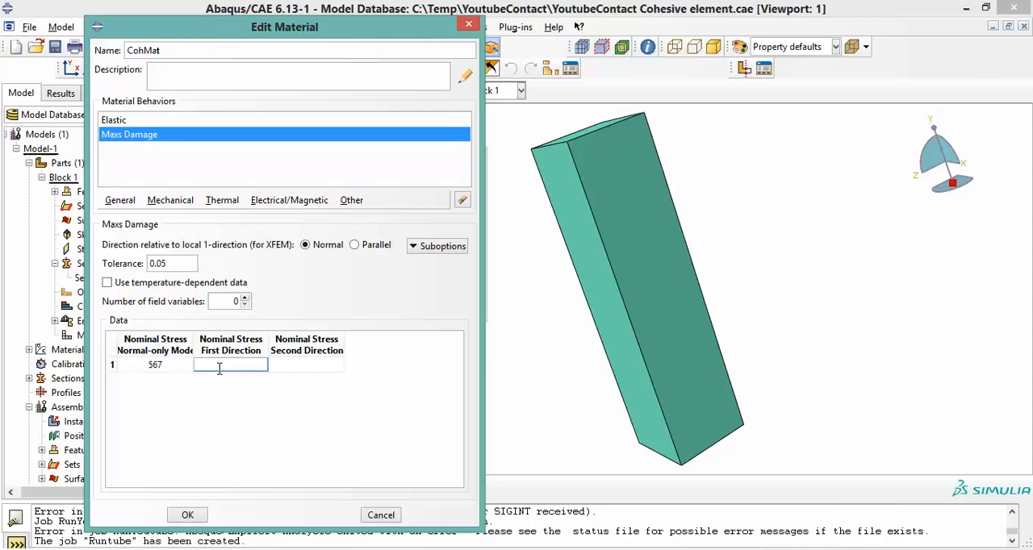
{"action": "type", "text": "89"}
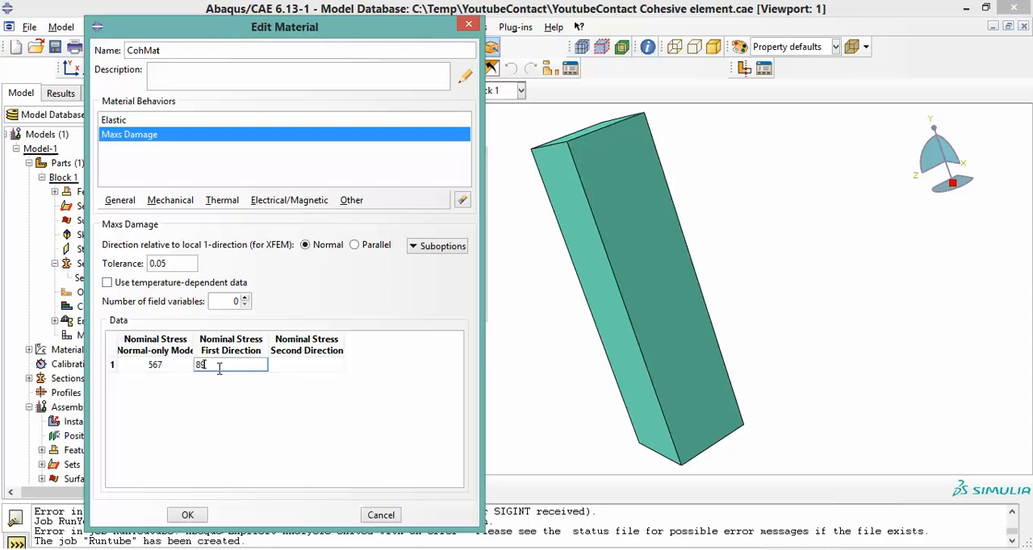
{"action": "type", "text": "78"}
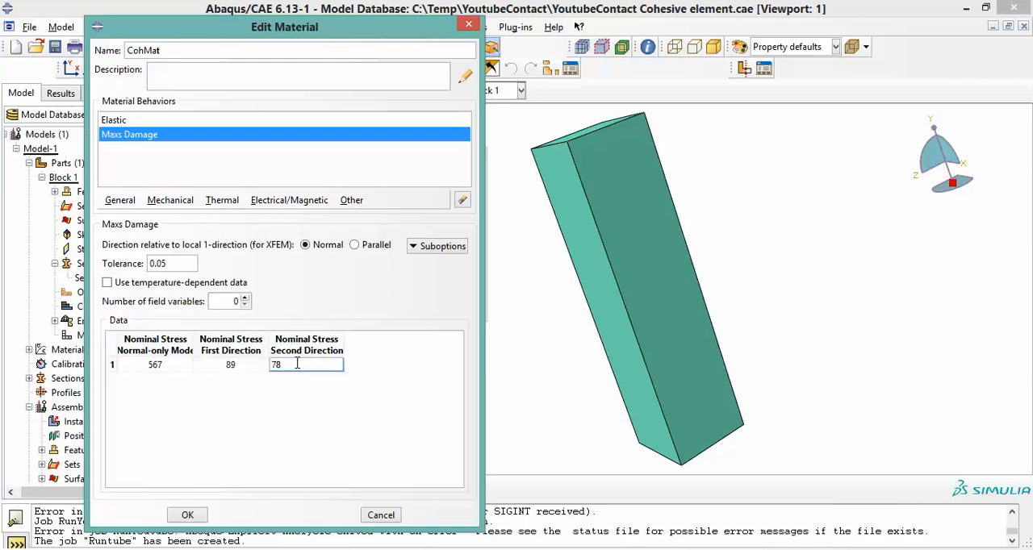
{"action": "mouse_move", "coordinate": [321, 298]}
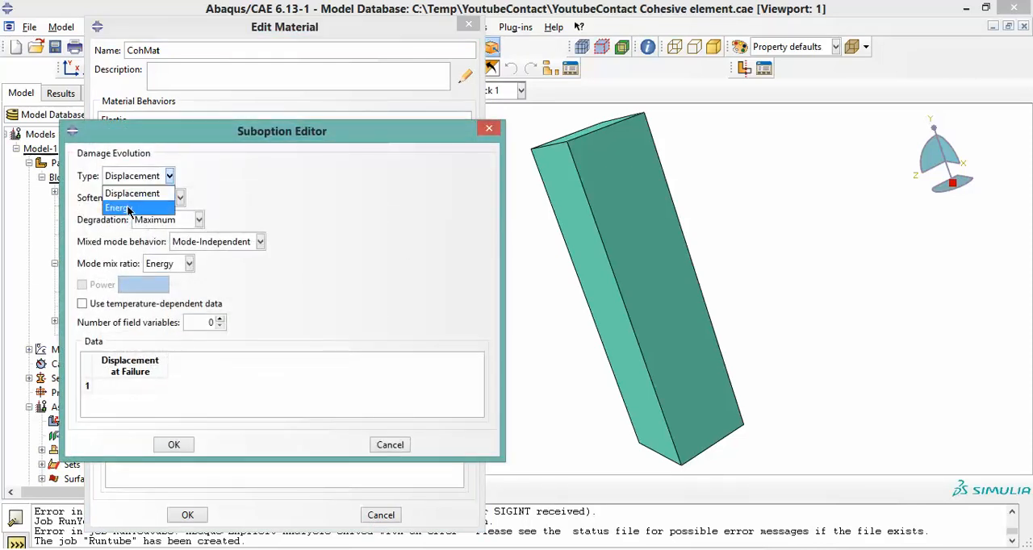
Step: Set CohMat damage evolution to Energy, BK mixing, power 1.45, energies 4578, 9089, 900
{"action": "left_click", "coordinate": [117, 208]}
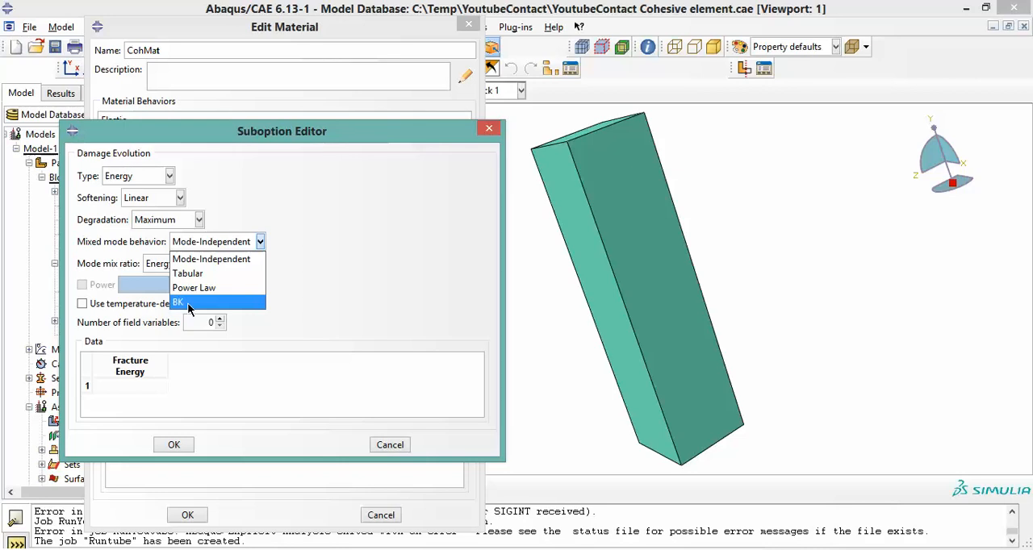
{"action": "left_click", "coordinate": [177, 302]}
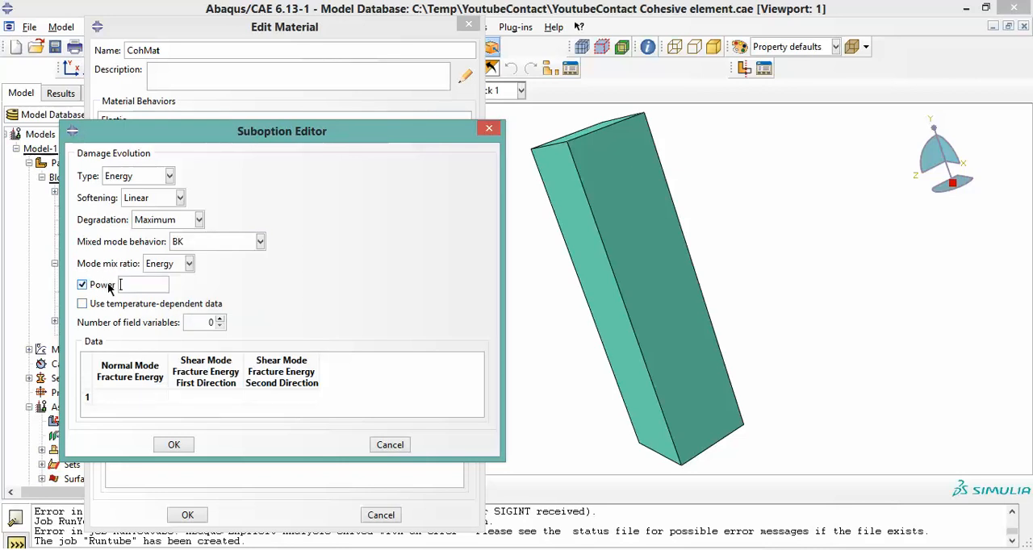
{"action": "type", "text": "1.45"}
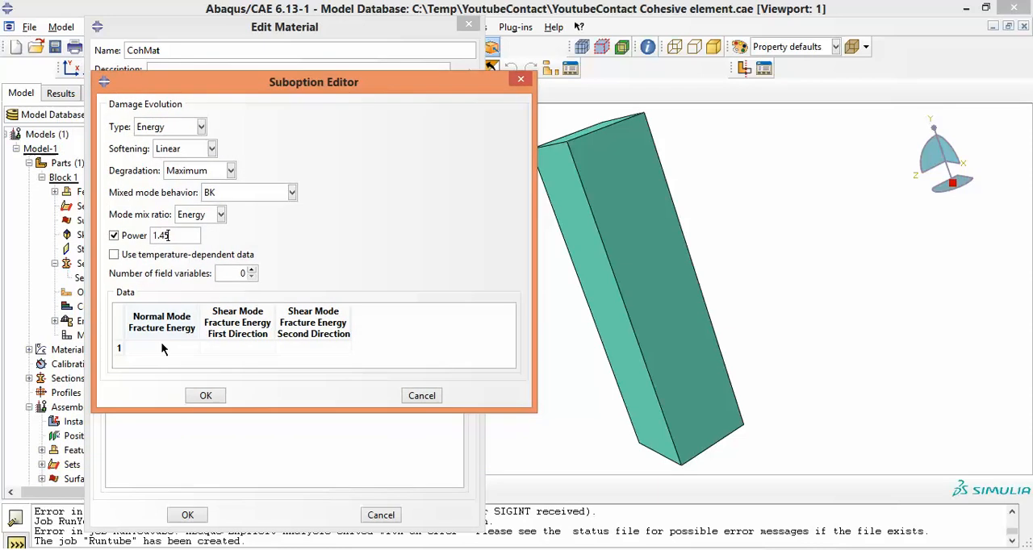
{"action": "type", "text": "4578"}
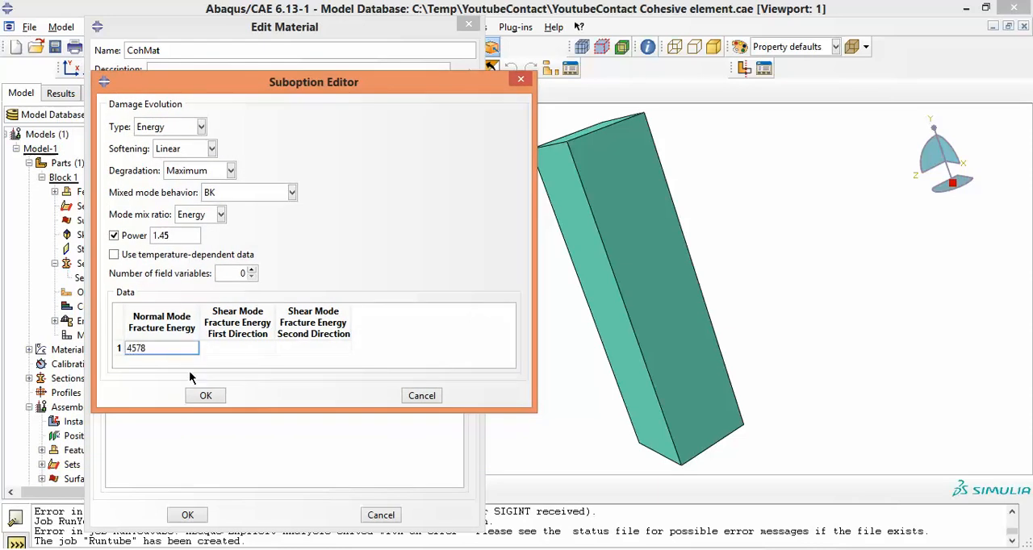
{"action": "type", "text": "9089"}
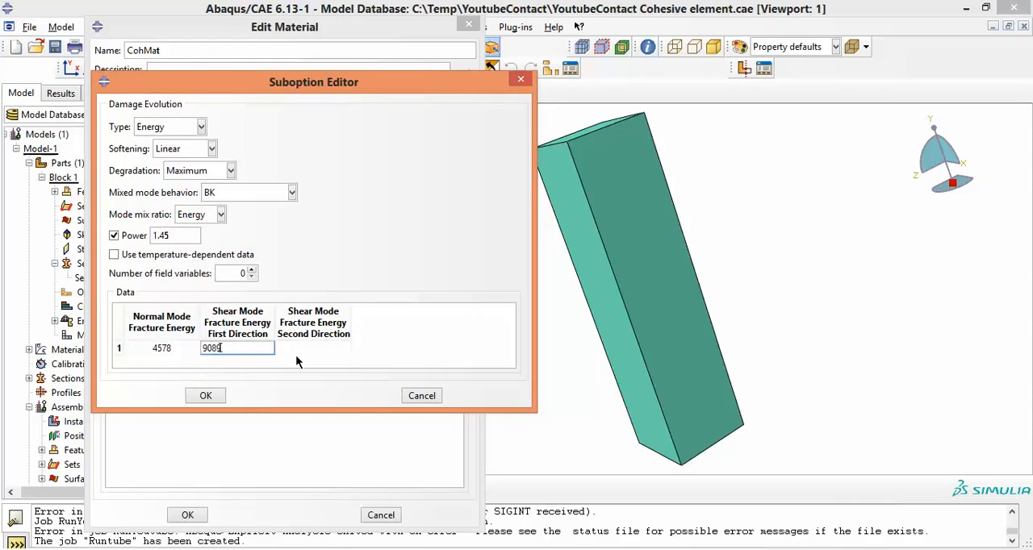
{"action": "type", "text": "900"}
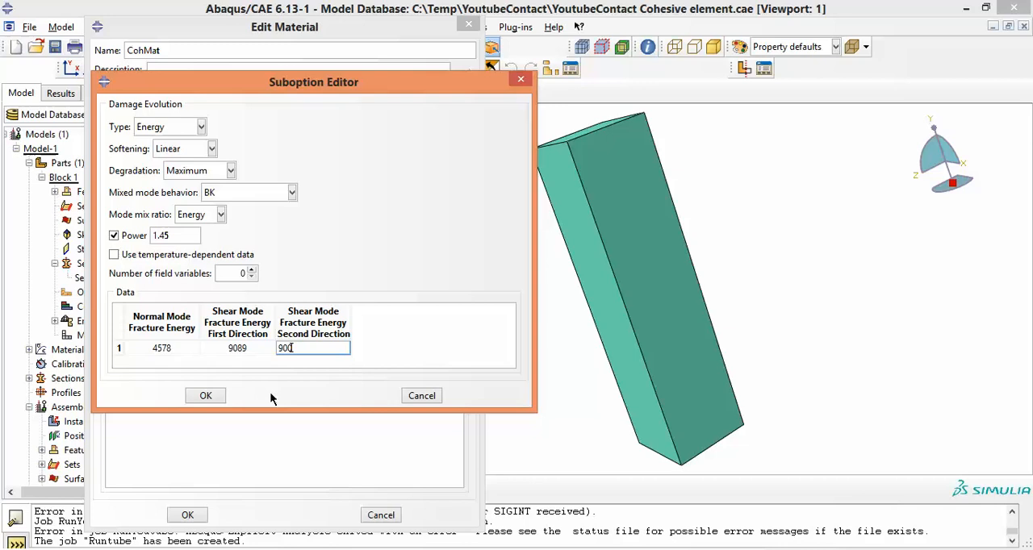
{"action": "left_click", "coordinate": [205, 395]}
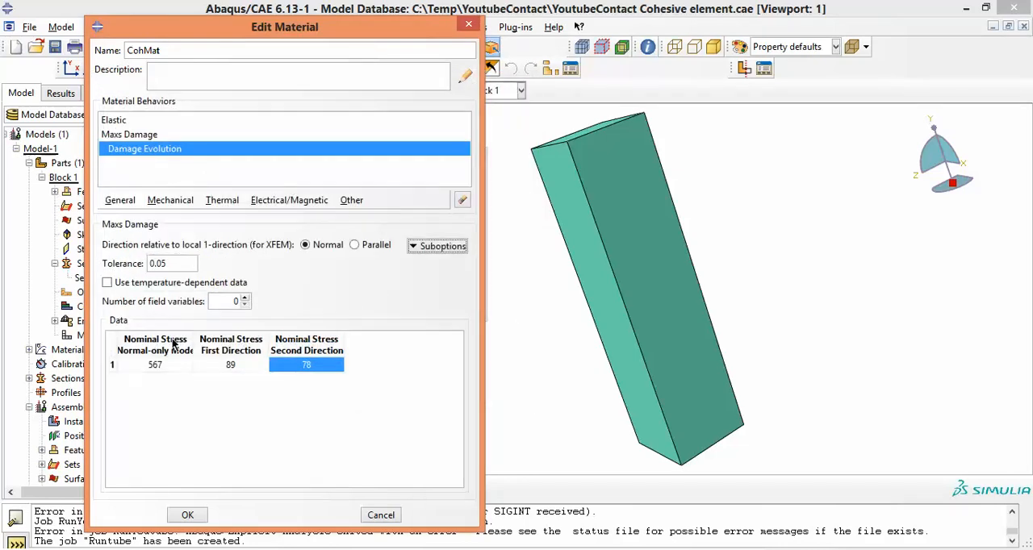
Step: Review CohMat's Elastic, Maxs Damage and Damage Evolution entries, then discard CohMat
{"action": "left_click_drag", "start_coordinate": [284, 27], "coordinate": [378, 39]}
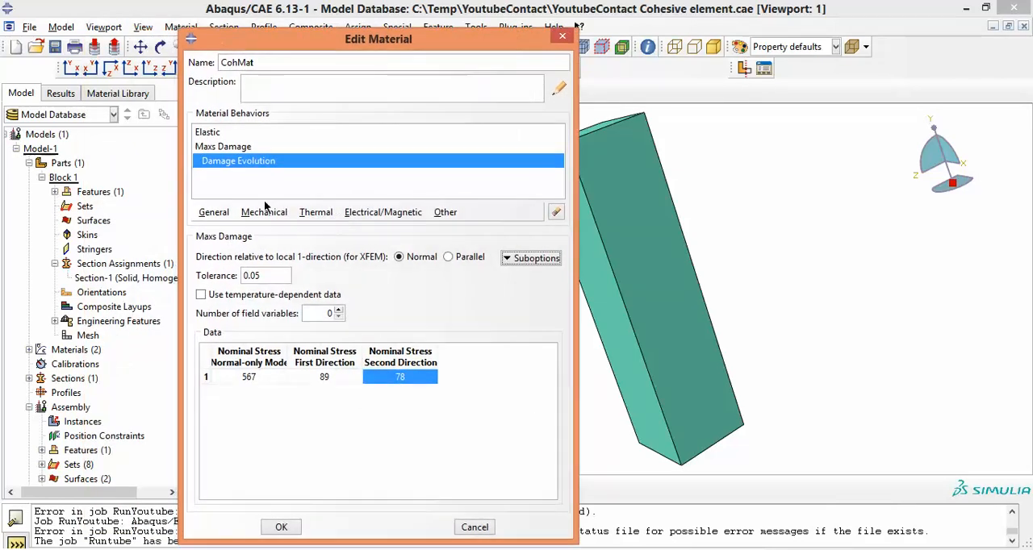
{"action": "mouse_move", "coordinate": [237, 123]}
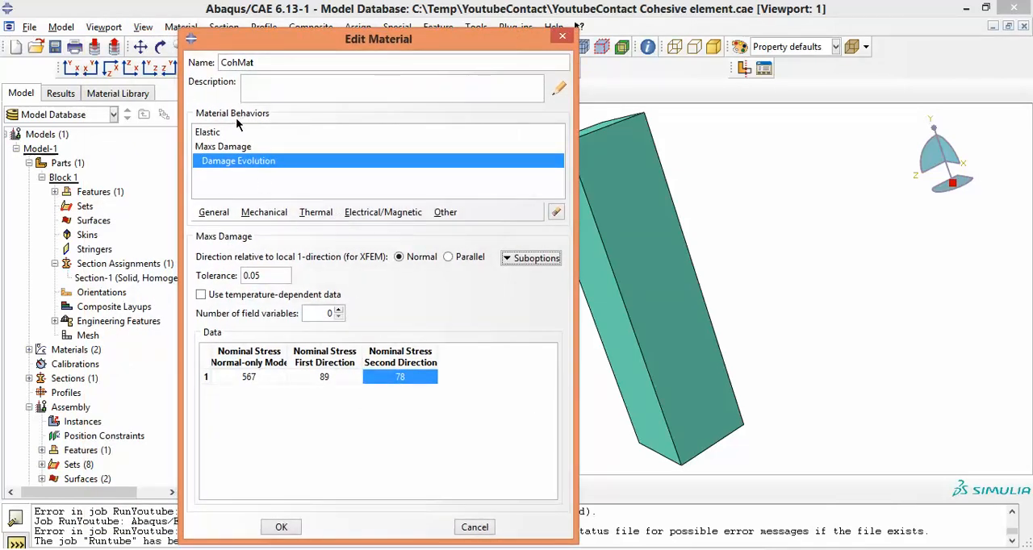
{"action": "left_click", "coordinate": [207, 132]}
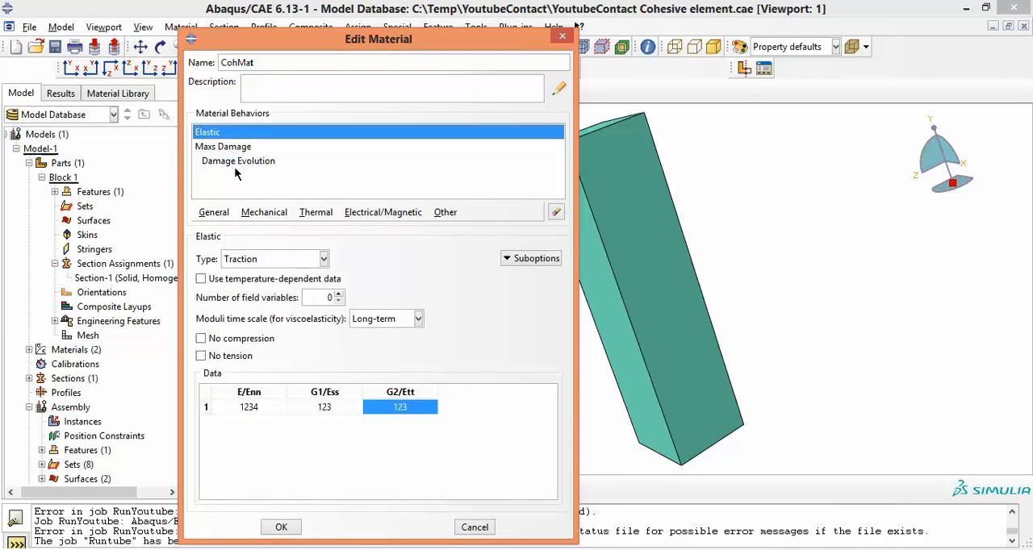
{"action": "left_click", "coordinate": [223, 146]}
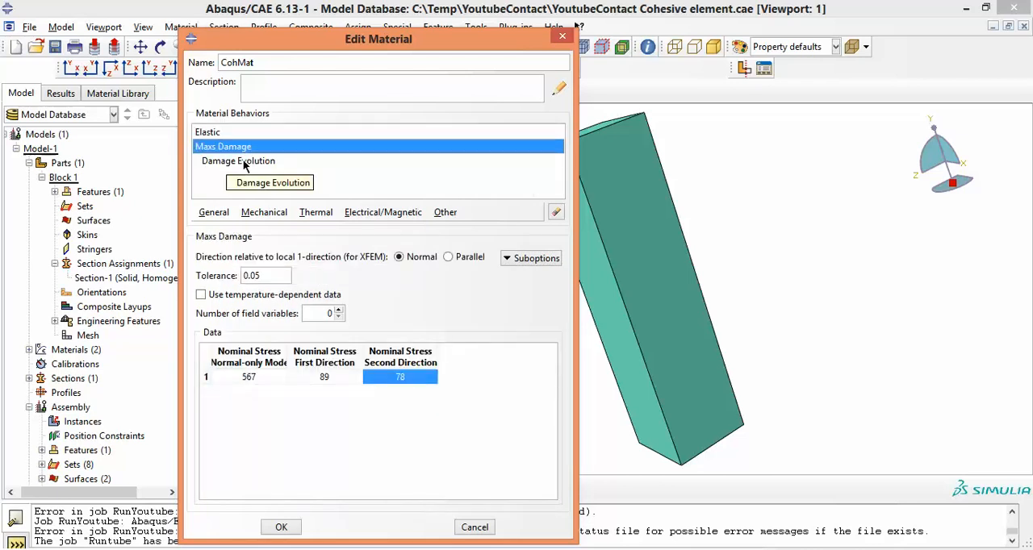
{"action": "left_click", "coordinate": [238, 160]}
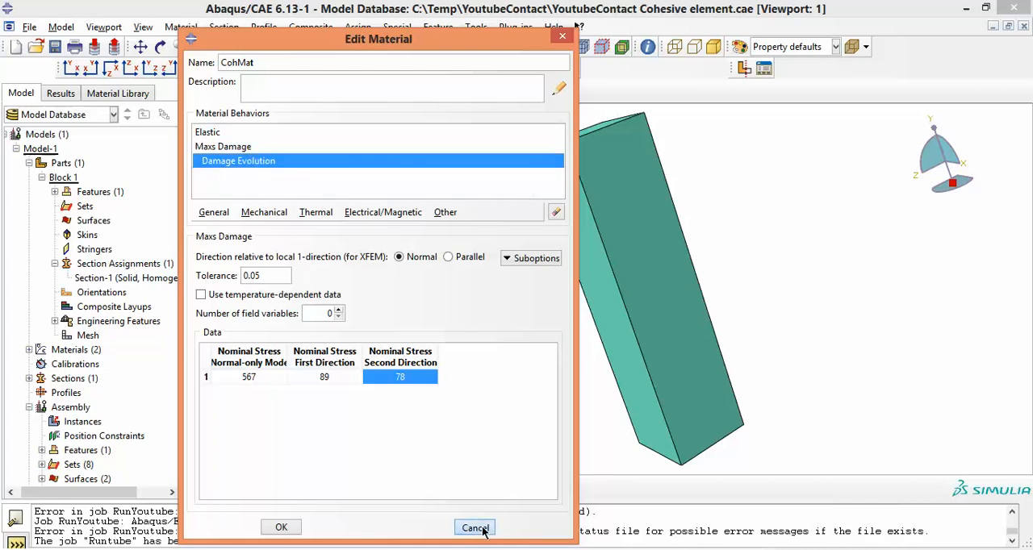
{"action": "left_click", "coordinate": [474, 528]}
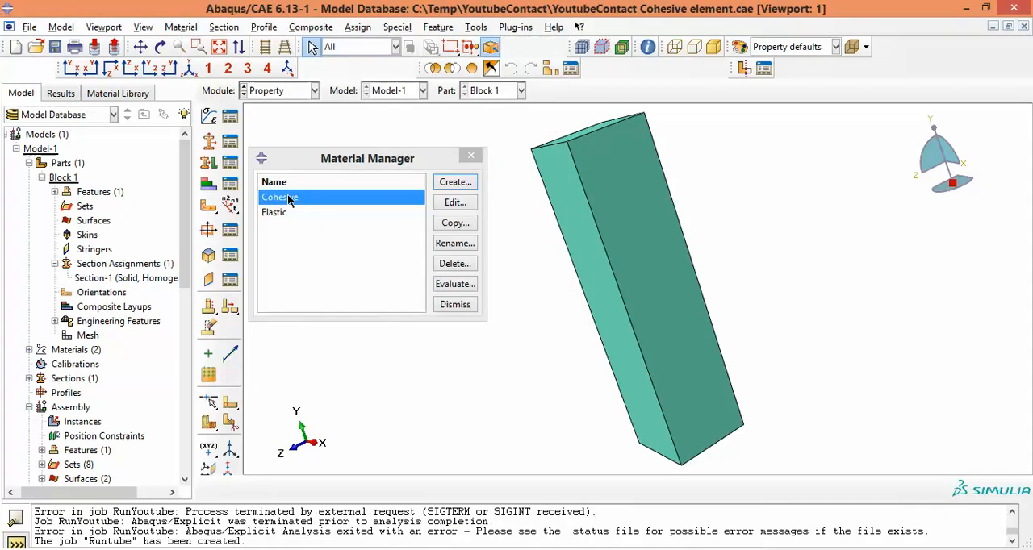
Step: Recheck the Cohesive material's stresses 1400, stiffnesses 1500/800/800 and density 1.2
{"action": "left_click", "coordinate": [455, 202]}
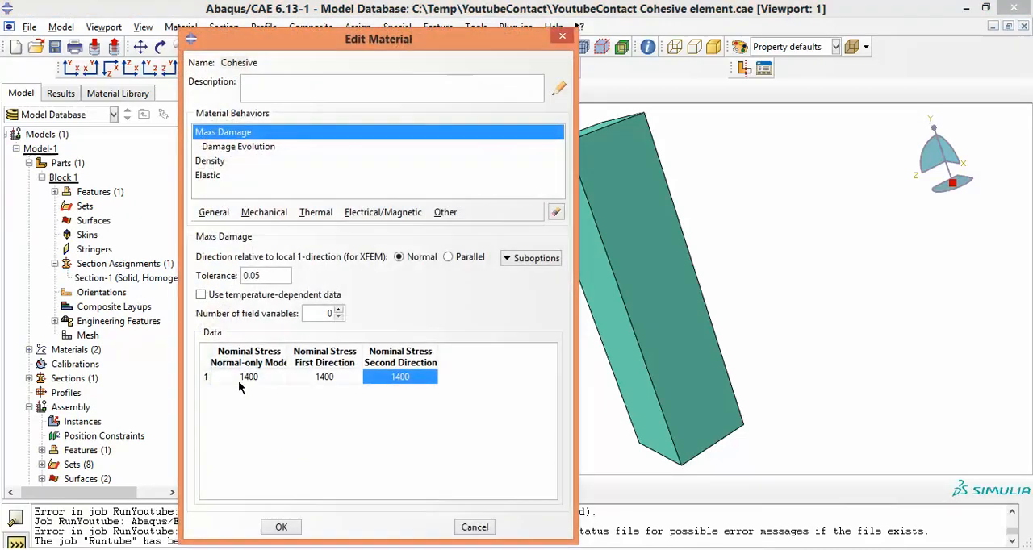
{"action": "double_click", "coordinate": [399, 377]}
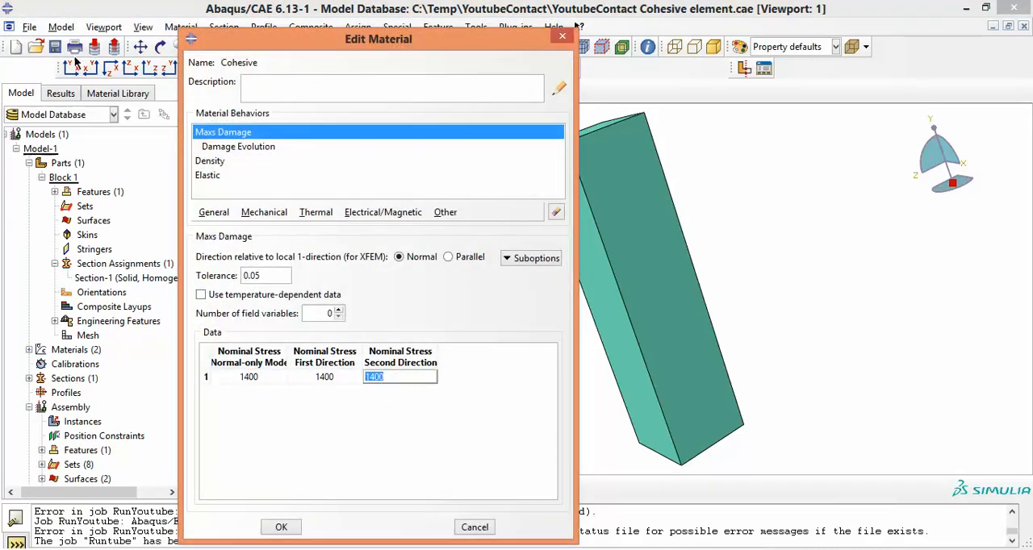
{"action": "left_click", "coordinate": [207, 176]}
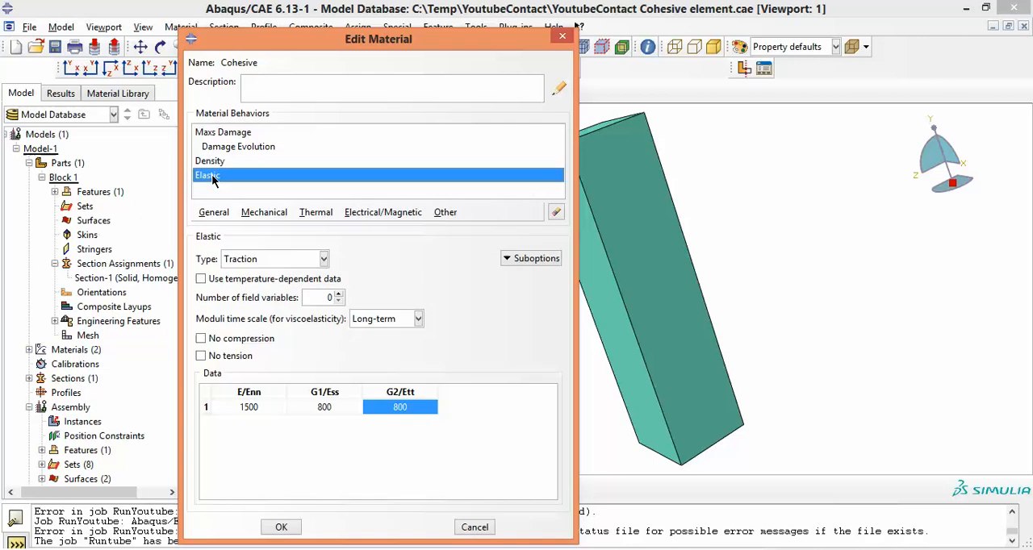
{"action": "mouse_move", "coordinate": [234, 181]}
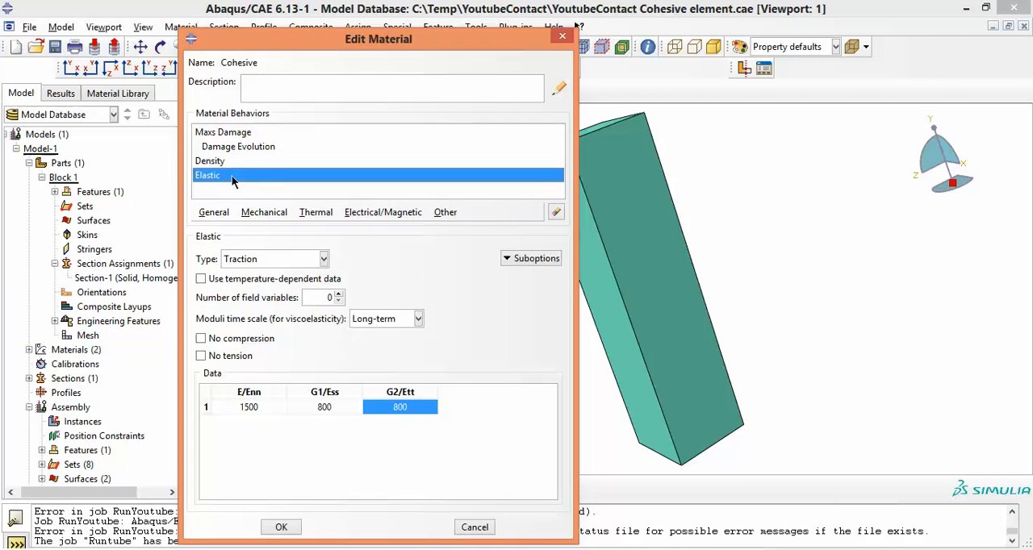
{"action": "left_click", "coordinate": [210, 161]}
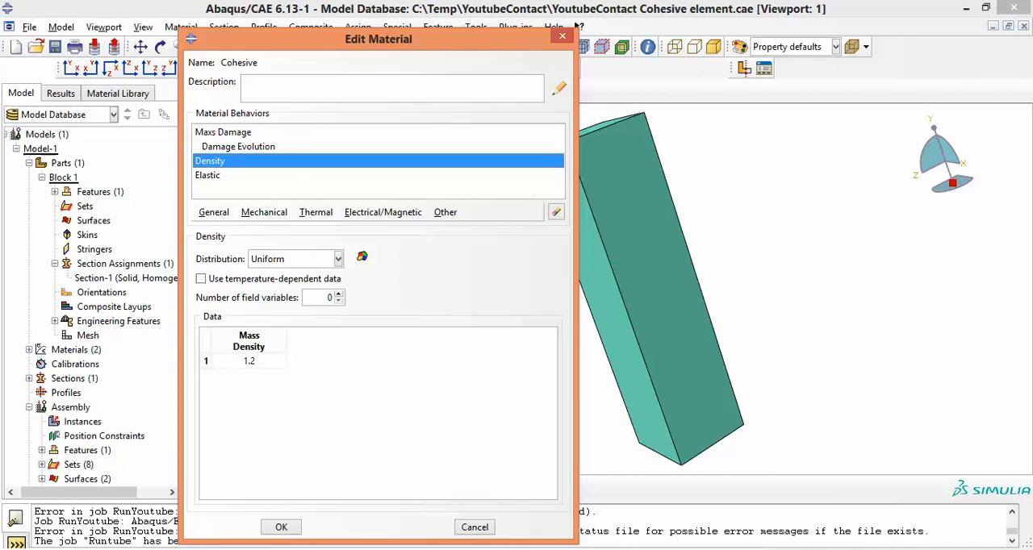
{"action": "left_click", "coordinate": [280, 527]}
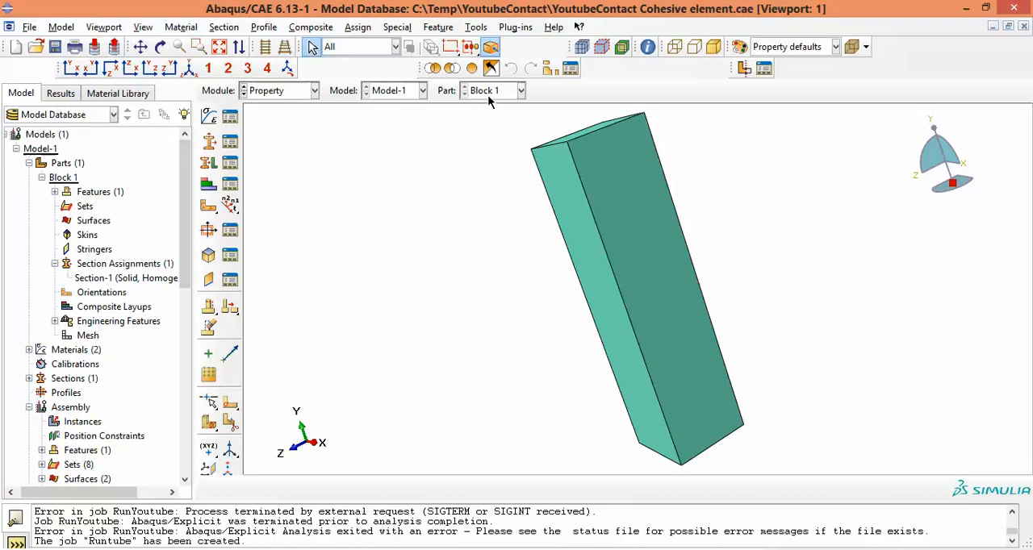
{"action": "mouse_move", "coordinate": [493, 90]}
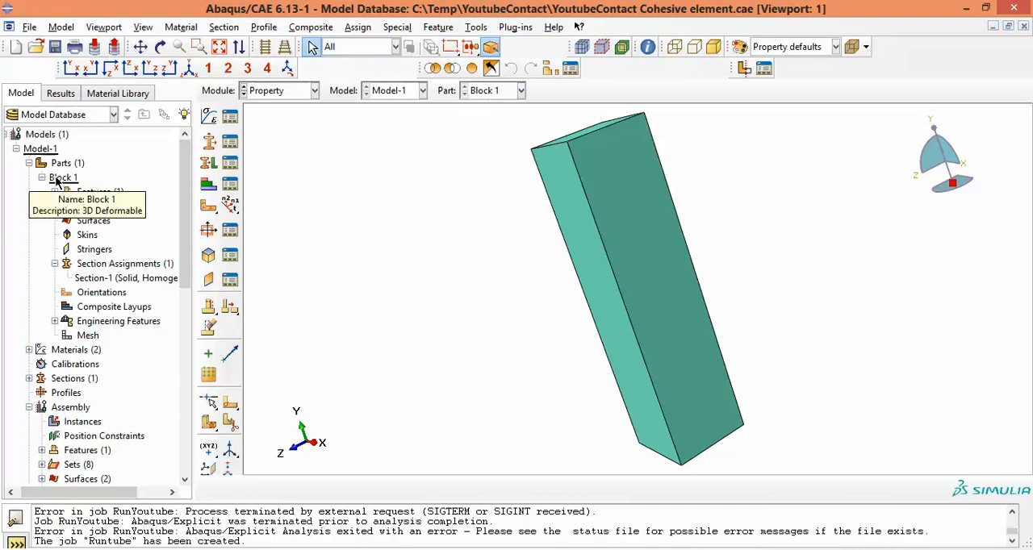
Step: Copy Block 1 into a new part named Block2 and return to the Property module
{"action": "right_click", "coordinate": [63, 178]}
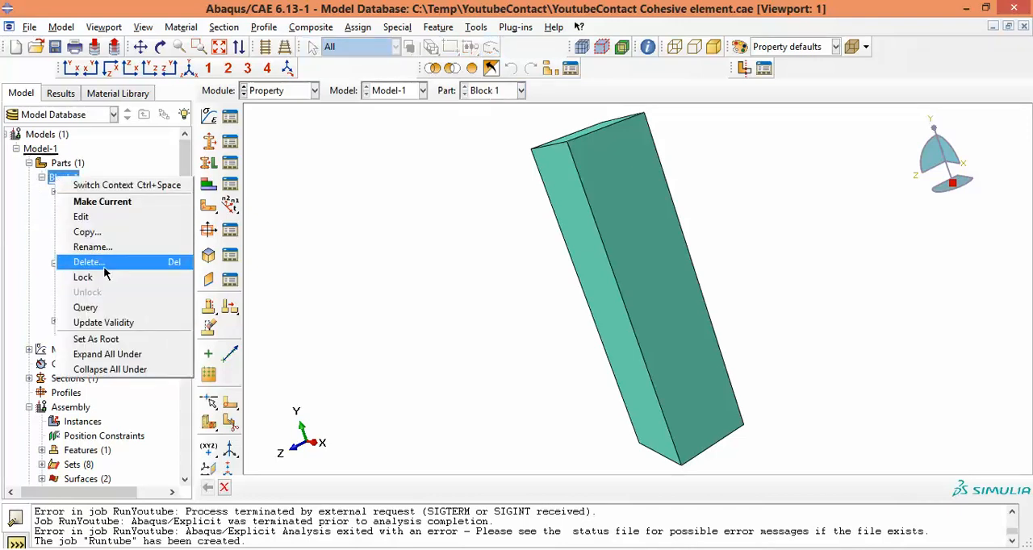
{"action": "left_click", "coordinate": [87, 232]}
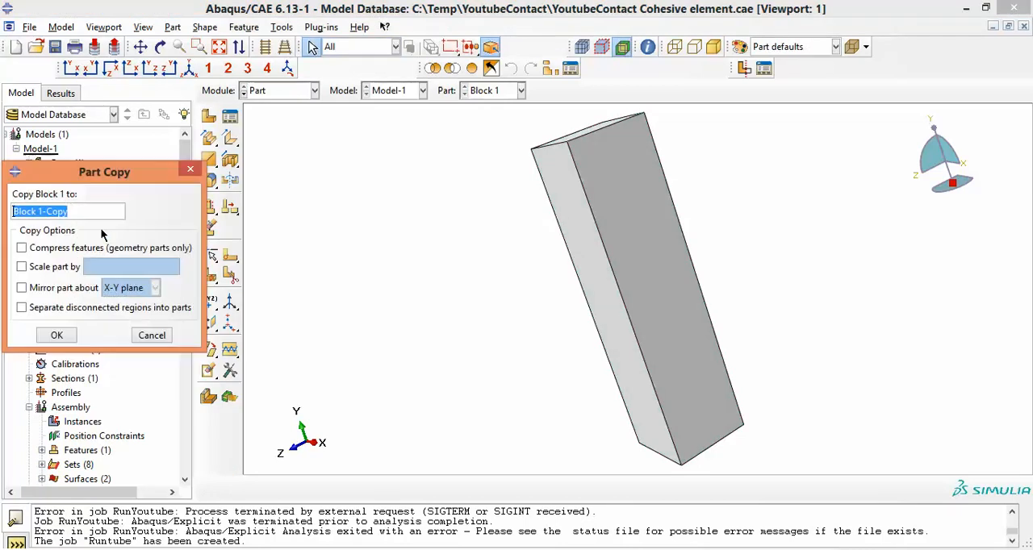
{"action": "type", "text": "Block2"}
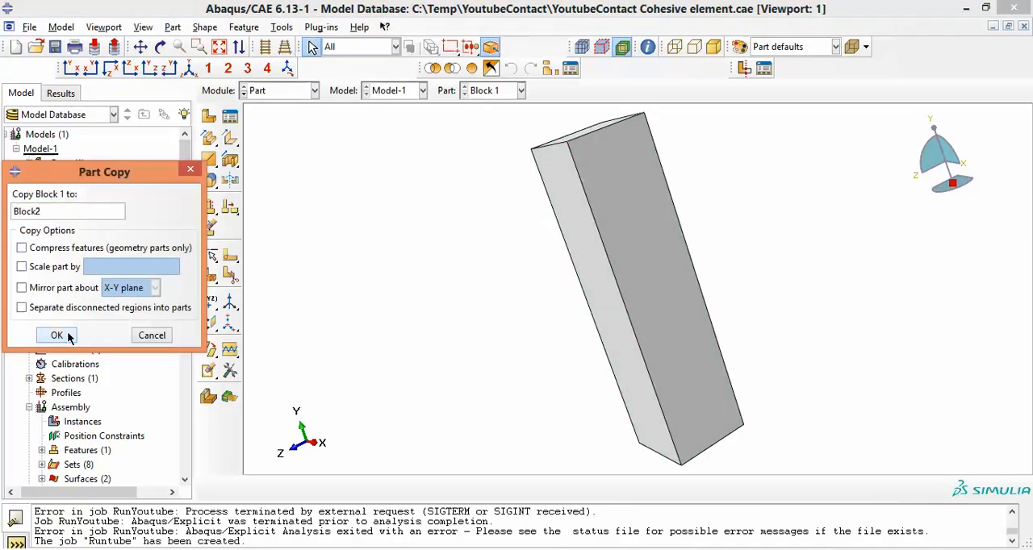
{"action": "left_click", "coordinate": [57, 335]}
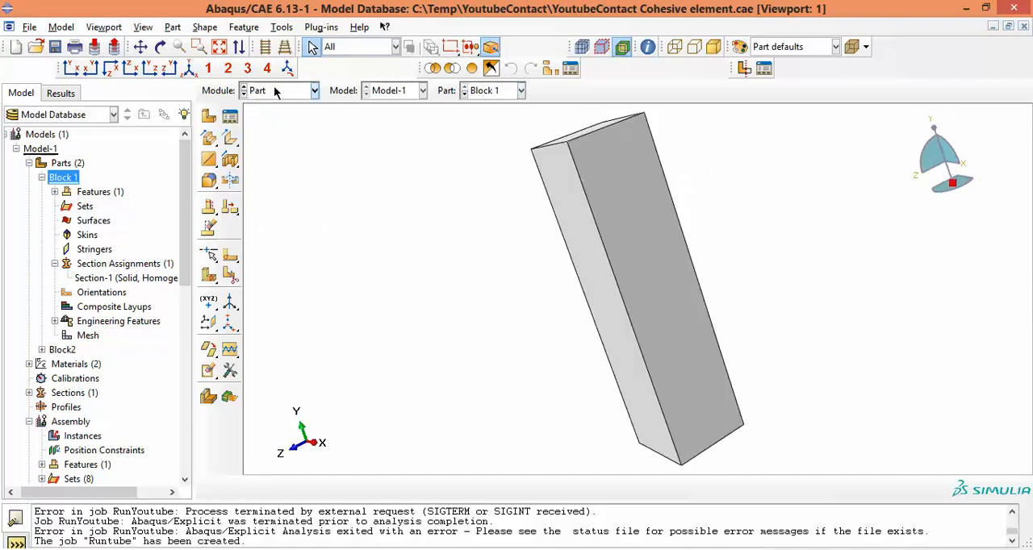
{"action": "left_click", "coordinate": [278, 89]}
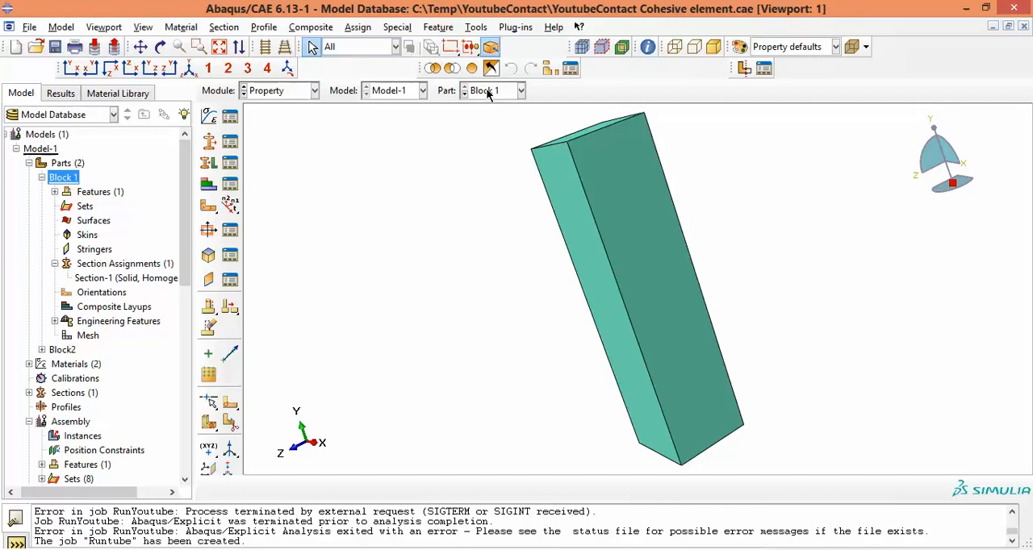
{"action": "left_click", "coordinate": [313, 89]}
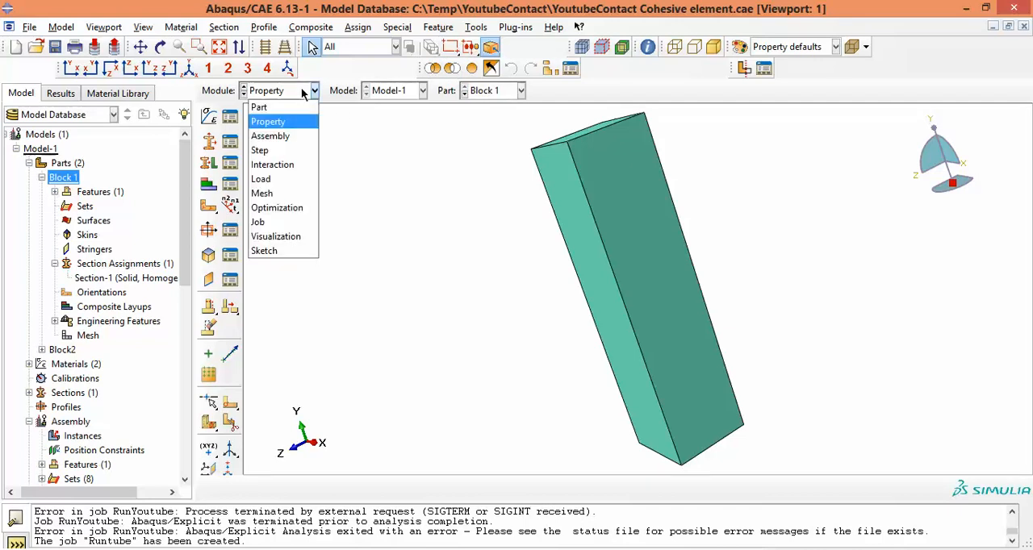
{"action": "left_click", "coordinate": [261, 193]}
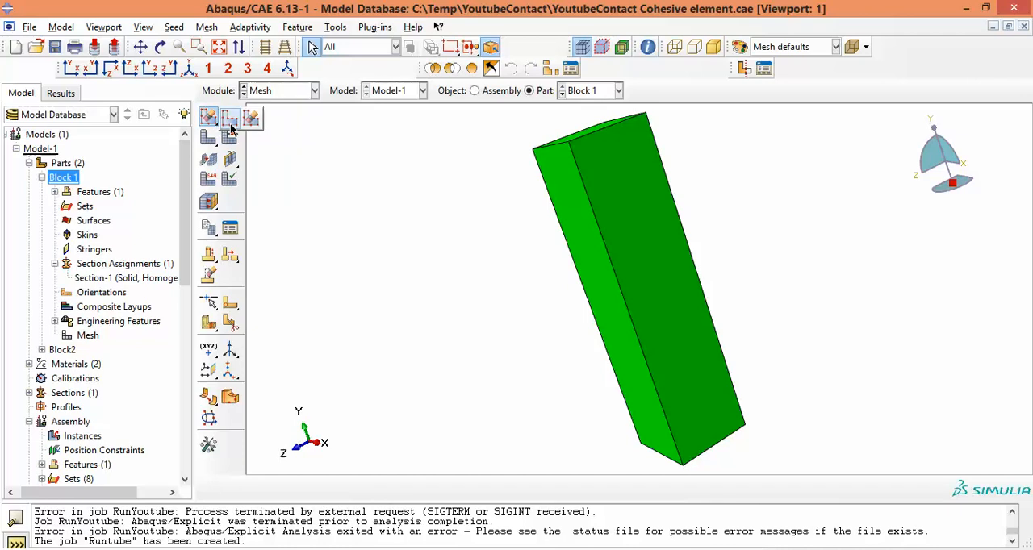
{"action": "left_click", "coordinate": [208, 118]}
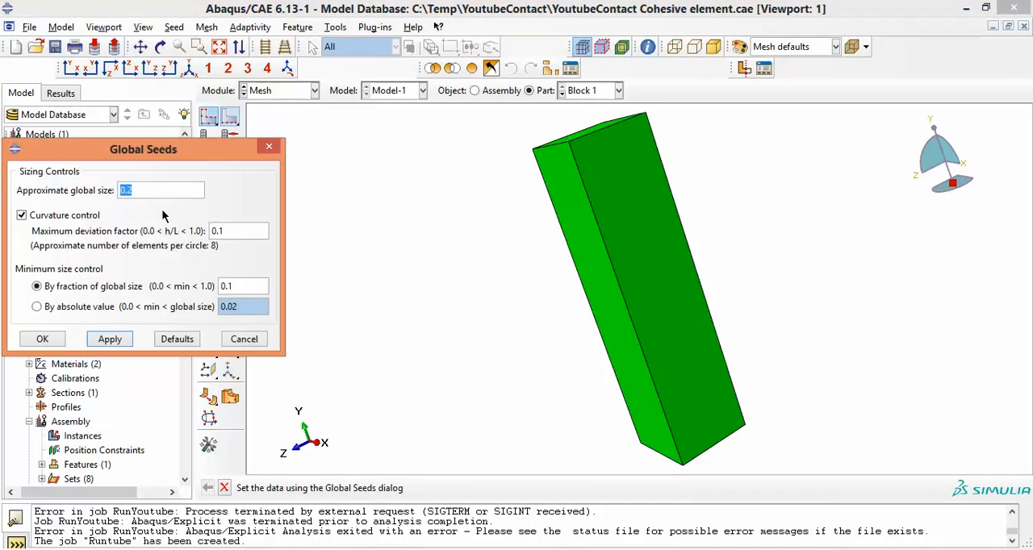
{"action": "left_click", "coordinate": [109, 338]}
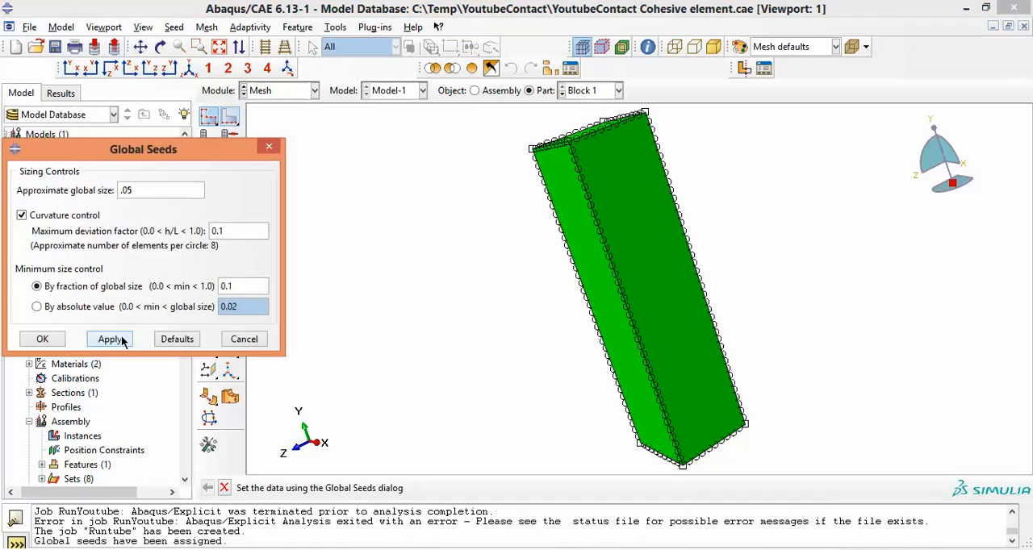
{"action": "left_click", "coordinate": [42, 338]}
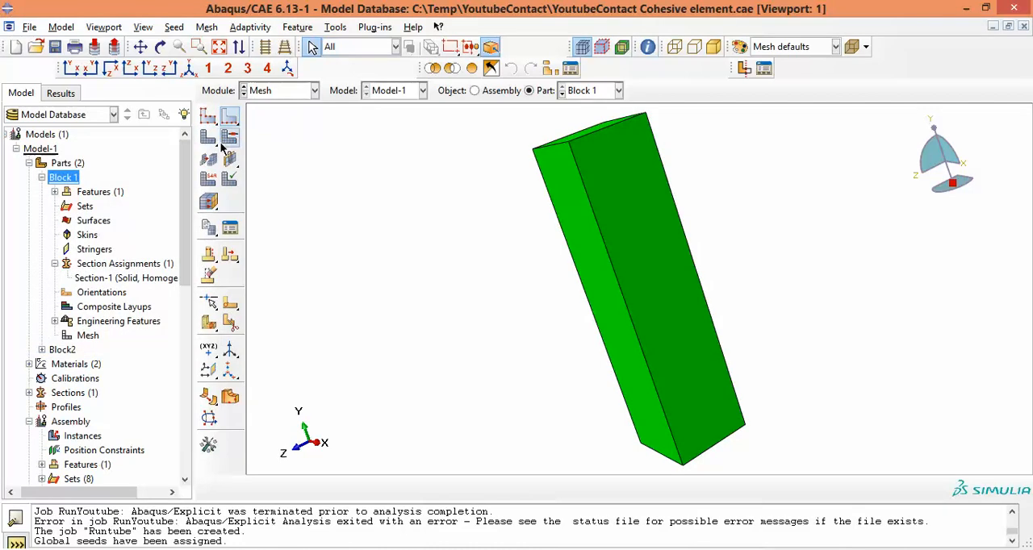
{"action": "left_click", "coordinate": [208, 137]}
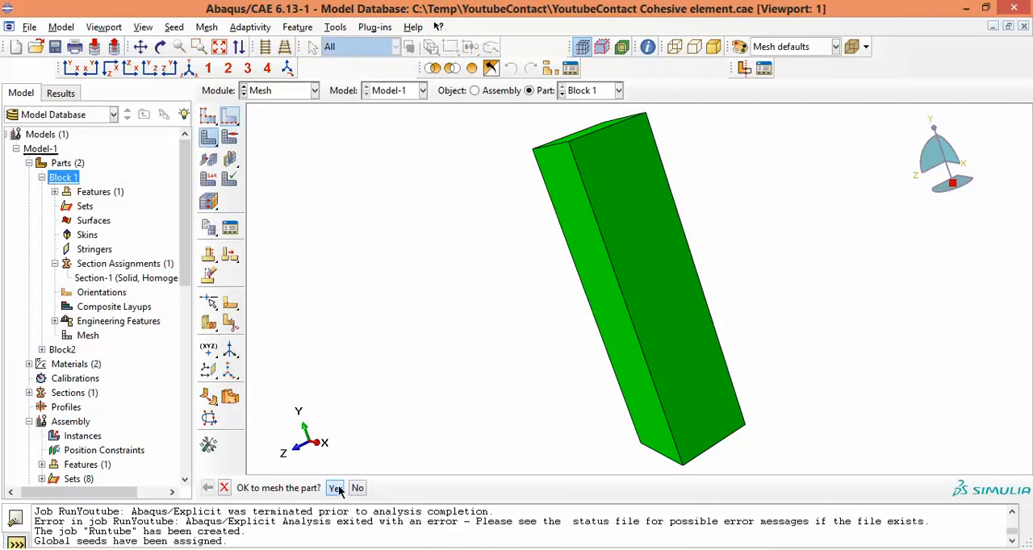
{"action": "left_click", "coordinate": [335, 488]}
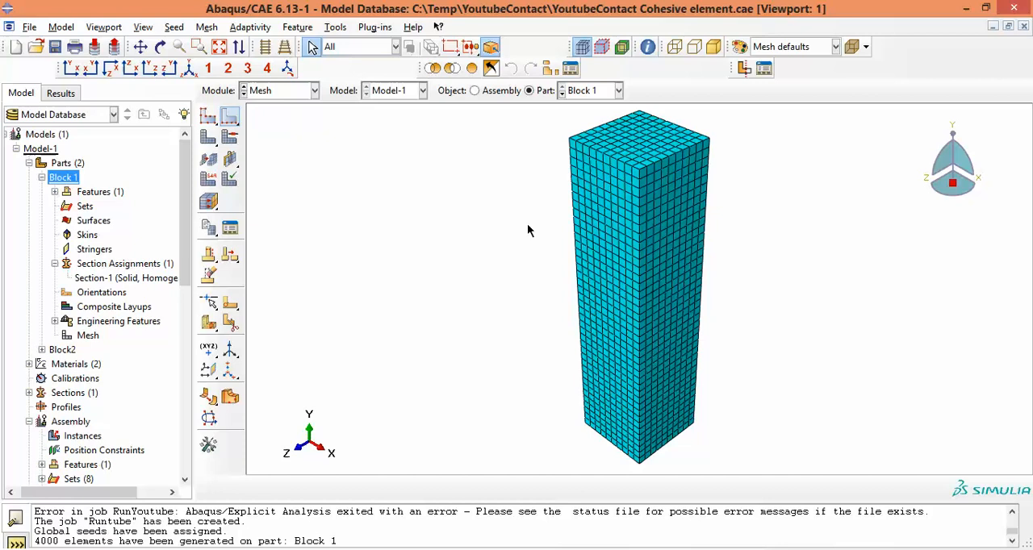
{"action": "mouse_move", "coordinate": [569, 141]}
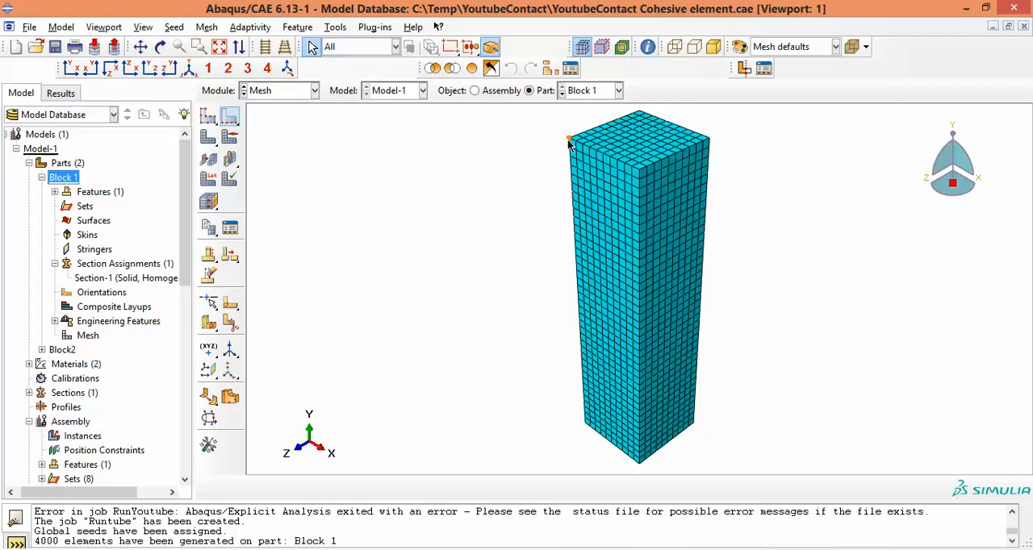
{"action": "mouse_move", "coordinate": [314, 346]}
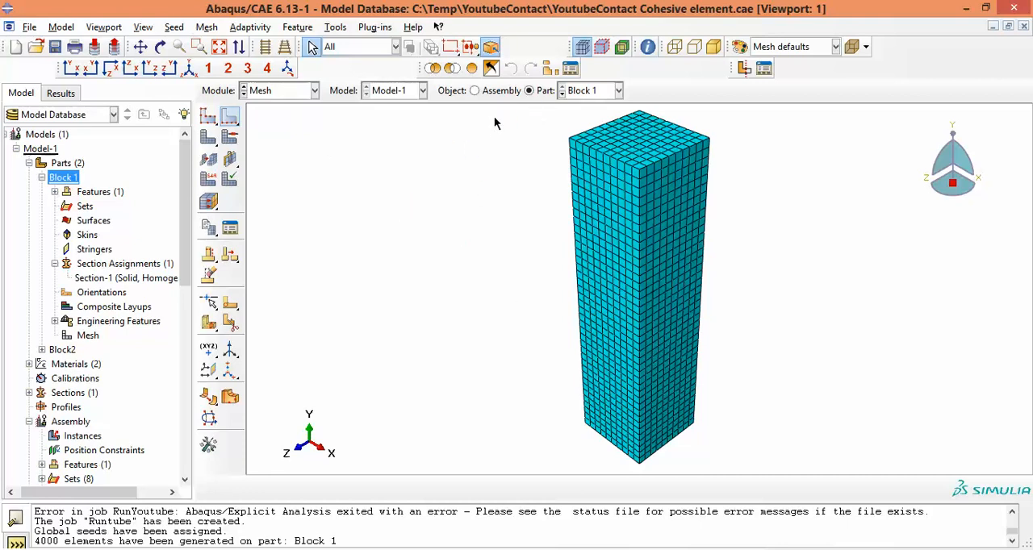
{"action": "mouse_move", "coordinate": [529, 165]}
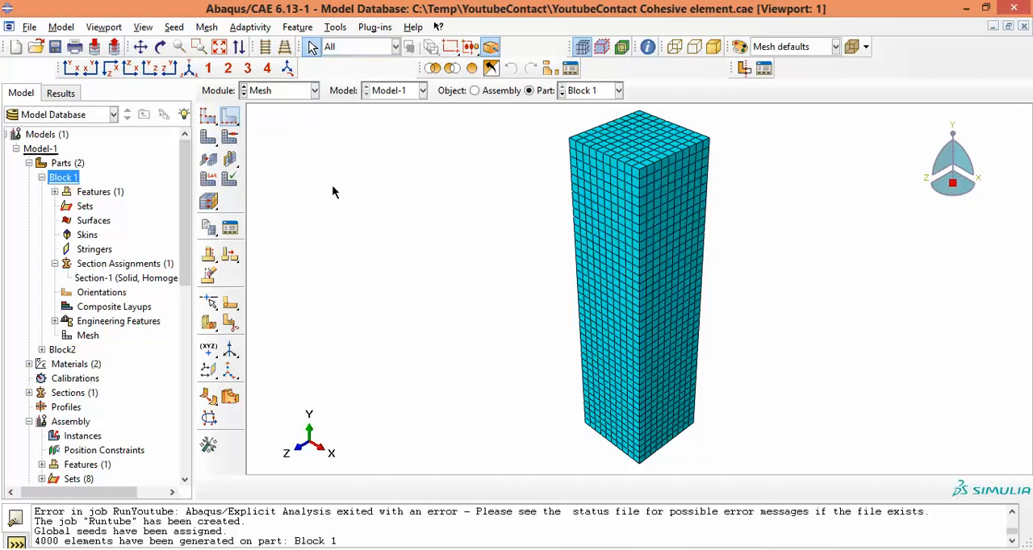
Step: Choose the Offset (create solid layers) mesh edit and pick Block 1's side face
{"action": "left_click", "coordinate": [207, 26]}
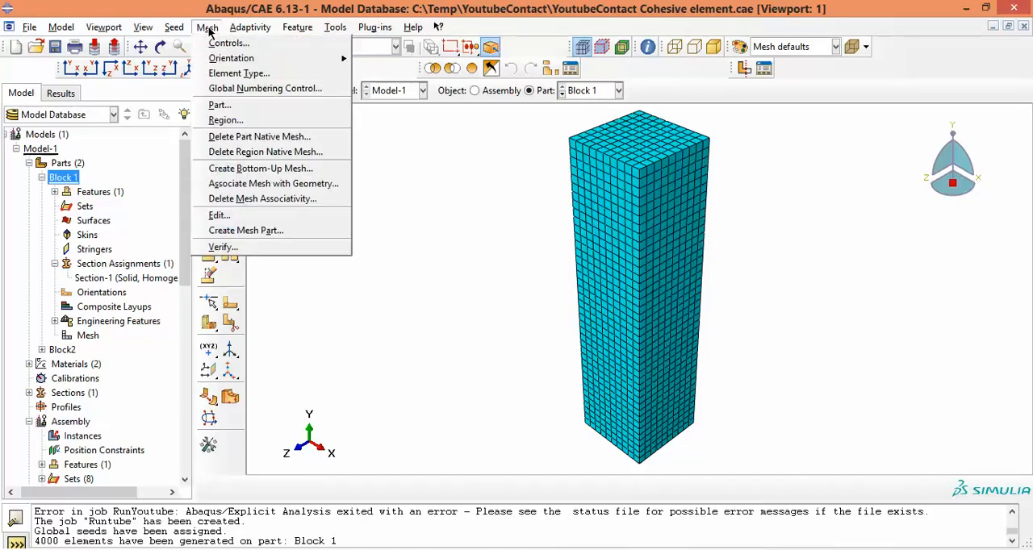
{"action": "left_click", "coordinate": [219, 215]}
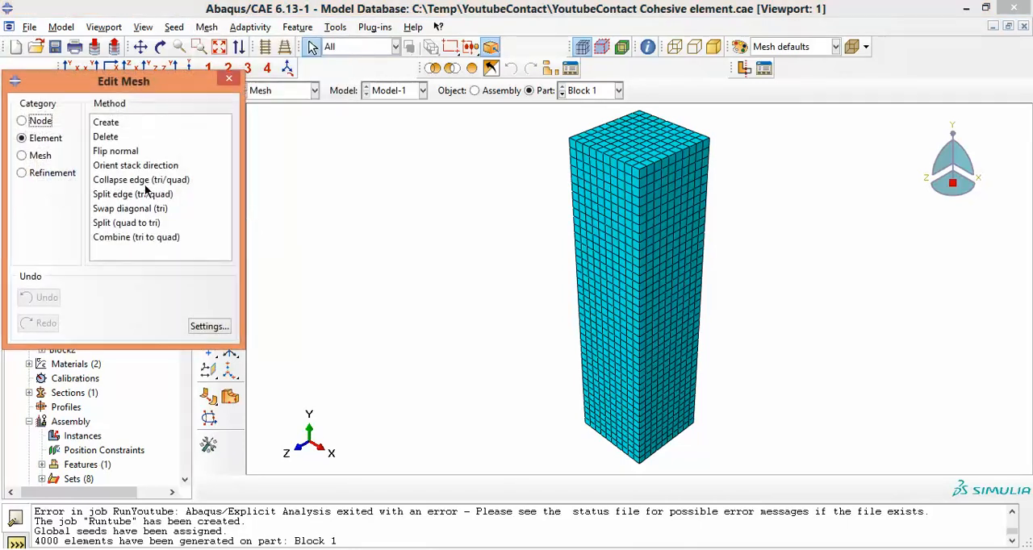
{"action": "left_click", "coordinate": [22, 155]}
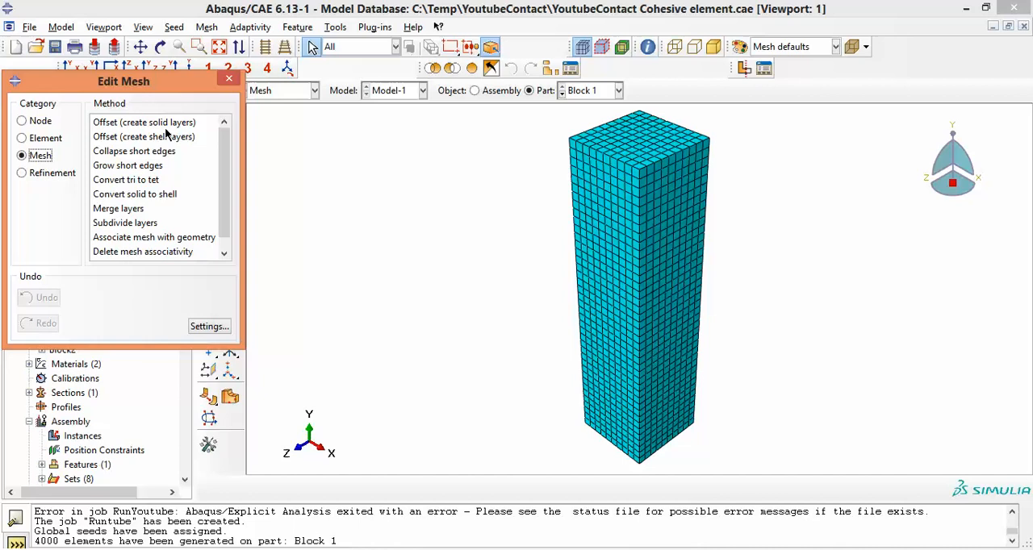
{"action": "left_click", "coordinate": [144, 121]}
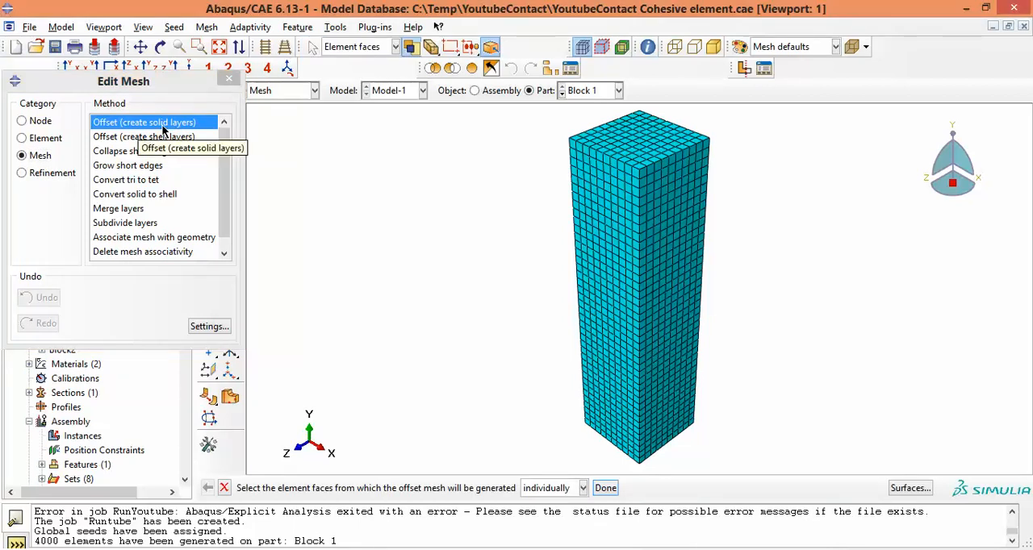
{"action": "mouse_move", "coordinate": [119, 128]}
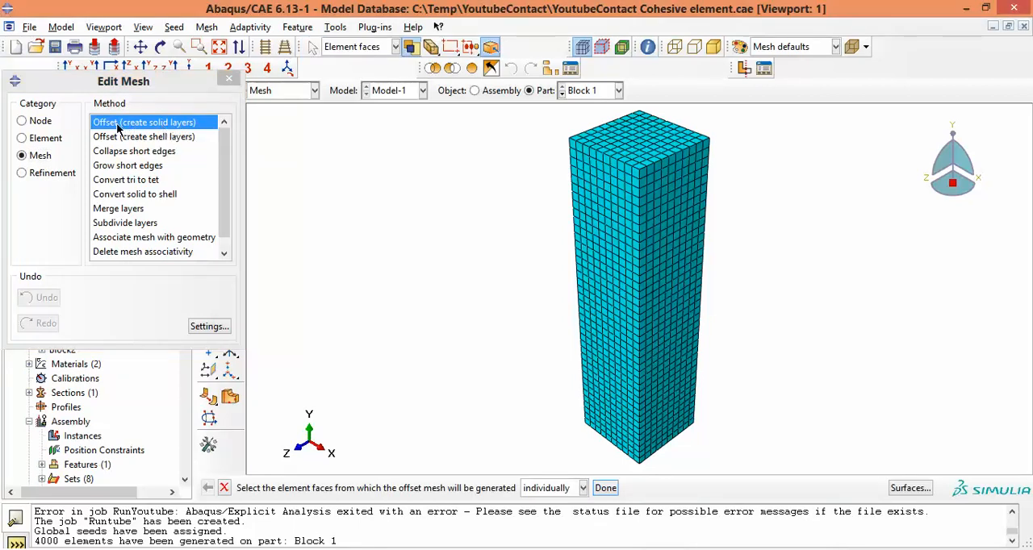
{"action": "mouse_move", "coordinate": [144, 122]}
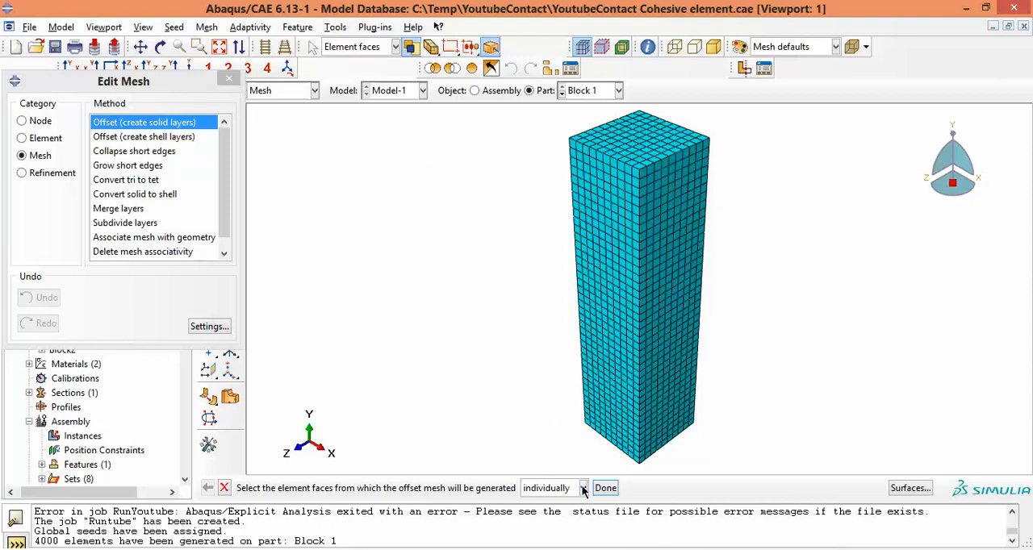
{"action": "left_click", "coordinate": [583, 487]}
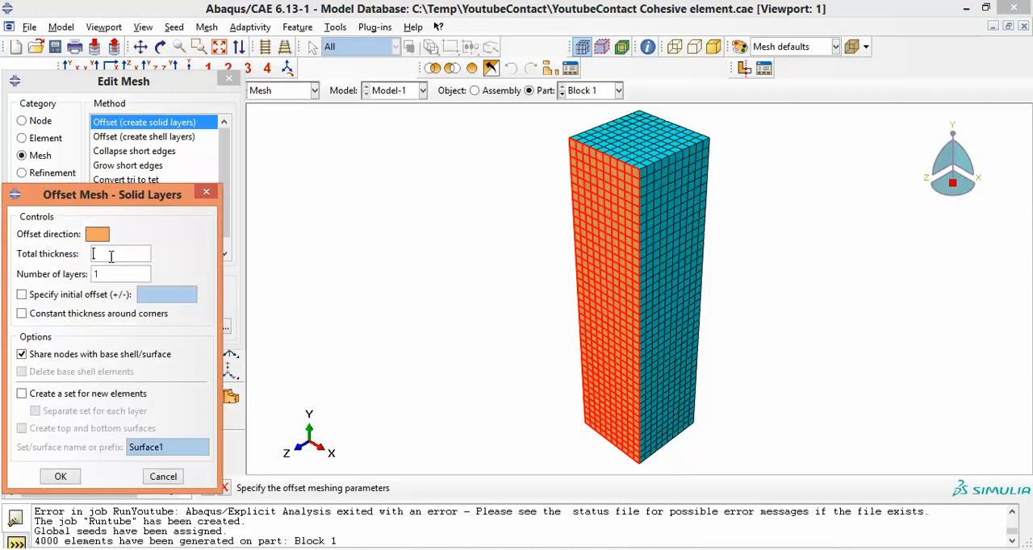
Step: Generate the offset layer with thickness 0.0, storing elements in set Surface1
{"action": "type", "text": "0.0"}
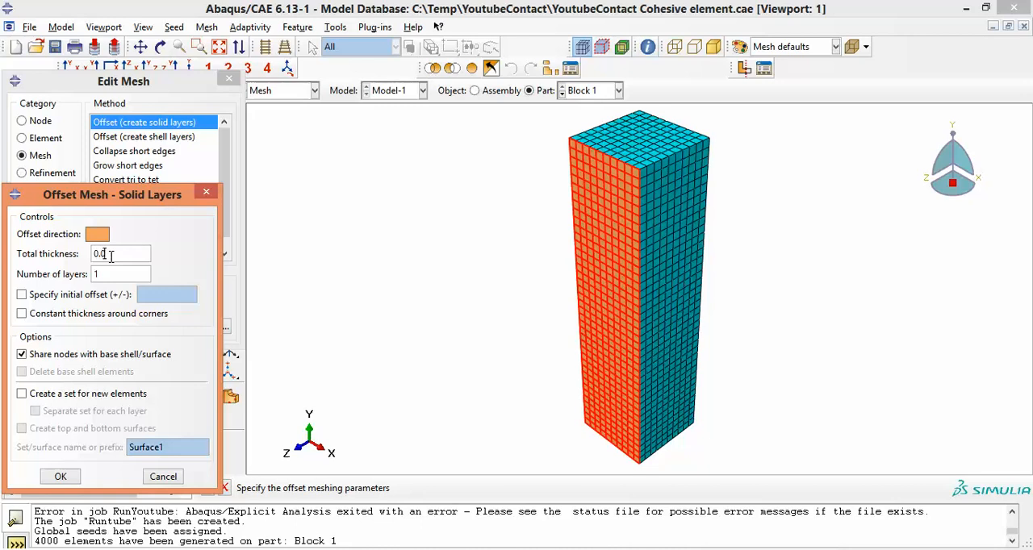
{"action": "left_click", "coordinate": [22, 393]}
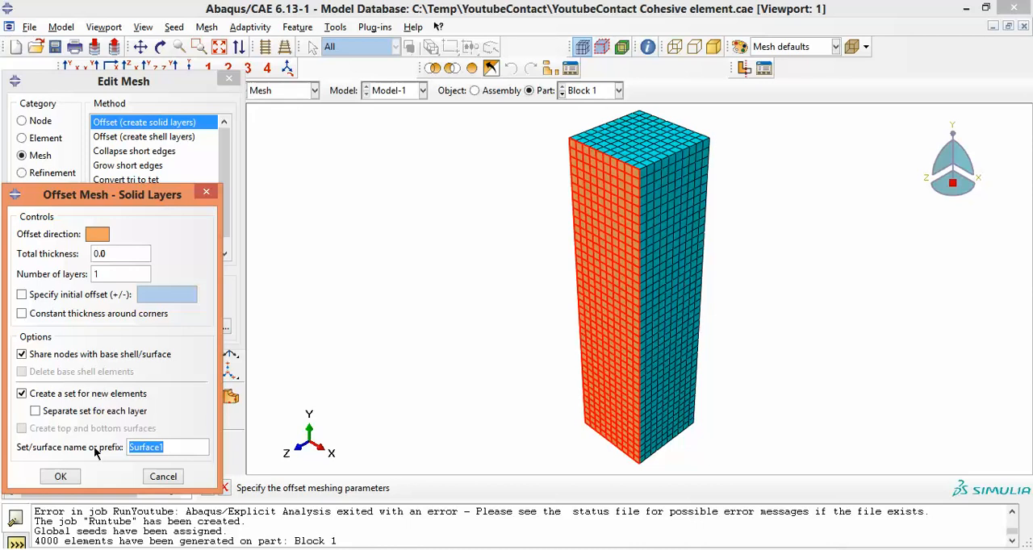
{"action": "type", "text": "S"}
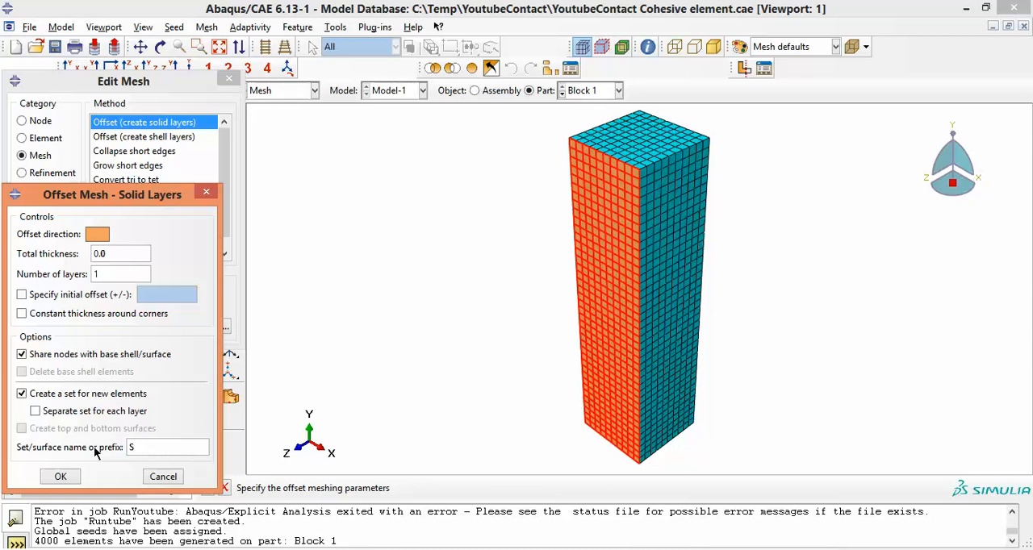
{"action": "type", "text": "Surface 1"}
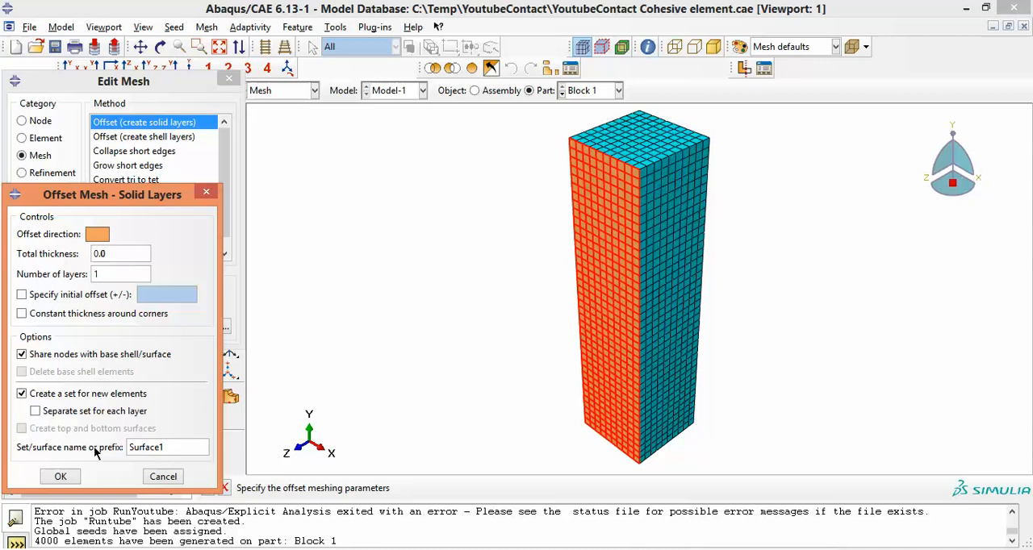
{"action": "left_click", "coordinate": [59, 476]}
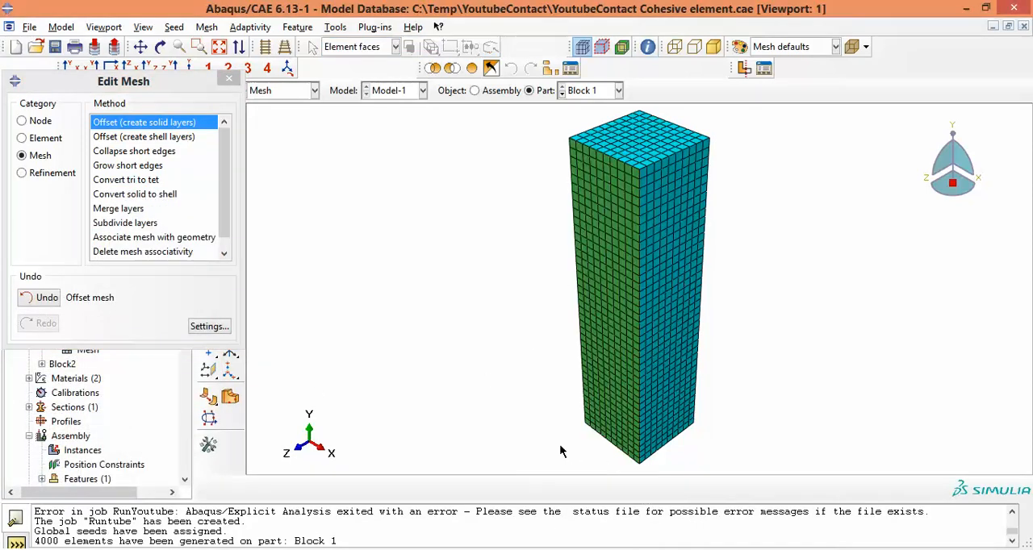
{"action": "left_click", "coordinate": [228, 79]}
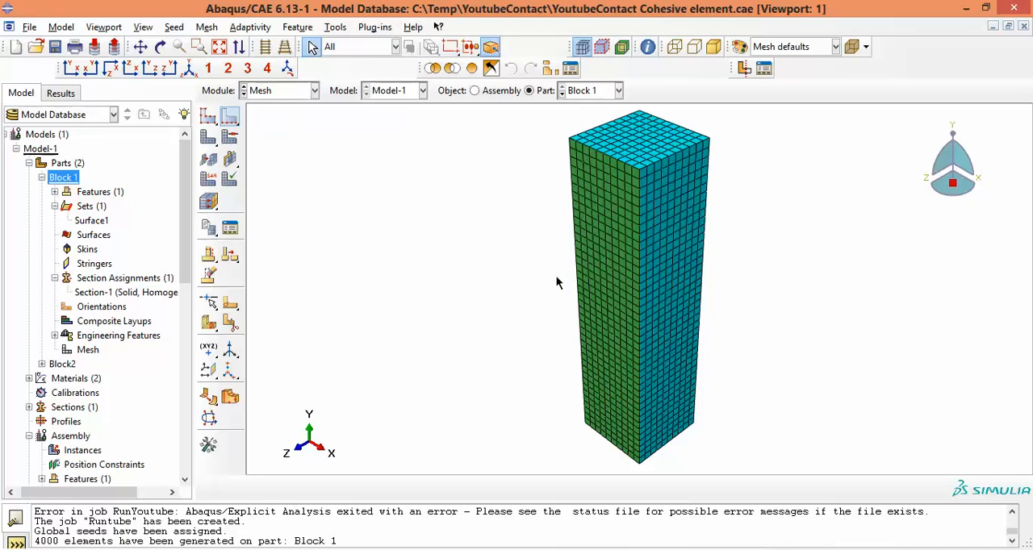
{"action": "mouse_move", "coordinate": [562, 289]}
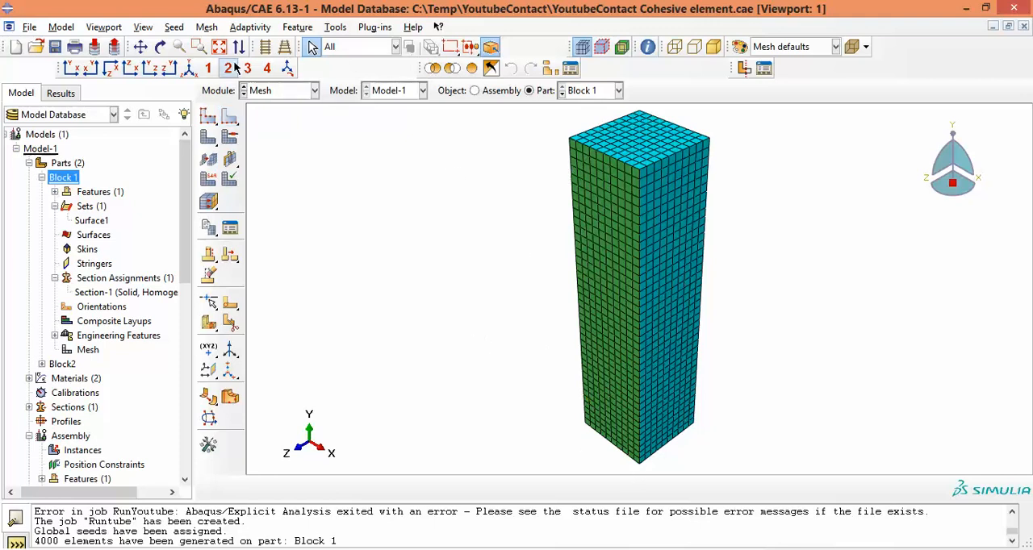
Step: Pick the Surface1 set for Element Type and assign the Cohesive family (COH3D8)
{"action": "left_click", "coordinate": [207, 27]}
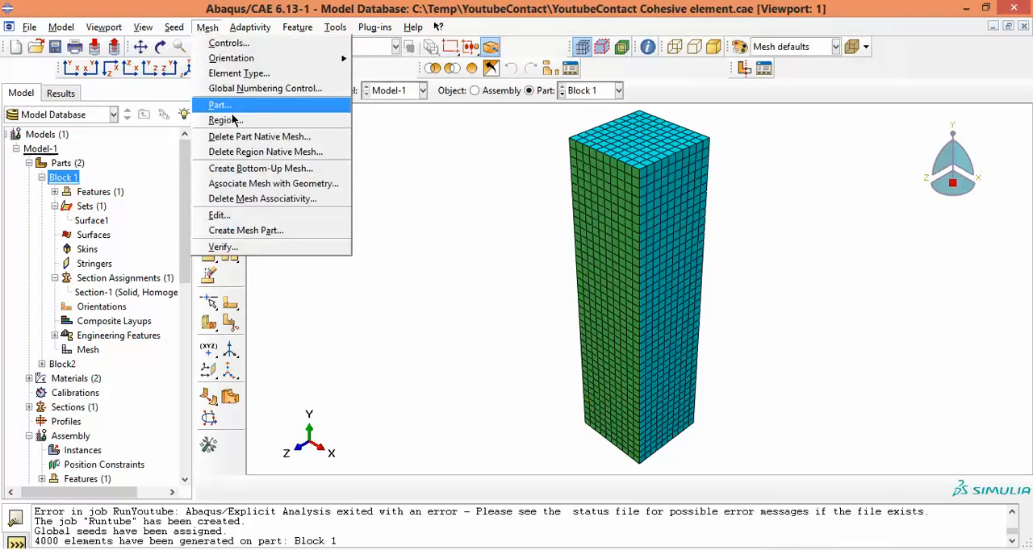
{"action": "left_click", "coordinate": [239, 72]}
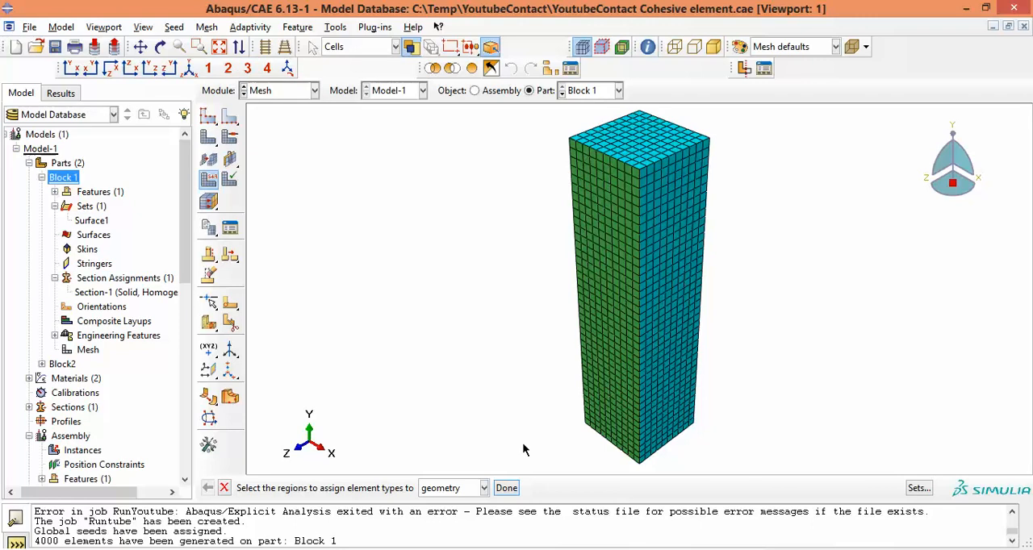
{"action": "left_click", "coordinate": [918, 487]}
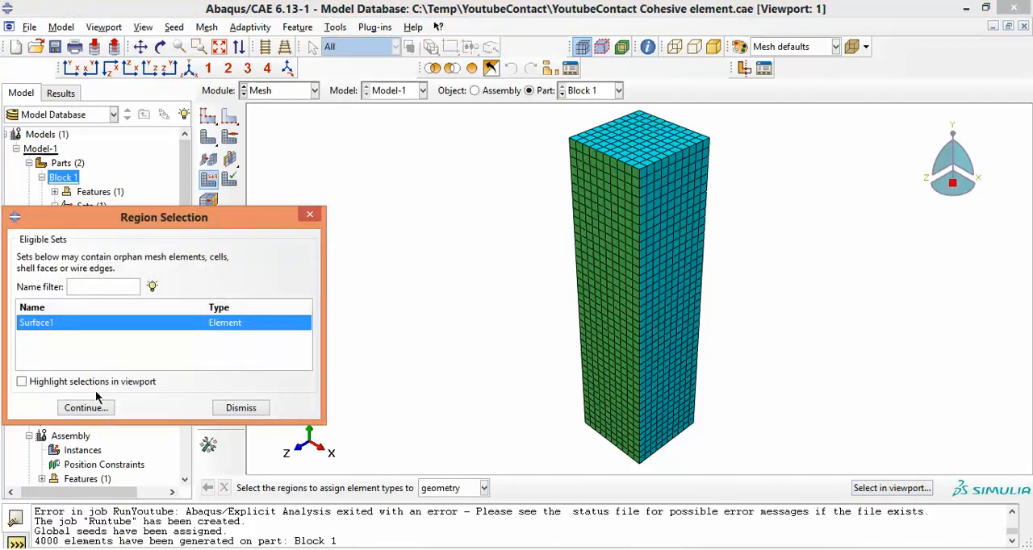
{"action": "left_click", "coordinate": [84, 407]}
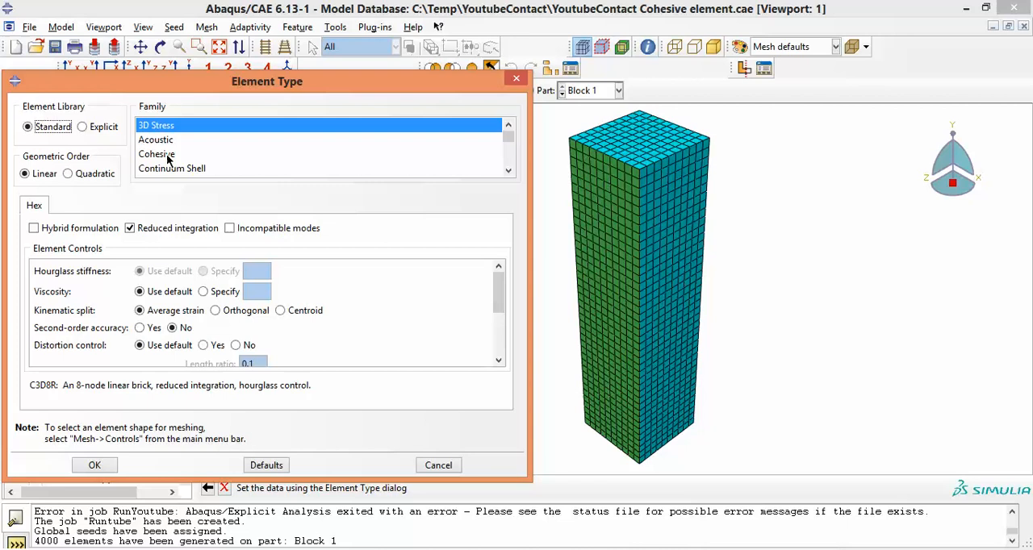
{"action": "left_click", "coordinate": [156, 154]}
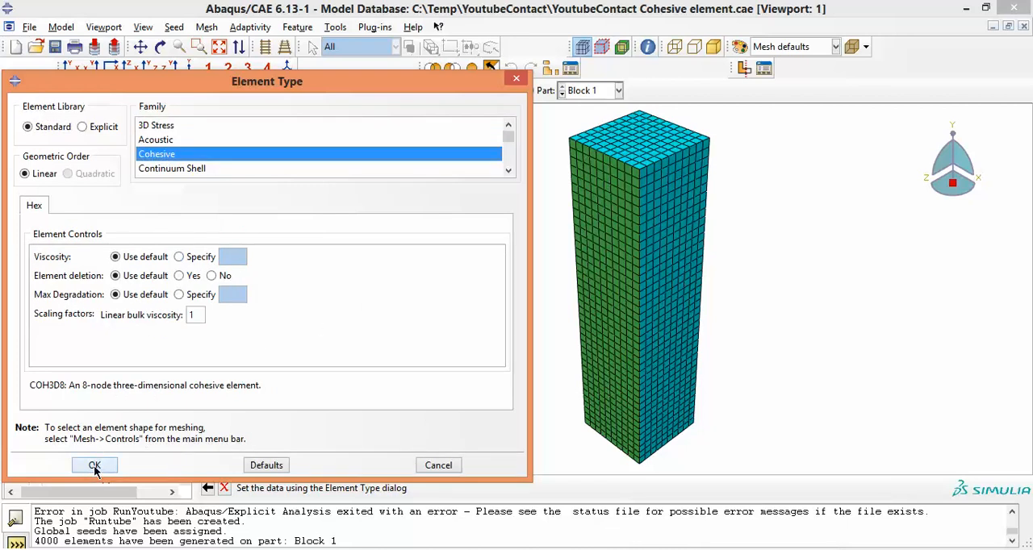
{"action": "left_click", "coordinate": [94, 465]}
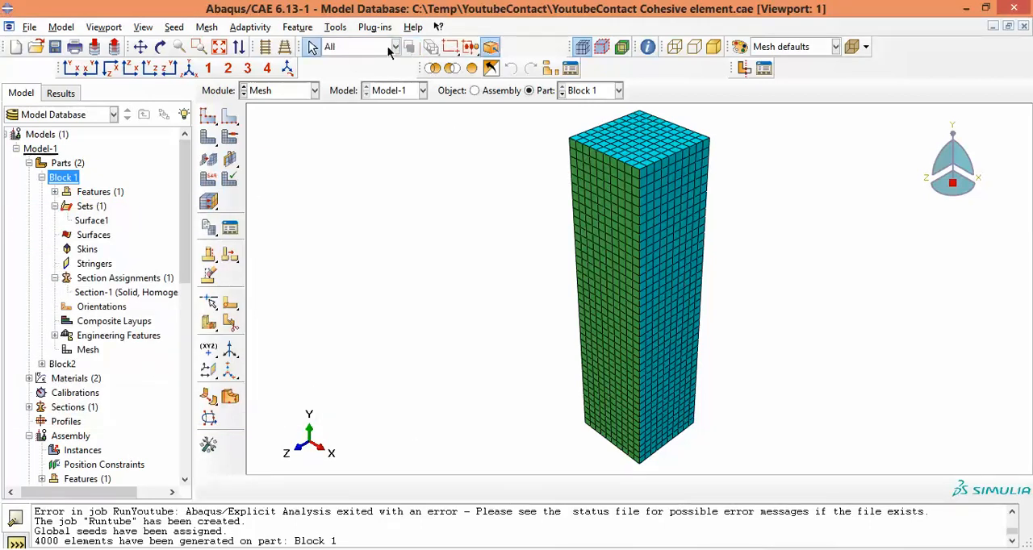
Step: Query an element on the green offset face to confirm COH3D8, then return to Property
{"action": "left_click", "coordinate": [335, 27]}
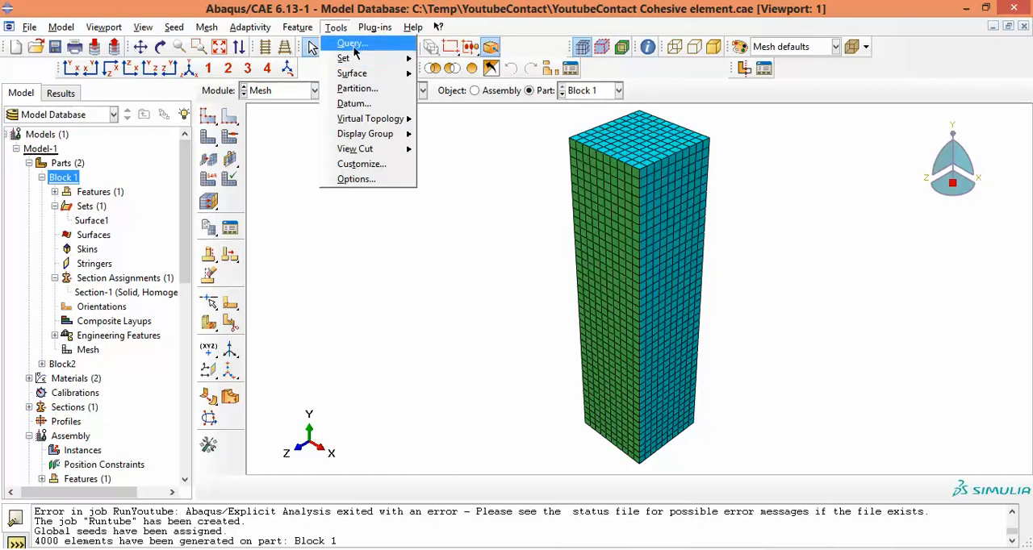
{"action": "left_click", "coordinate": [350, 42]}
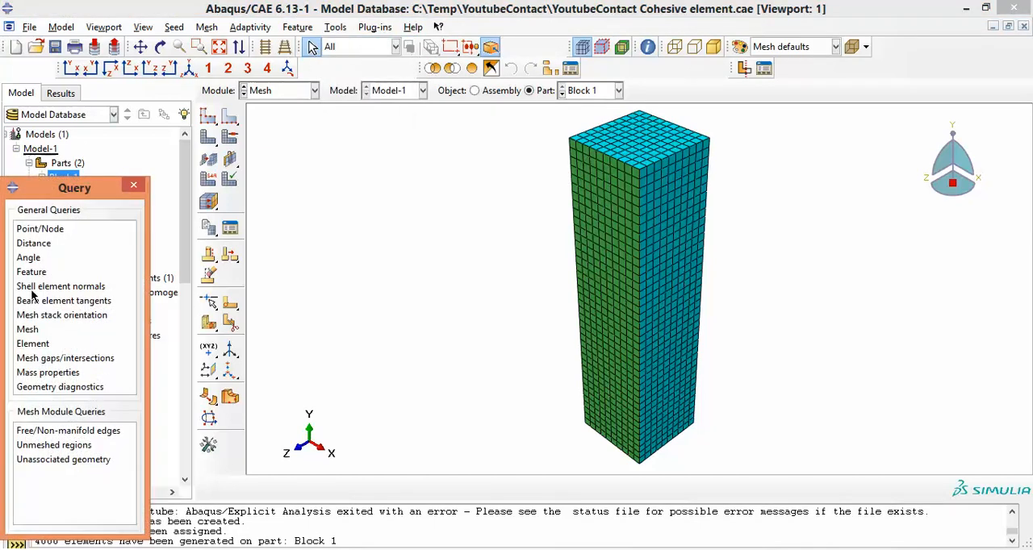
{"action": "left_click", "coordinate": [33, 343]}
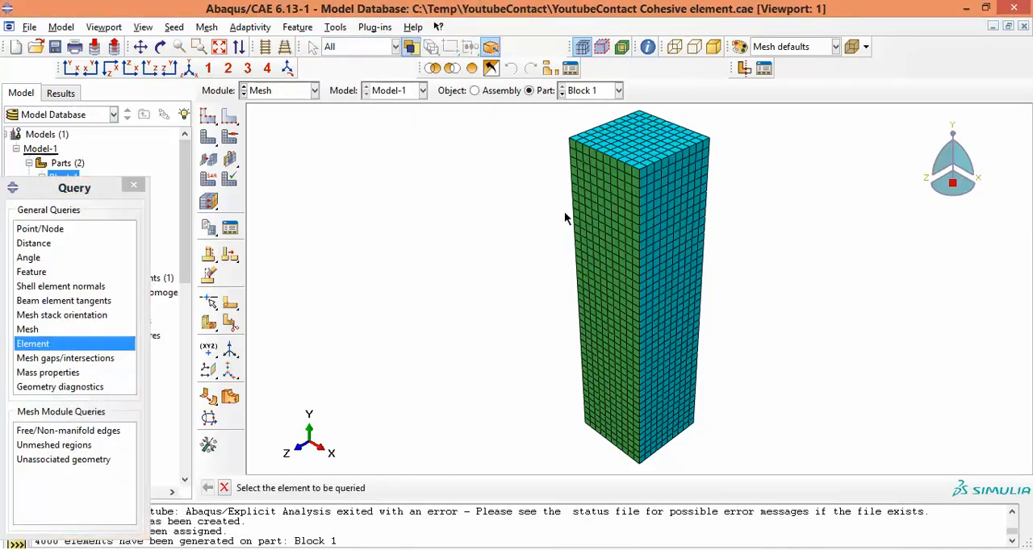
{"action": "left_click", "coordinate": [587, 195]}
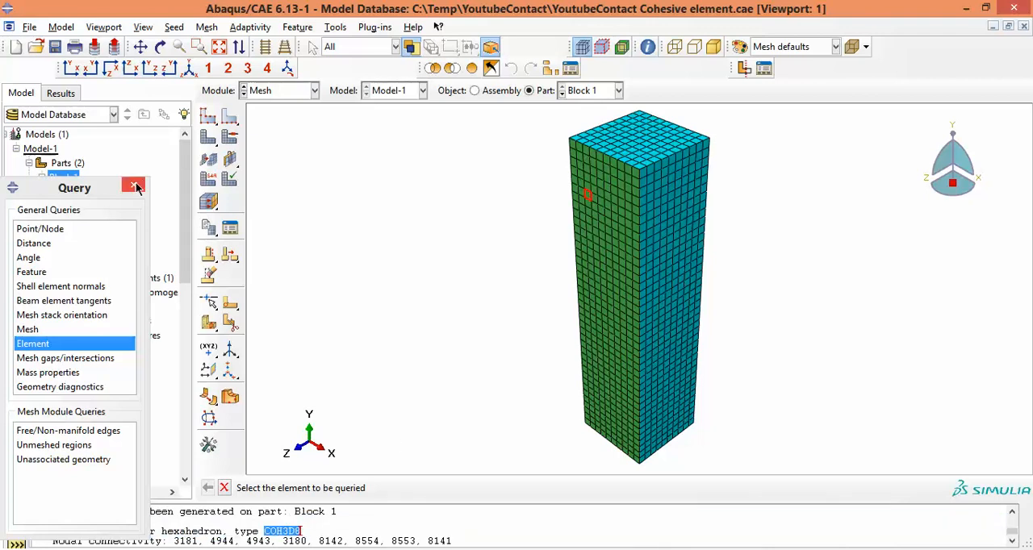
{"action": "left_click", "coordinate": [134, 185]}
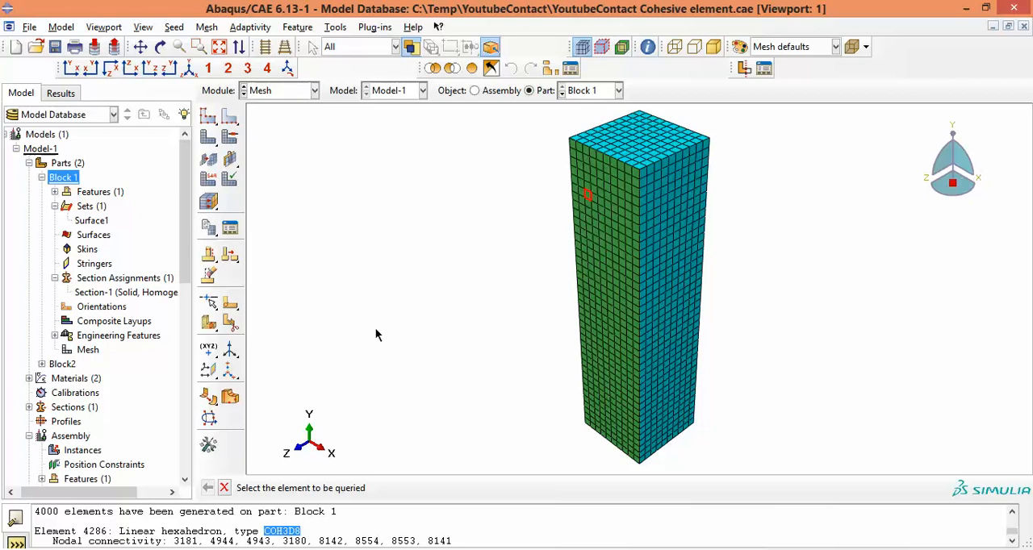
{"action": "mouse_move", "coordinate": [366, 324]}
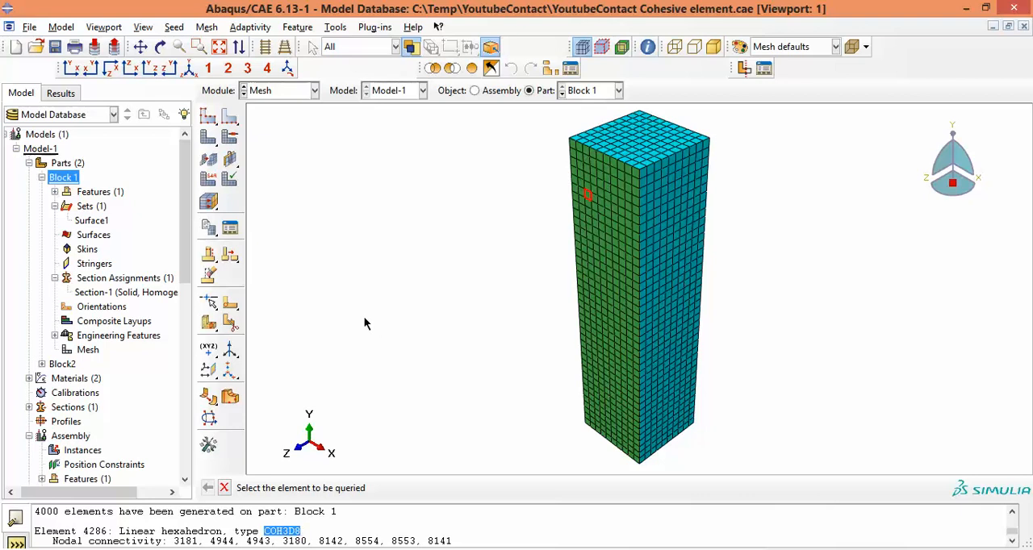
{"action": "mouse_move", "coordinate": [471, 191]}
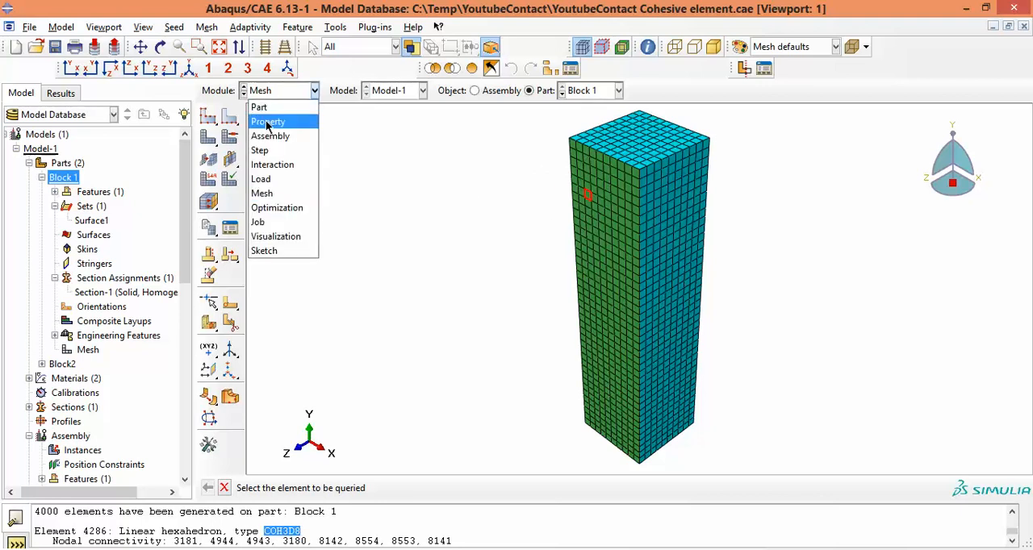
{"action": "left_click", "coordinate": [267, 121]}
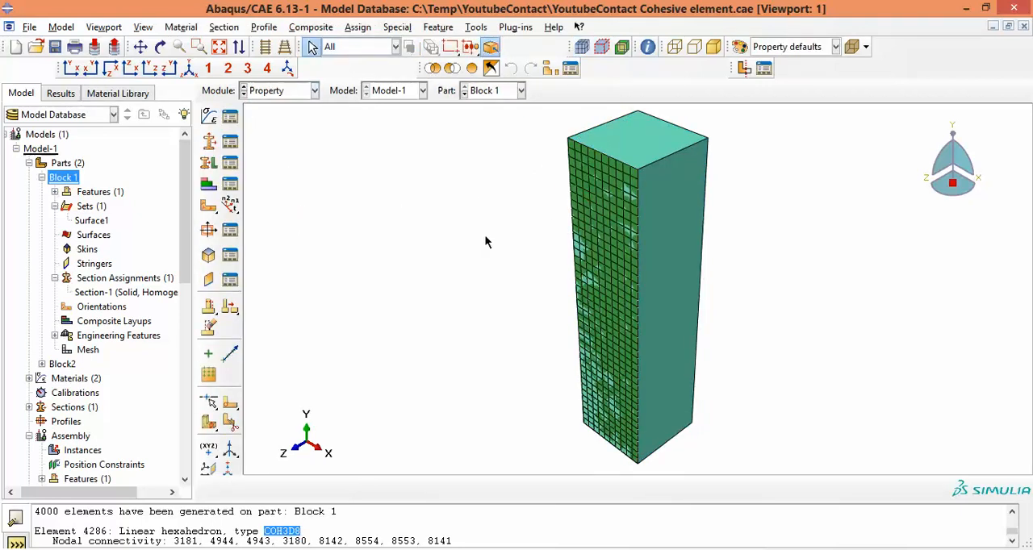
{"action": "mouse_move", "coordinate": [396, 232]}
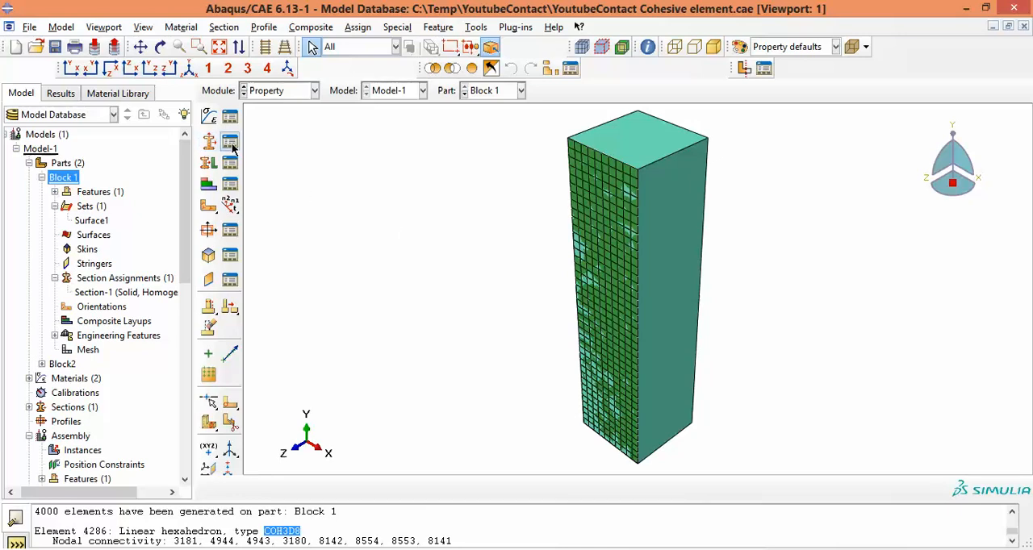
Step: Create a new section of type Other > Cohesive named CohSec
{"action": "left_click", "coordinate": [230, 142]}
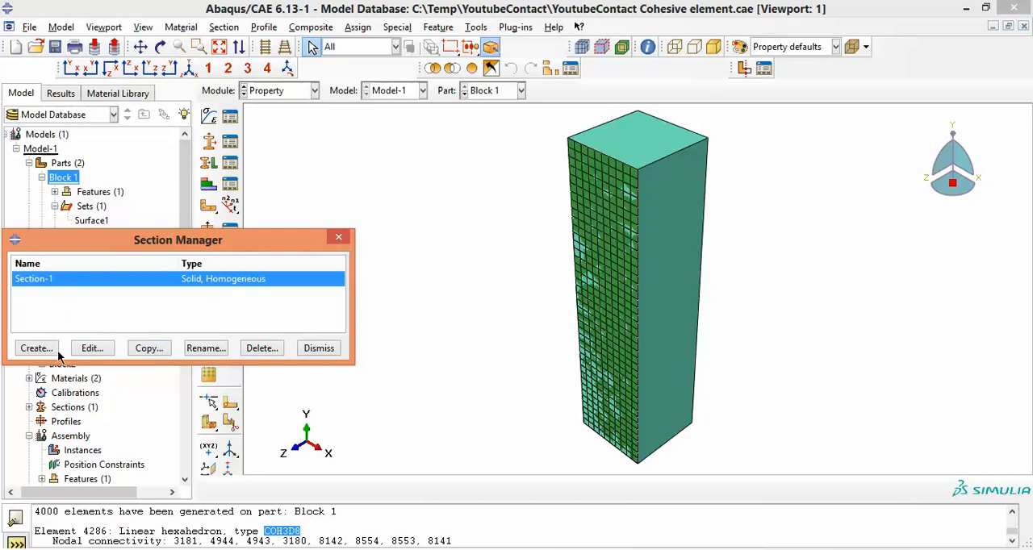
{"action": "left_click", "coordinate": [36, 348]}
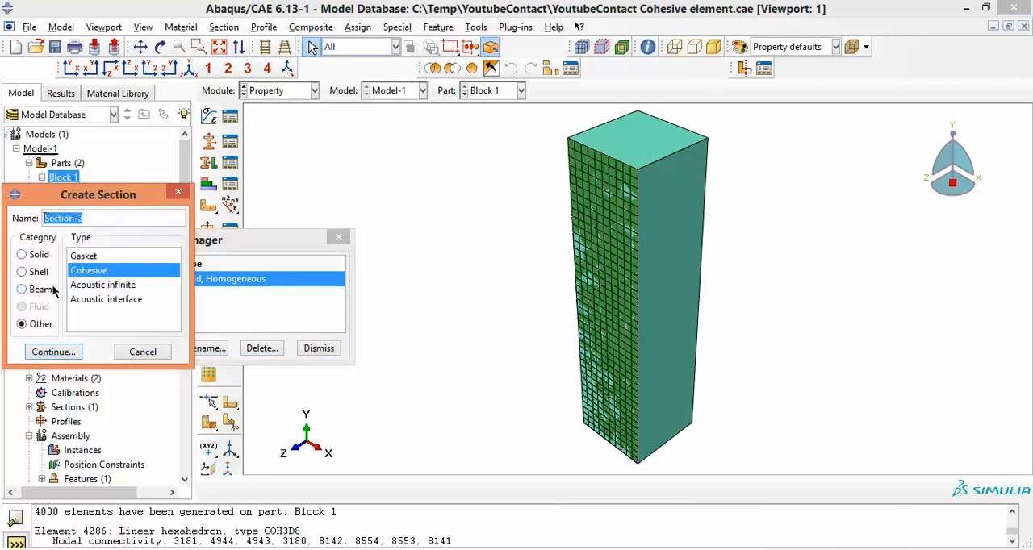
{"action": "left_click", "coordinate": [22, 254]}
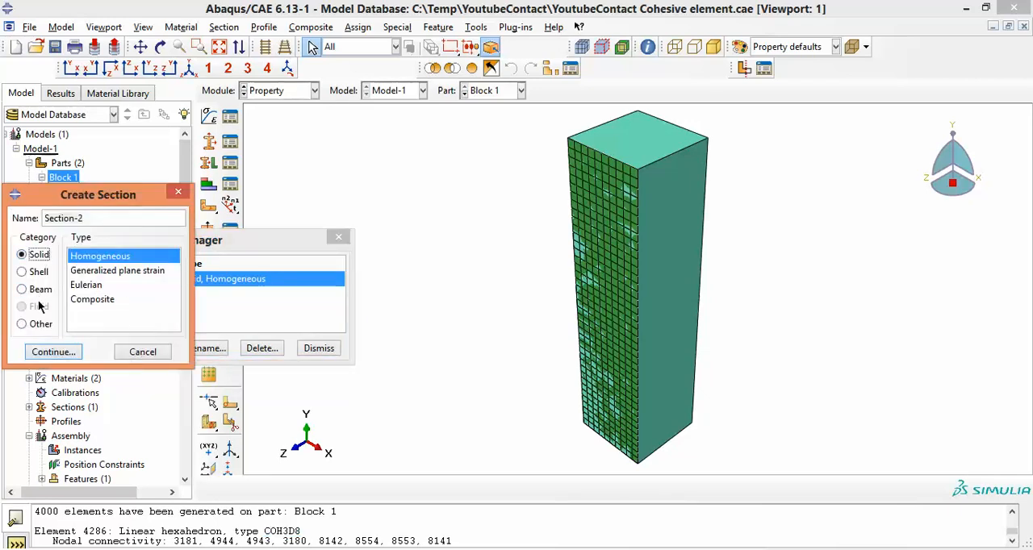
{"action": "left_click", "coordinate": [21, 323]}
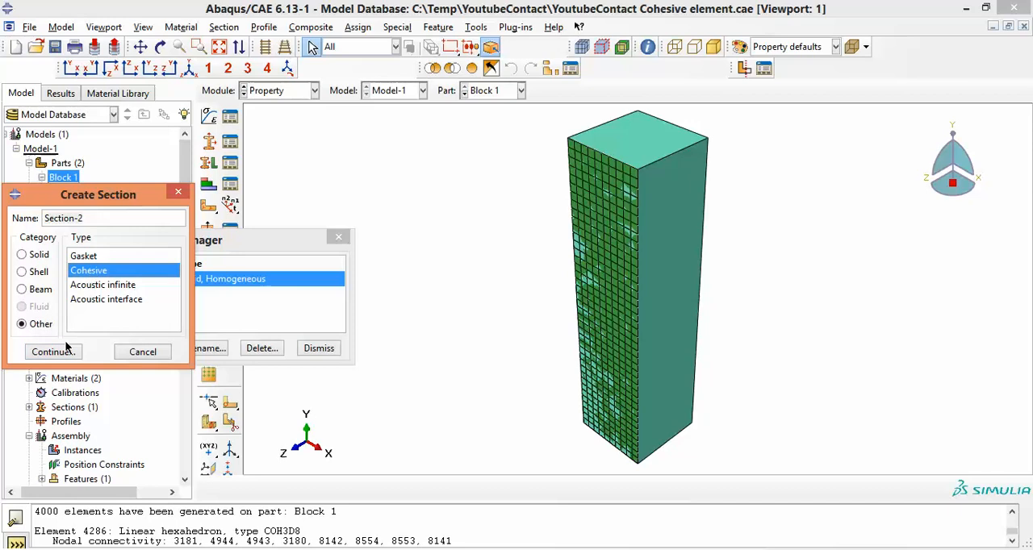
{"action": "type", "text": "CohSec"}
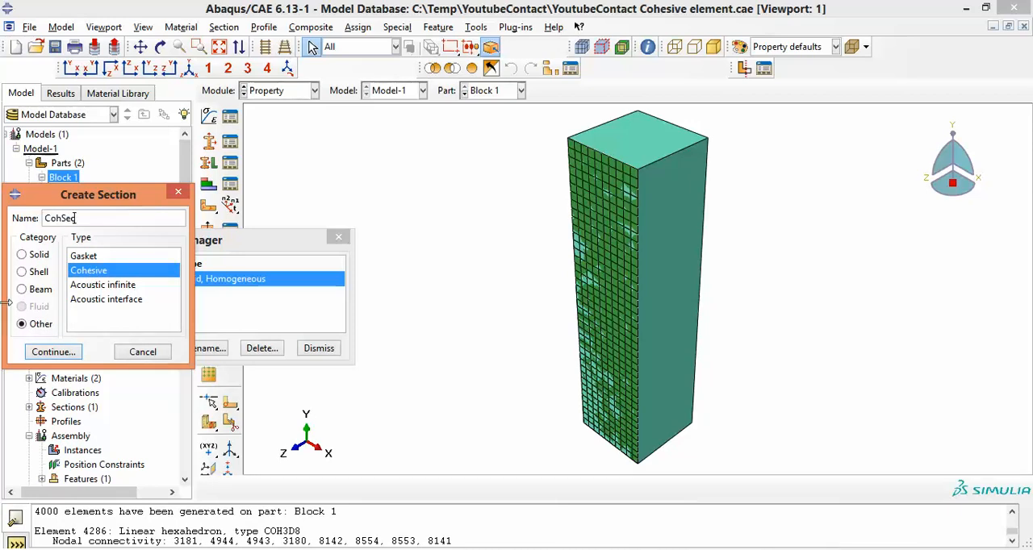
{"action": "left_click", "coordinate": [53, 351]}
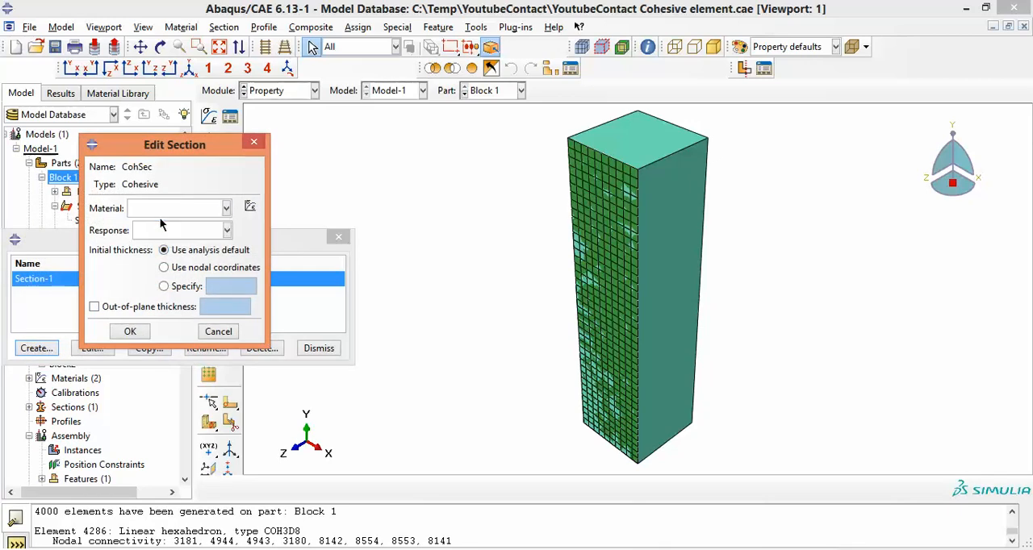
Step: Give CohSec the Cohesive material, traction-separation response and out-of-plane thickness 2e-3
{"action": "left_click", "coordinate": [227, 230]}
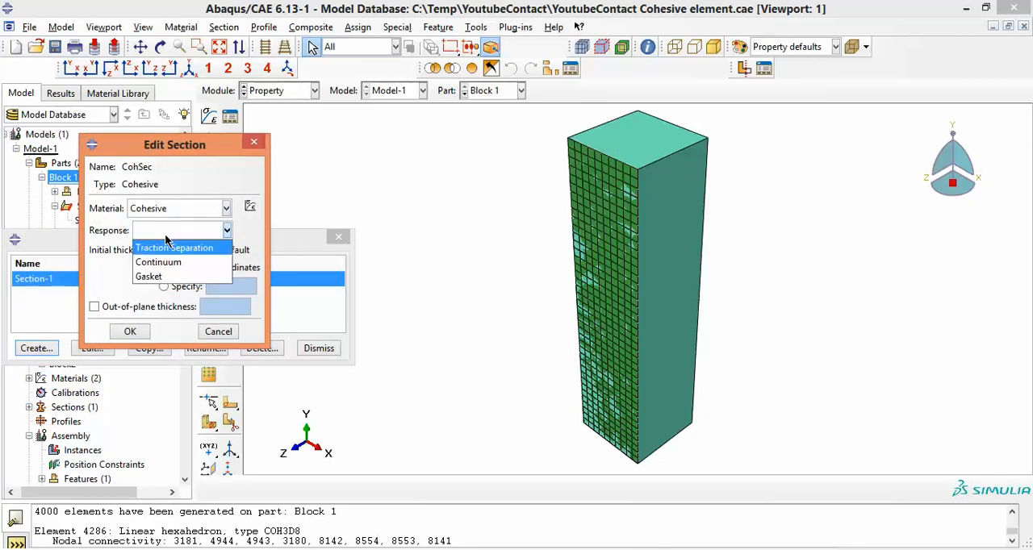
{"action": "left_click", "coordinate": [174, 248]}
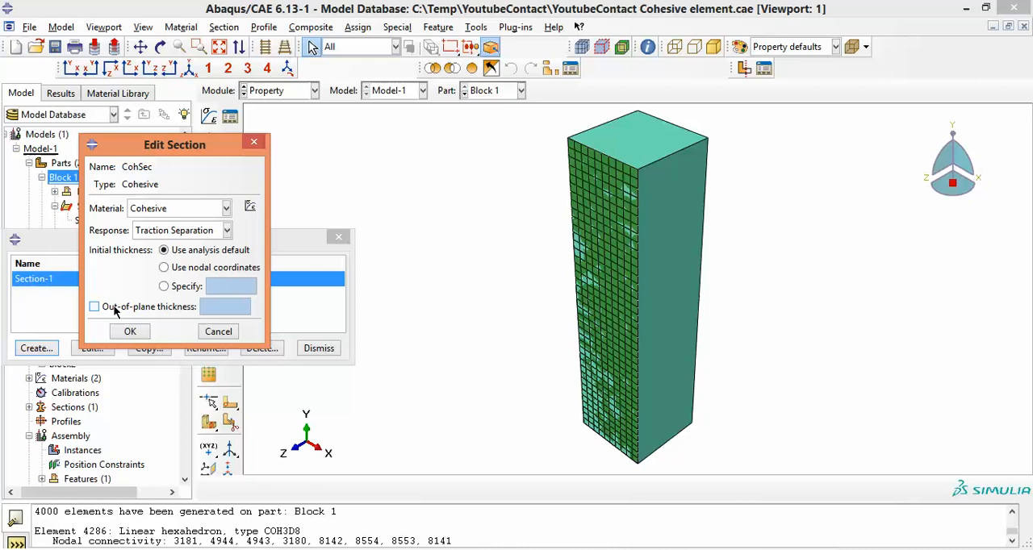
{"action": "left_click", "coordinate": [95, 307]}
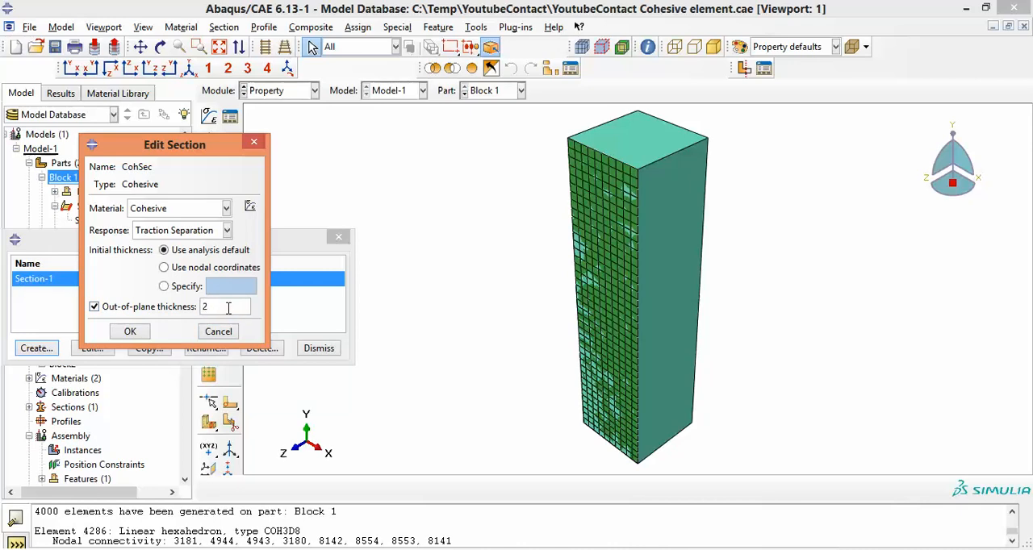
{"action": "type", "text": "e-3"}
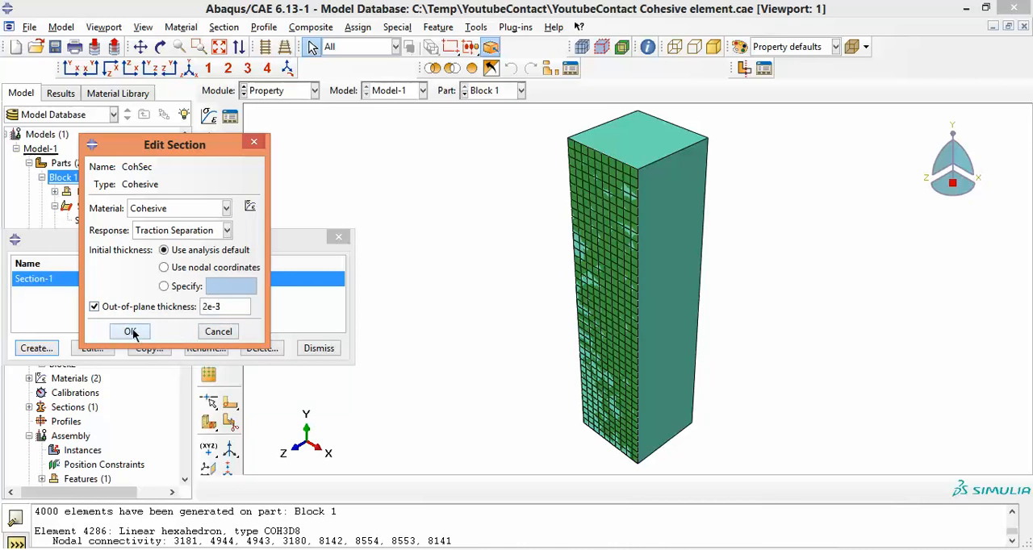
{"action": "left_click", "coordinate": [129, 332]}
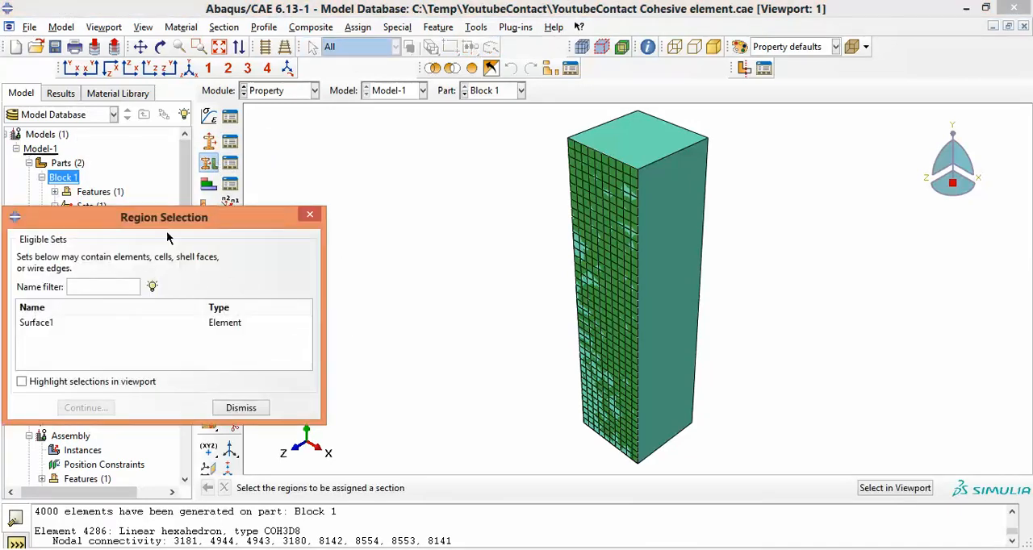
Step: Assign the CohSec cohesive section to Block 1's Surface1 set, then dismiss region selection
{"action": "left_click", "coordinate": [36, 322]}
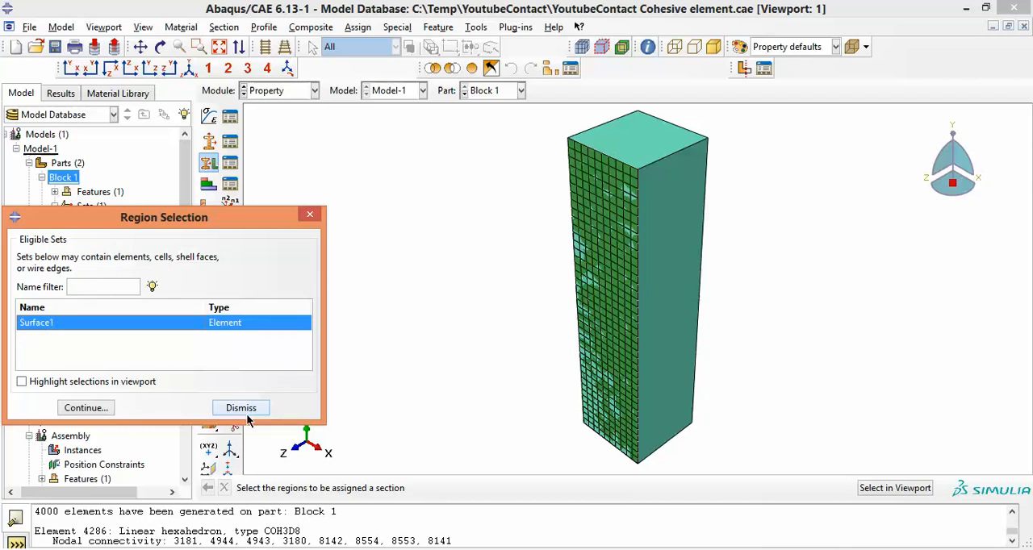
{"action": "left_click", "coordinate": [85, 407]}
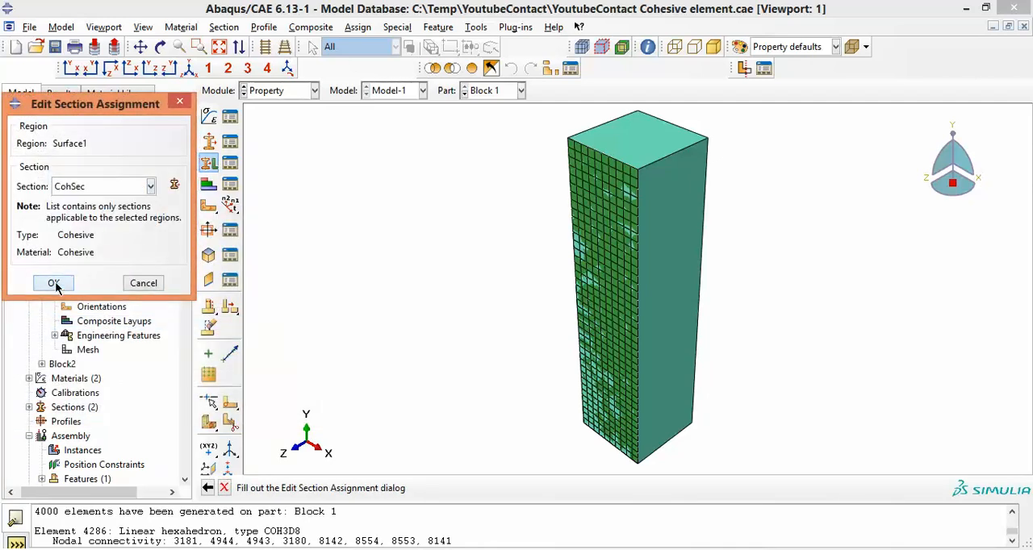
{"action": "left_click", "coordinate": [53, 283]}
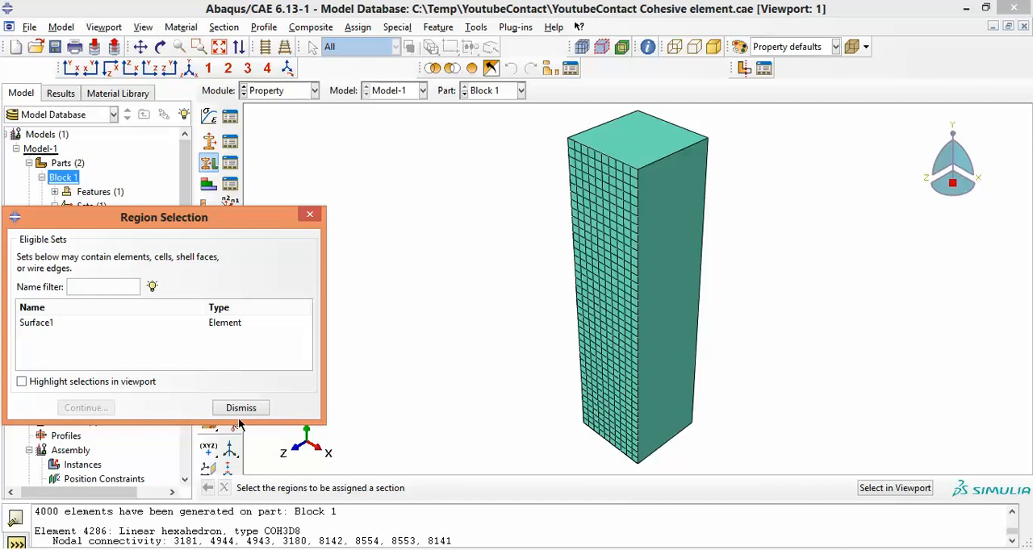
{"action": "left_click", "coordinate": [240, 408]}
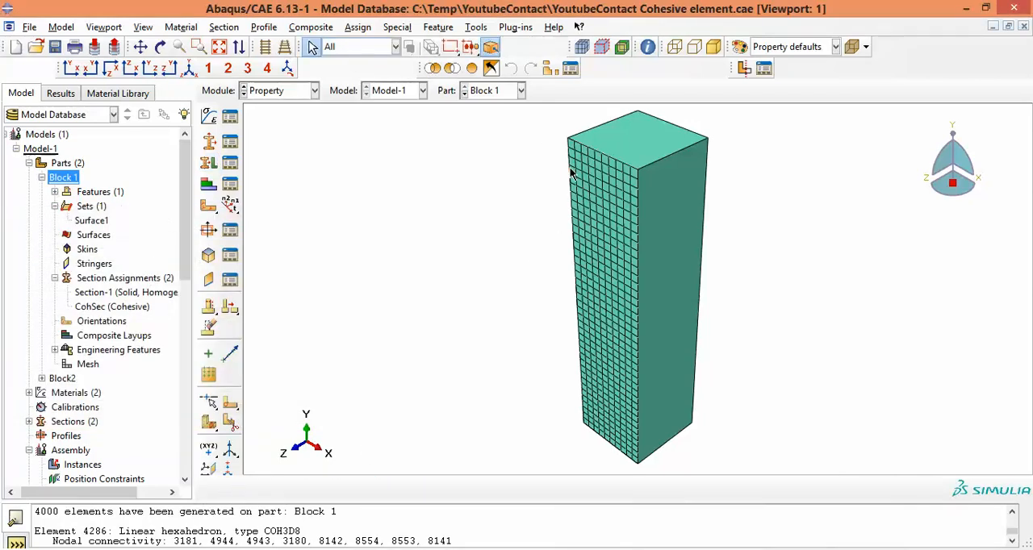
{"action": "mouse_move", "coordinate": [510, 182]}
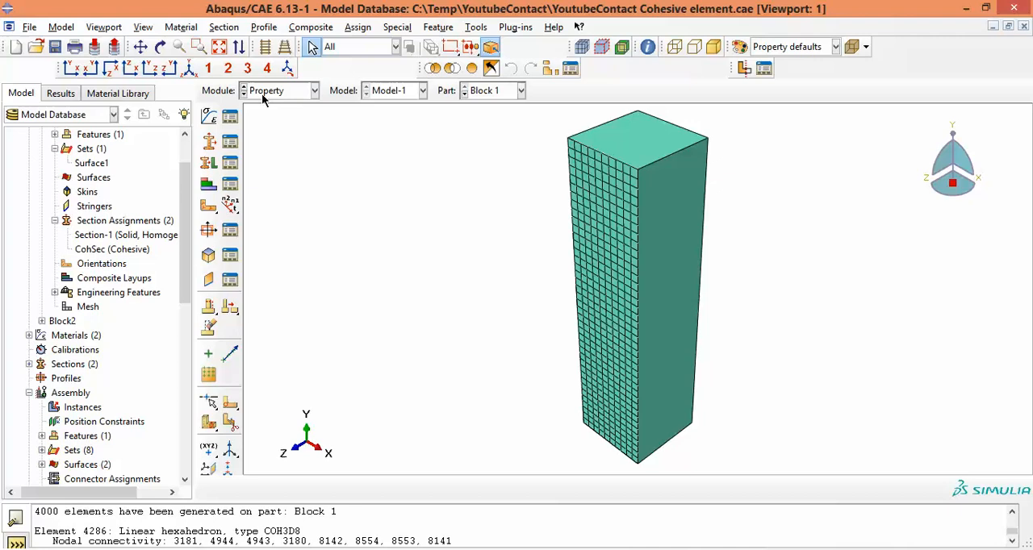
Step: In the Assembly module, instance both Block 1 and Block2 with auto-offset
{"action": "left_click", "coordinate": [278, 90]}
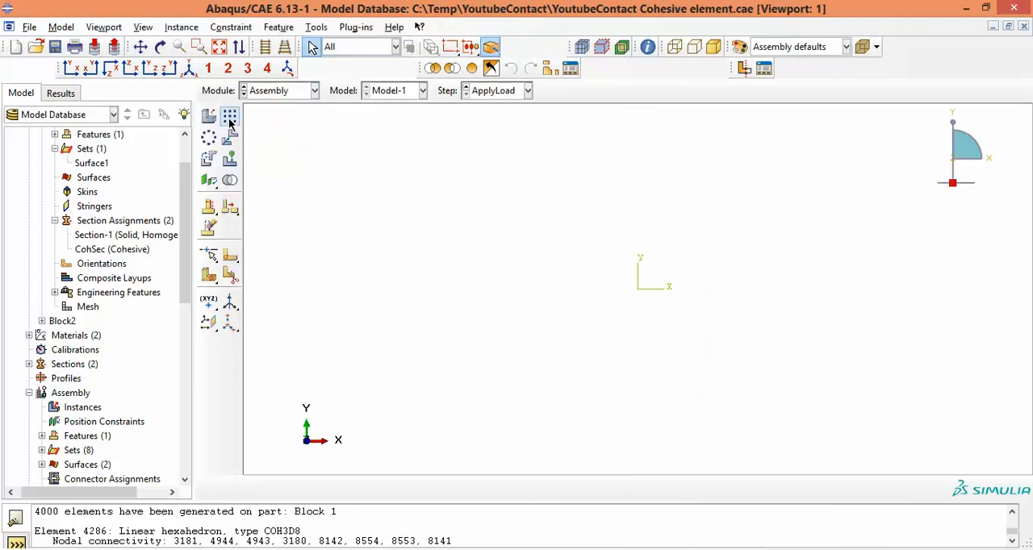
{"action": "left_click", "coordinate": [209, 116]}
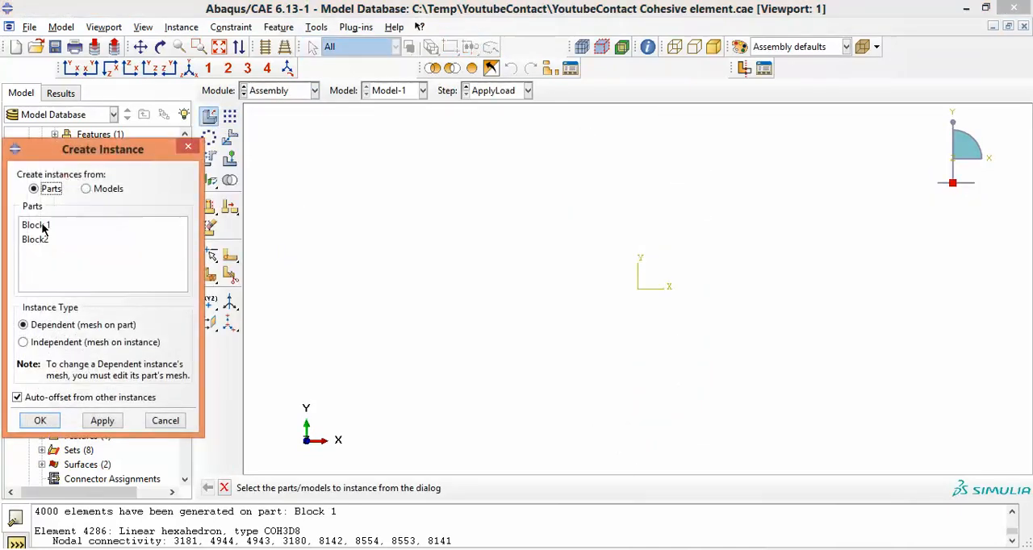
{"action": "left_click", "coordinate": [36, 225]}
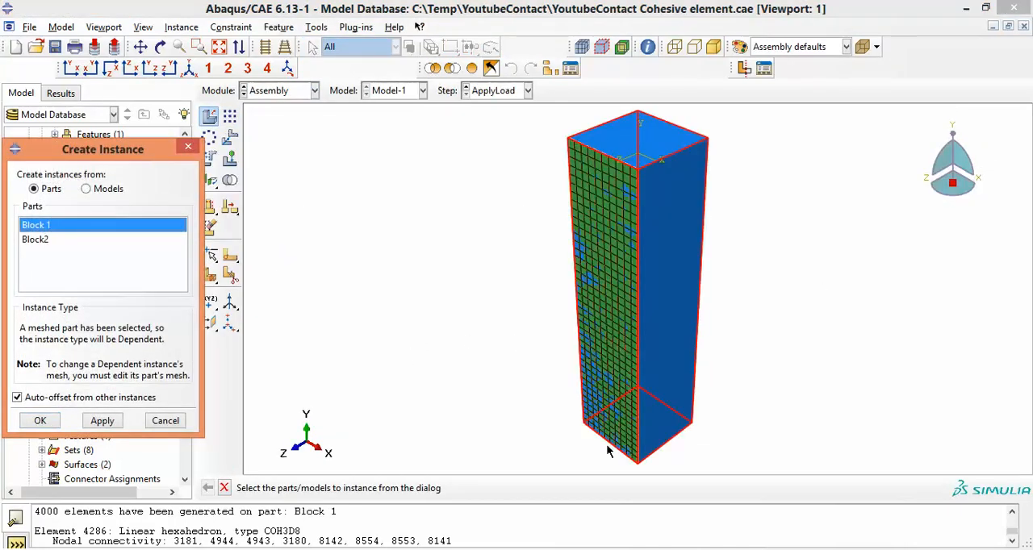
{"action": "mouse_move", "coordinate": [453, 254]}
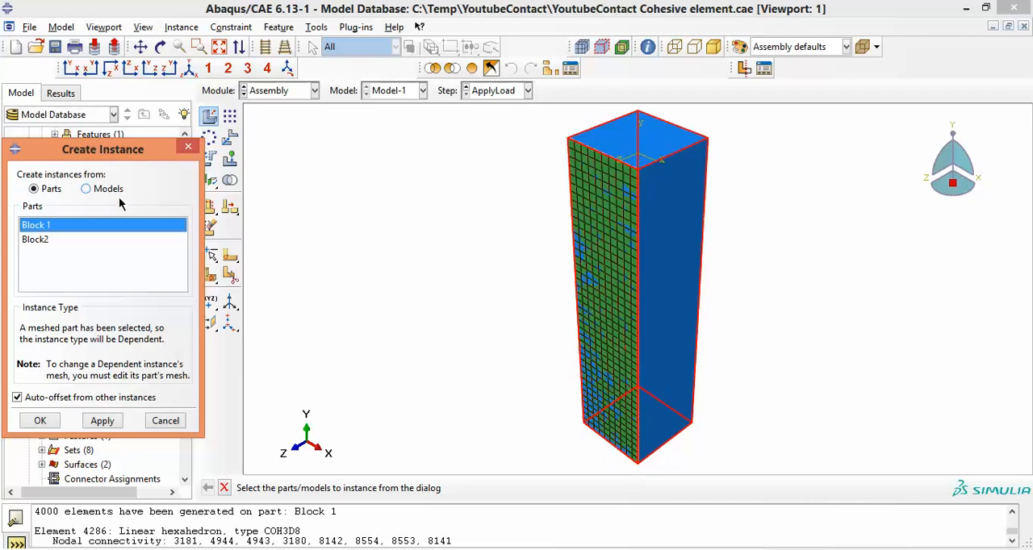
{"action": "mouse_move", "coordinate": [47, 318]}
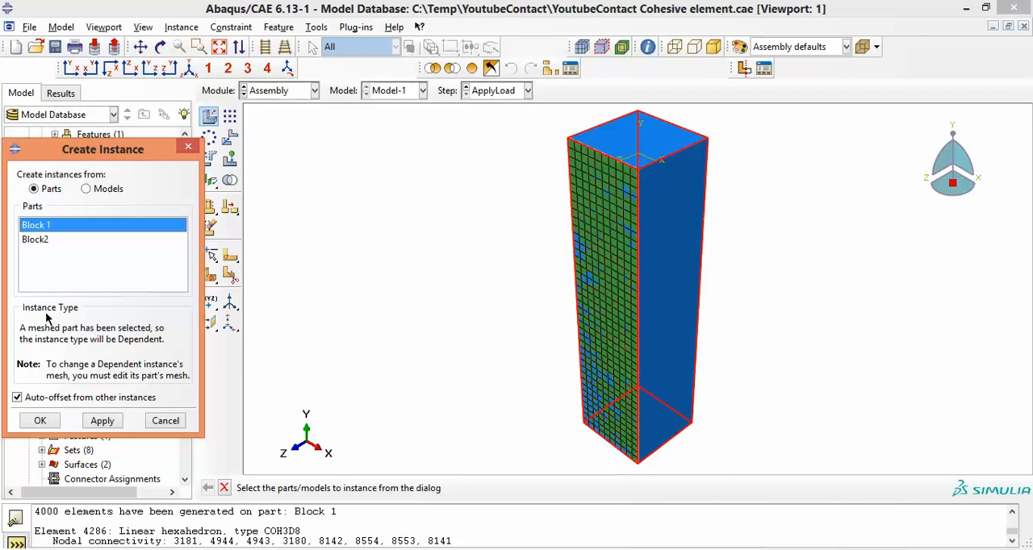
{"action": "left_click", "coordinate": [35, 240]}
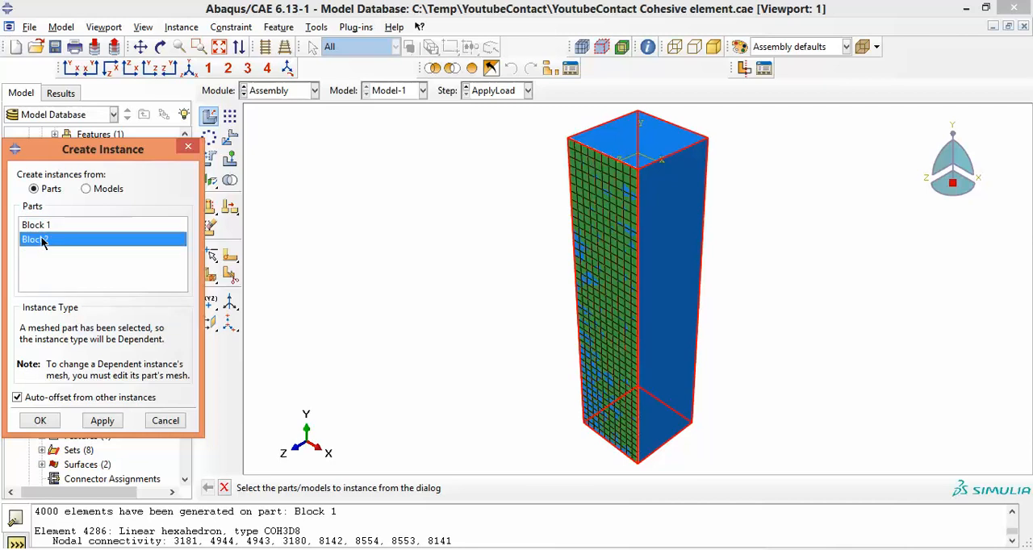
{"action": "left_click", "coordinate": [35, 238]}
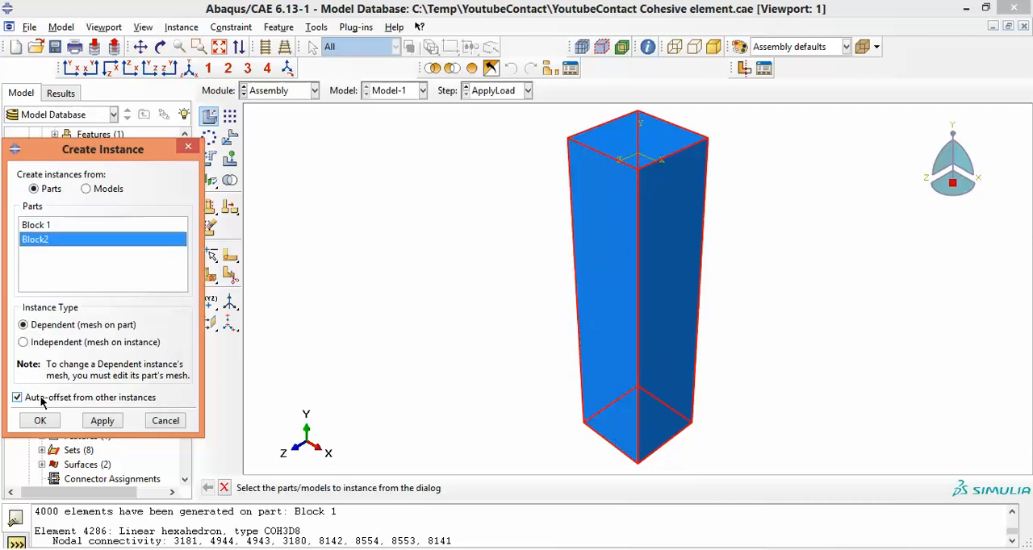
{"action": "left_click", "coordinate": [36, 225]}
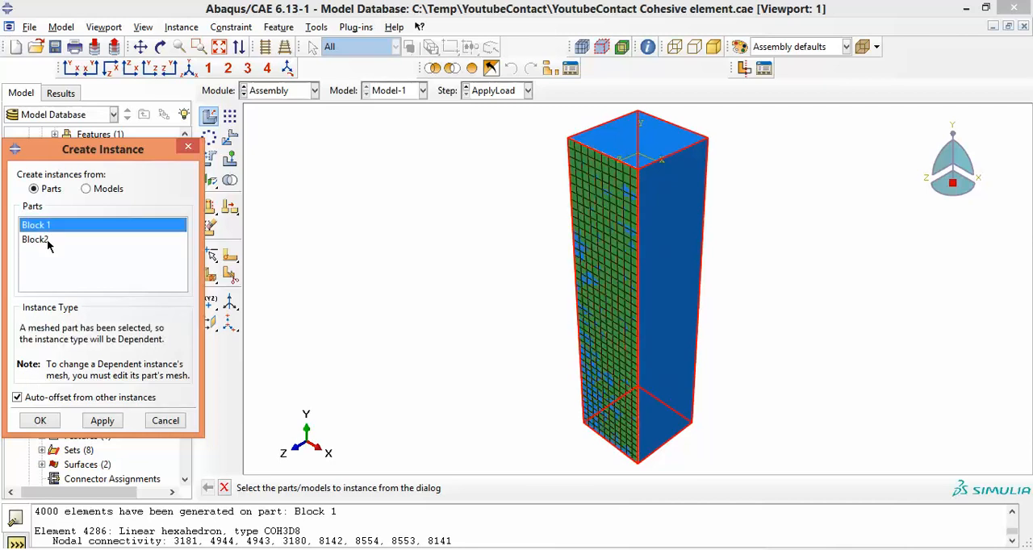
{"action": "left_click", "coordinate": [37, 240]}
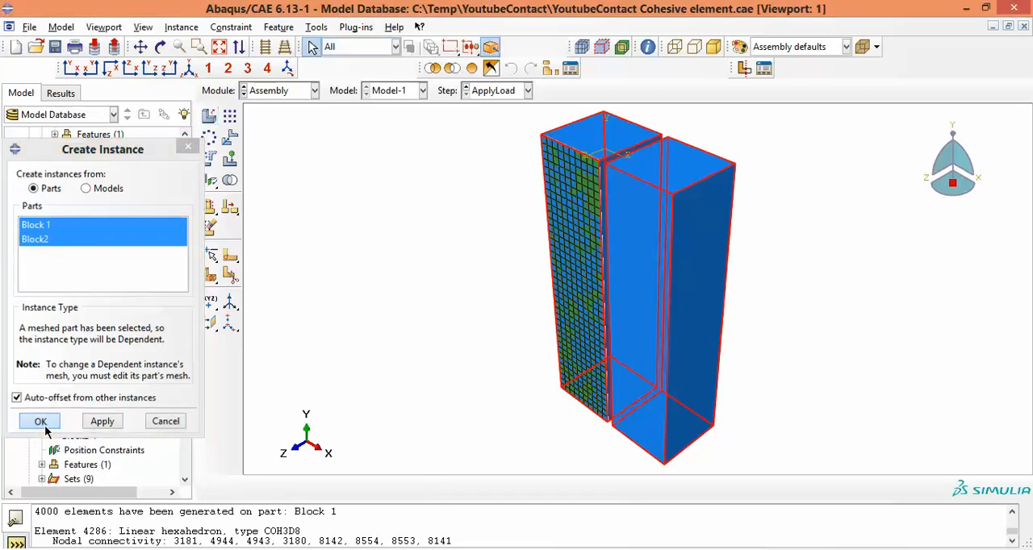
{"action": "left_click", "coordinate": [39, 420]}
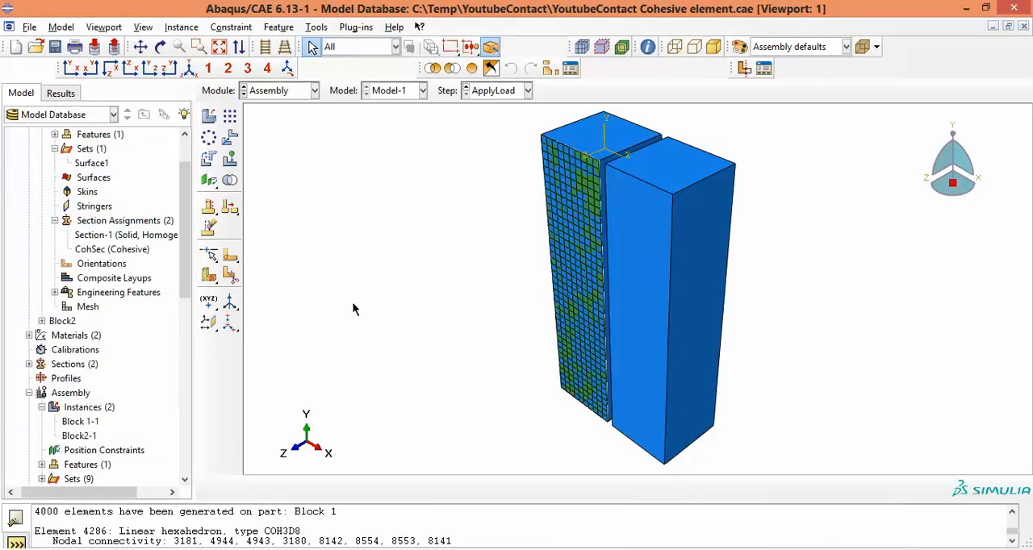
{"action": "mouse_move", "coordinate": [446, 368]}
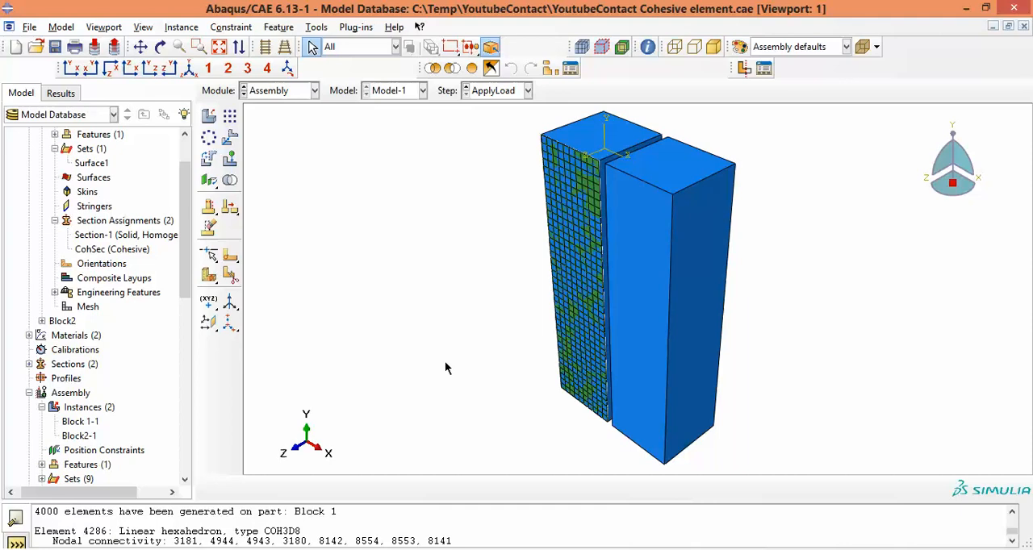
{"action": "mouse_move", "coordinate": [229, 137]}
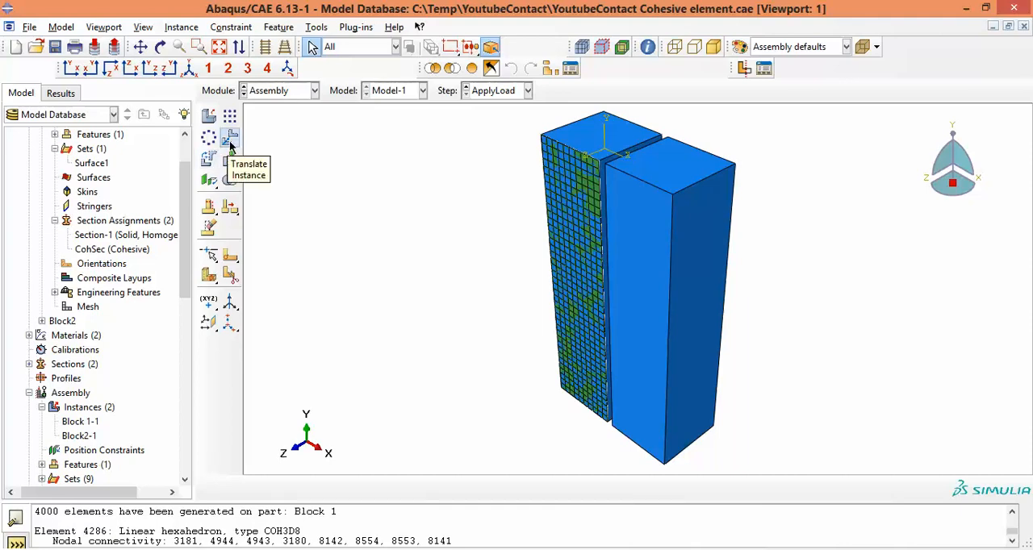
Step: Translate instance Block2-1 by vector (-0.55, 1, 0.5) against Block 1-1
{"action": "left_click", "coordinate": [230, 138]}
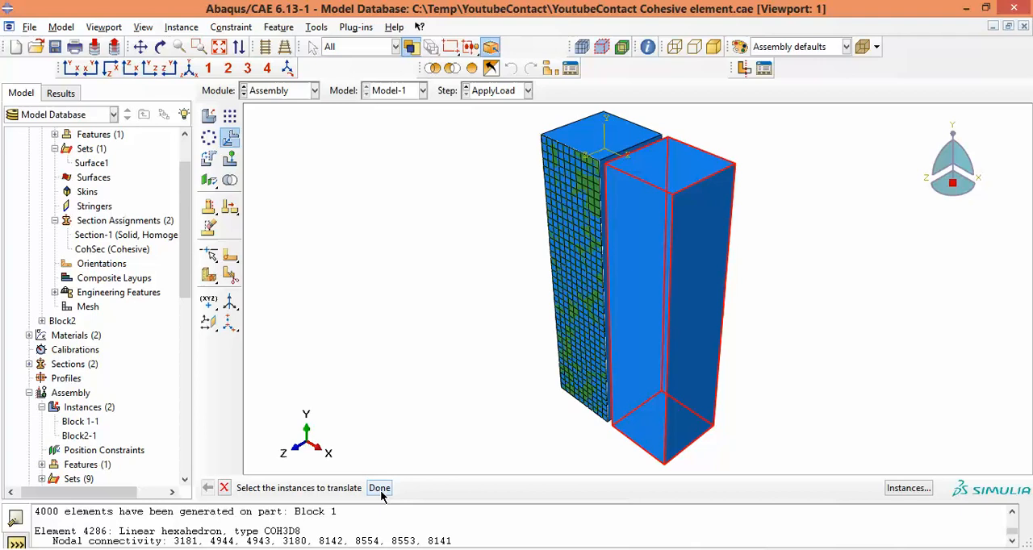
{"action": "left_click", "coordinate": [378, 488]}
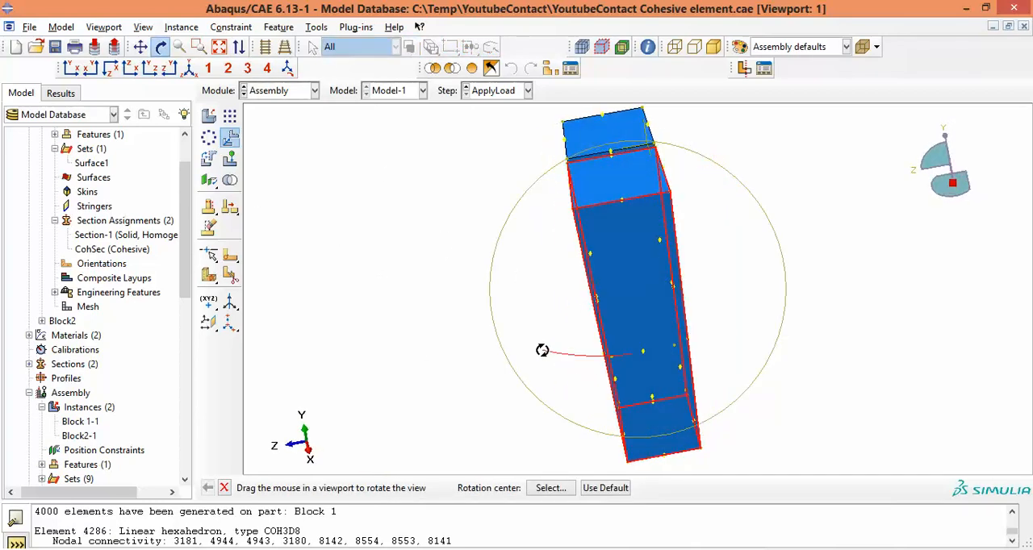
{"action": "left_click_drag", "start_coordinate": [543, 349], "coordinate": [517, 350]}
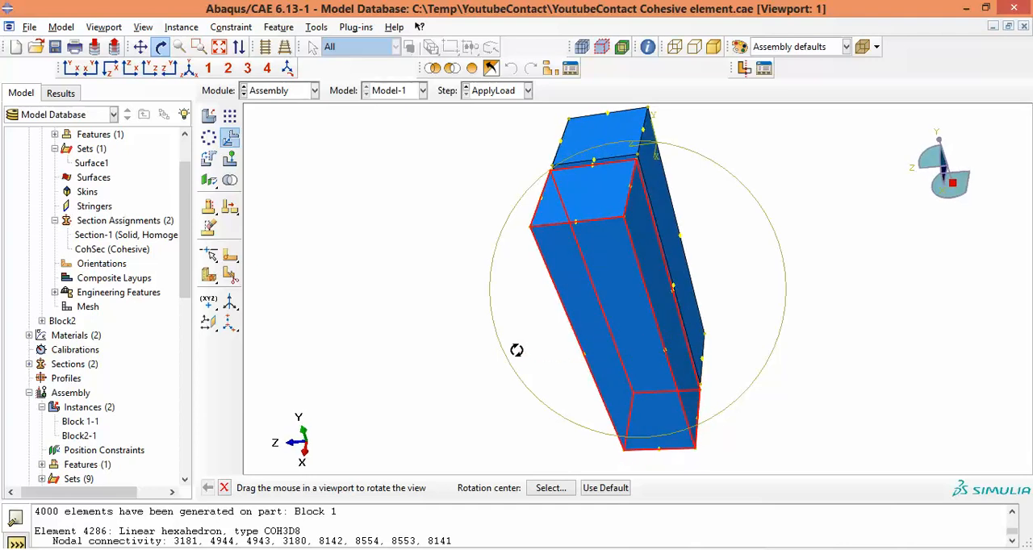
{"action": "left_click_drag", "start_coordinate": [516, 349], "coordinate": [672, 442]}
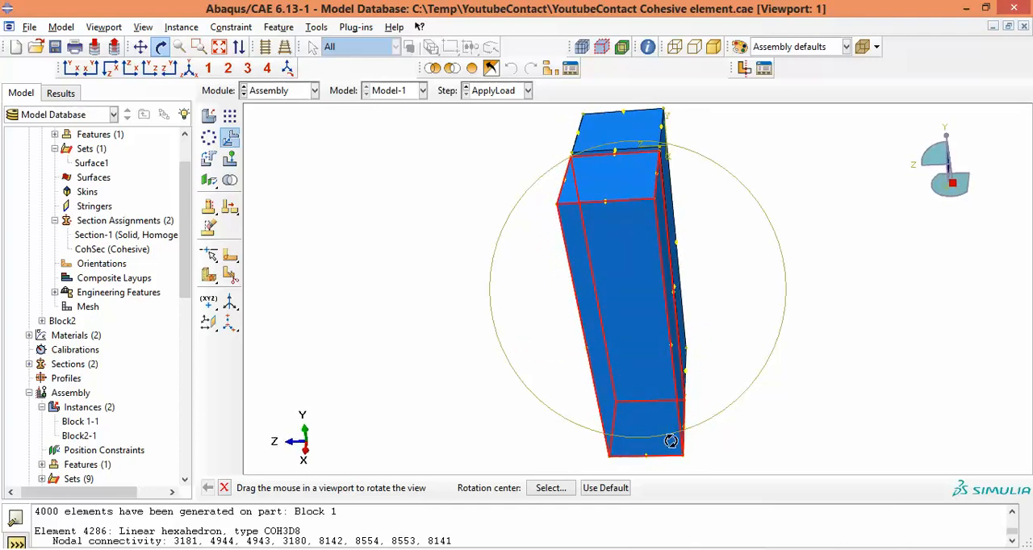
{"action": "left_click", "coordinate": [412, 46]}
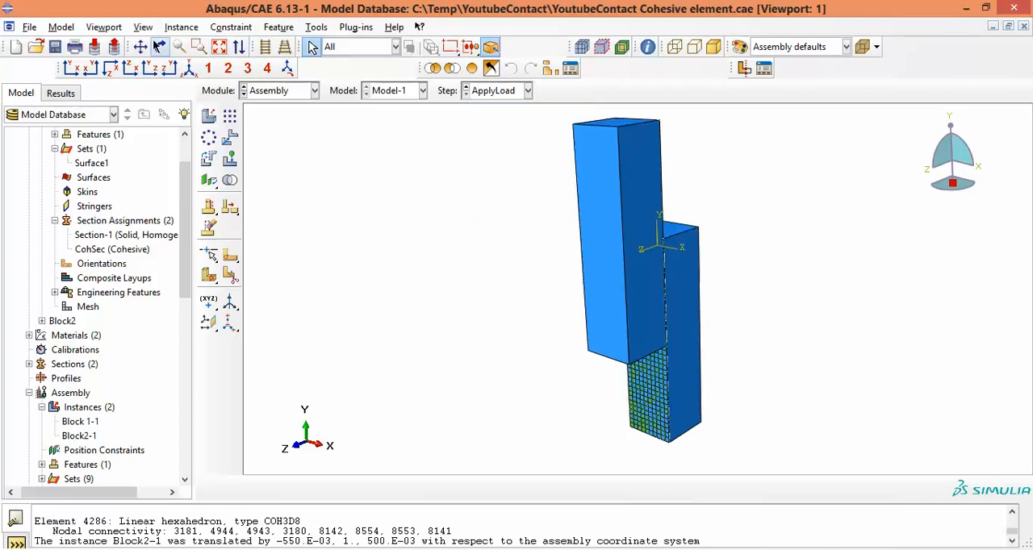
{"action": "left_click", "coordinate": [160, 46]}
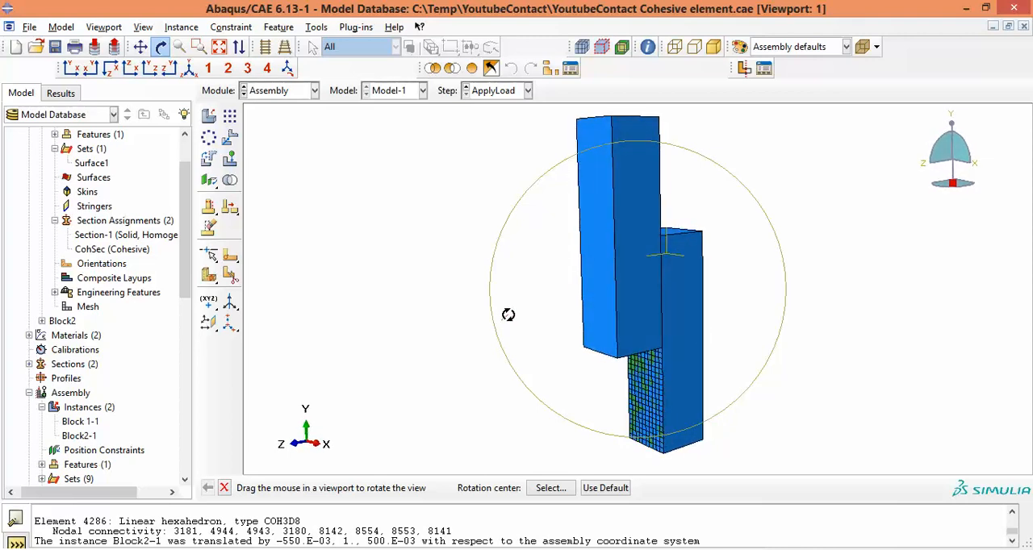
{"action": "left_click_drag", "start_coordinate": [508, 315], "coordinate": [666, 335]}
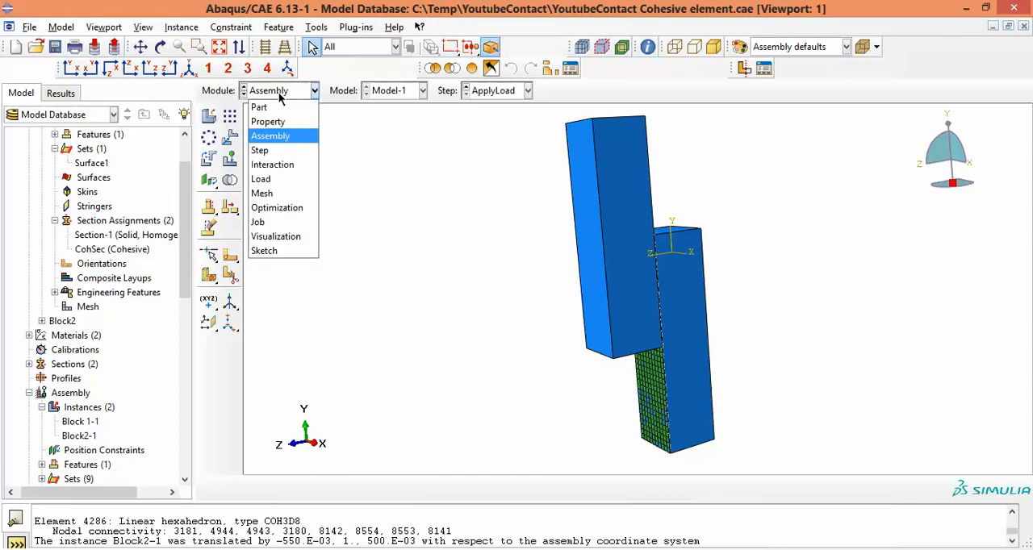
Step: In the Load module, redefine BC-1 as ENCASTRE on Block 1-1's bottom face (Set-11)
{"action": "left_click", "coordinate": [259, 150]}
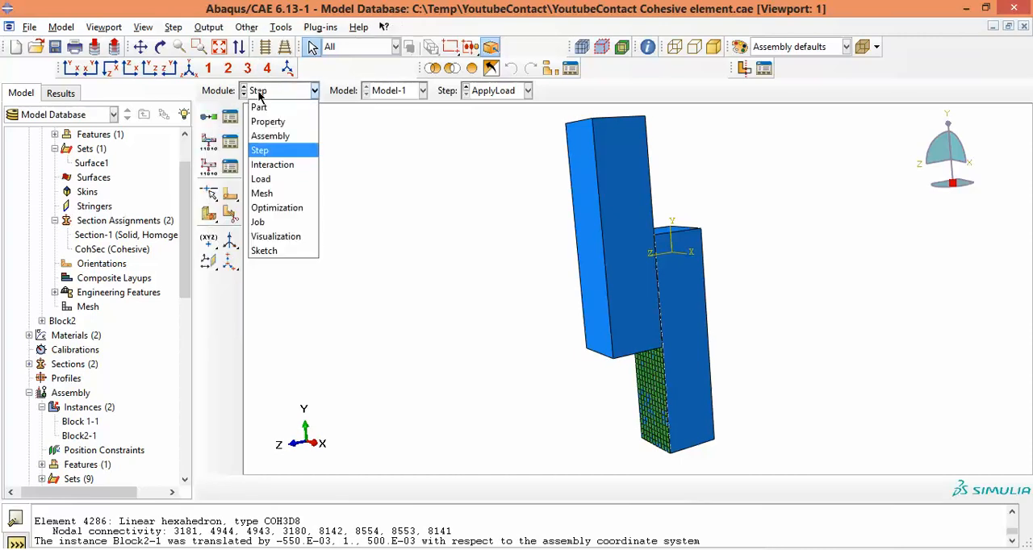
{"action": "mouse_move", "coordinate": [266, 178]}
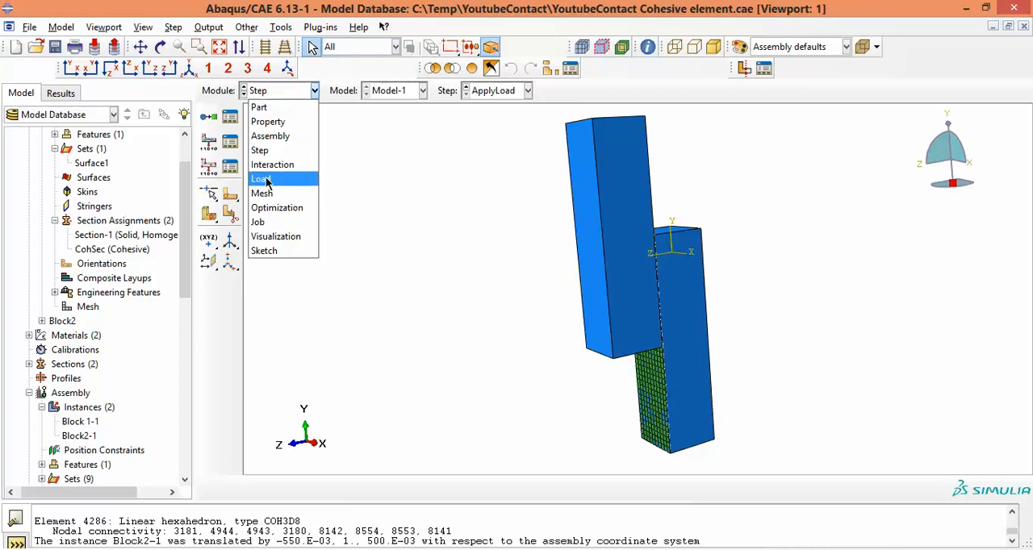
{"action": "left_click", "coordinate": [261, 178]}
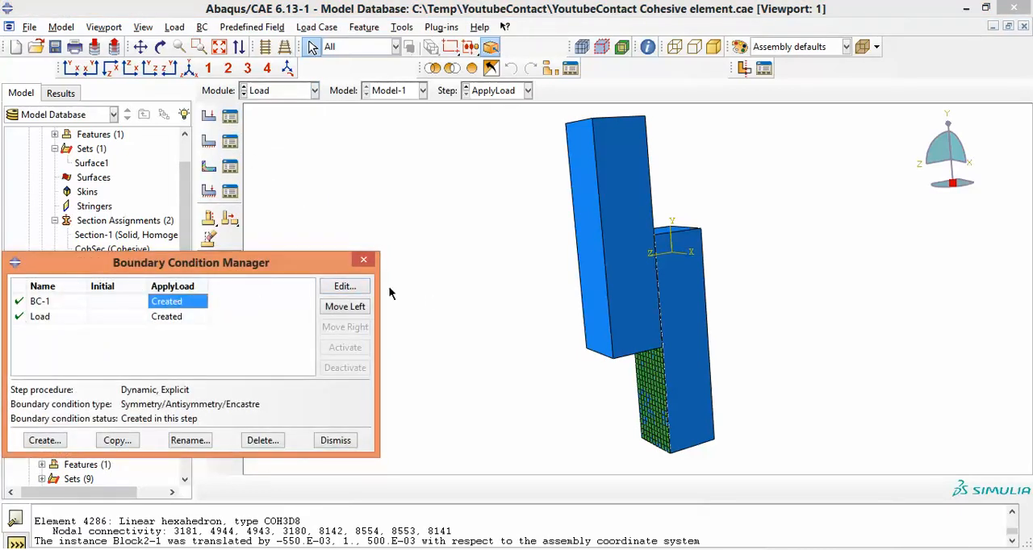
{"action": "left_click", "coordinate": [344, 286]}
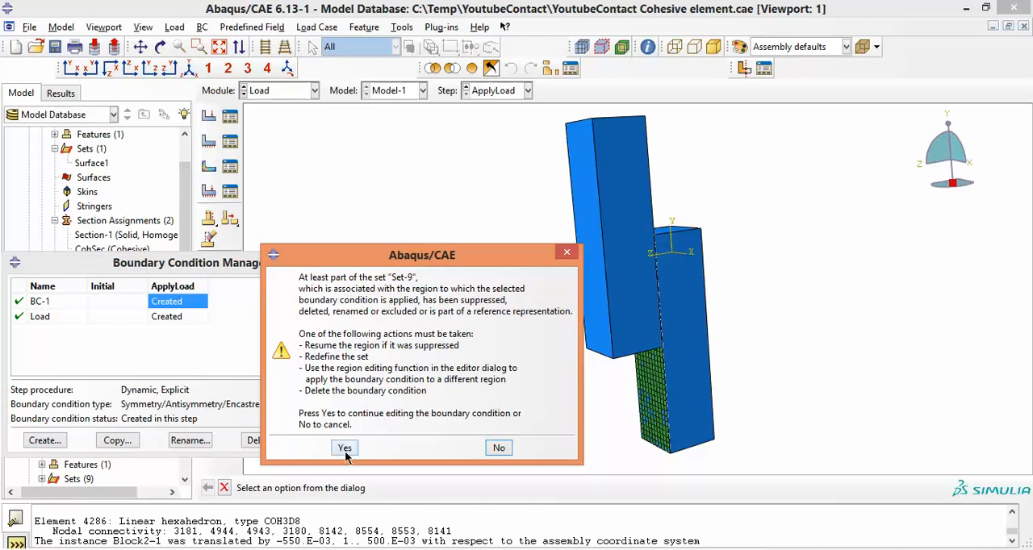
{"action": "left_click", "coordinate": [344, 447]}
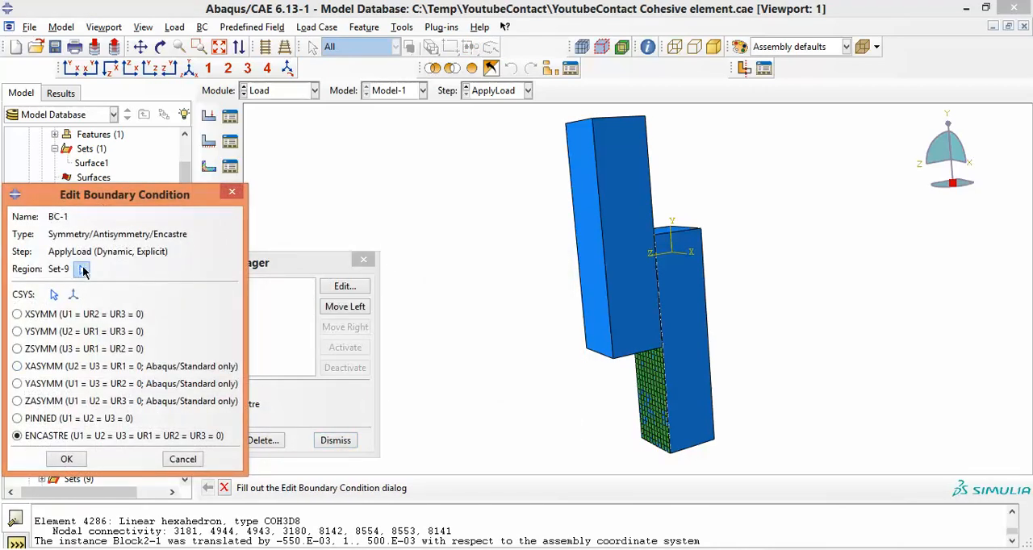
{"action": "left_click", "coordinate": [66, 459]}
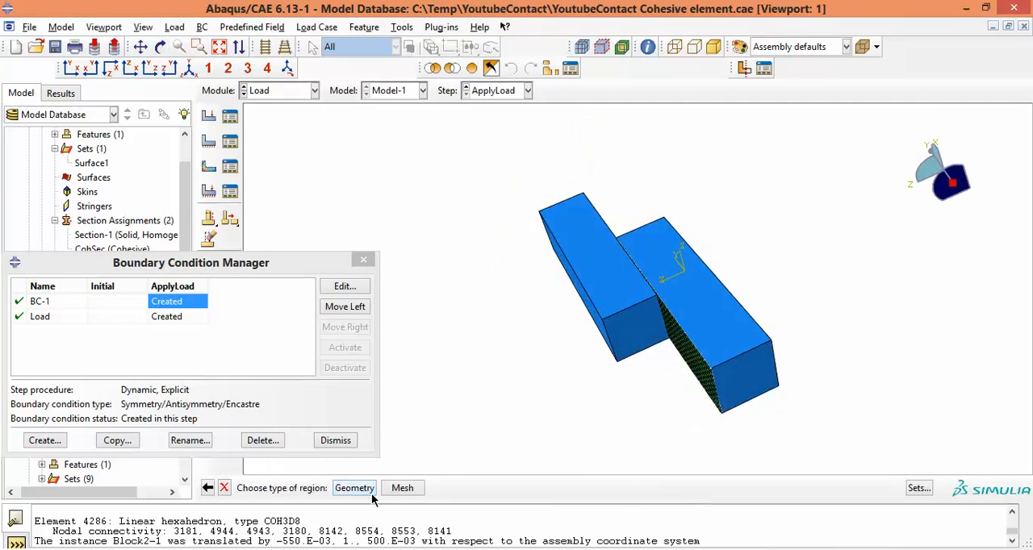
{"action": "left_click", "coordinate": [742, 383]}
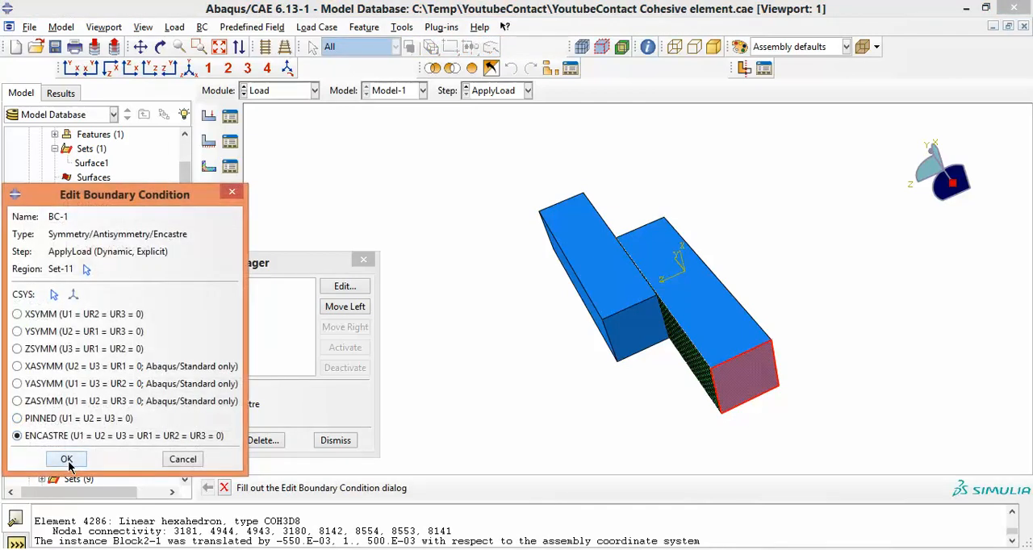
{"action": "left_click", "coordinate": [67, 459]}
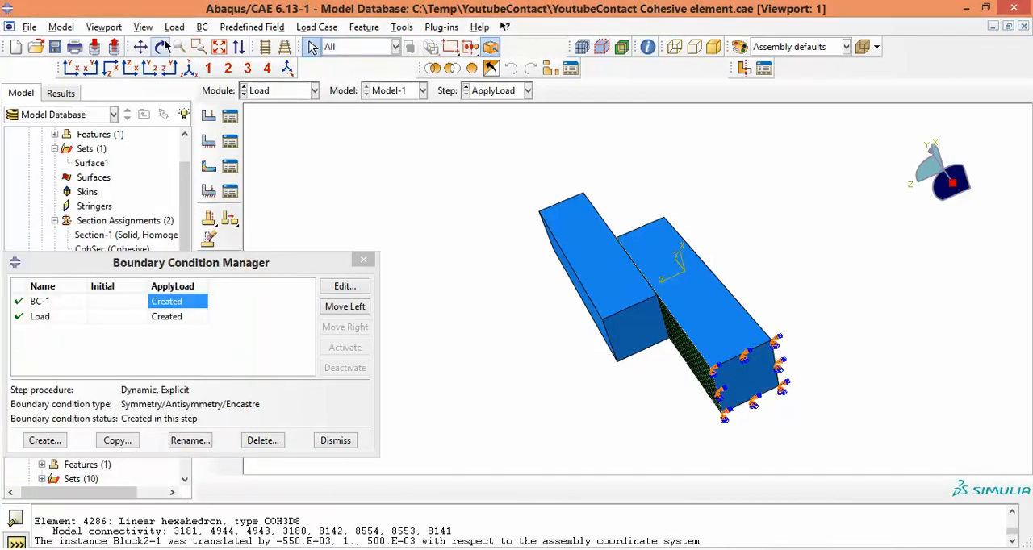
{"action": "left_click", "coordinate": [160, 46]}
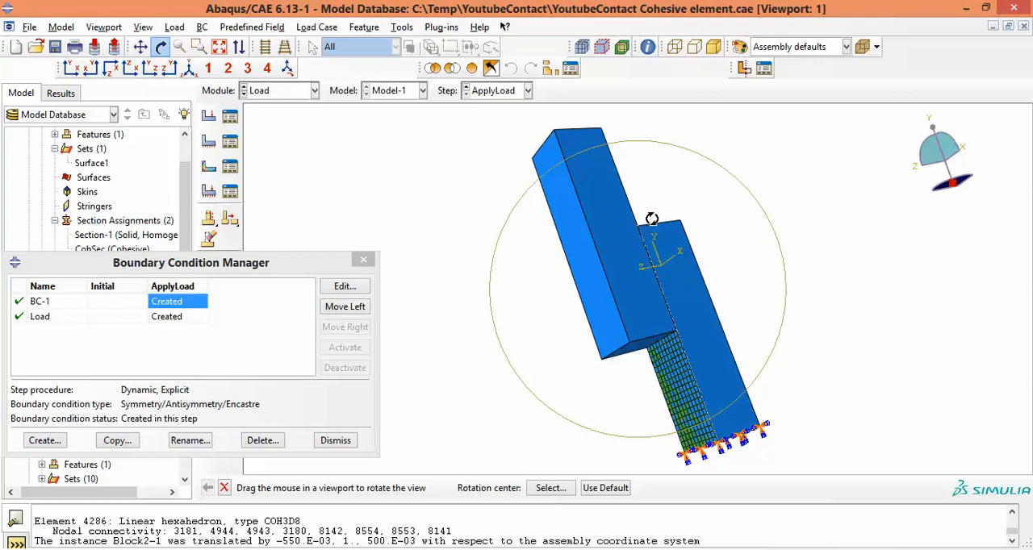
{"action": "left_click", "coordinate": [40, 316]}
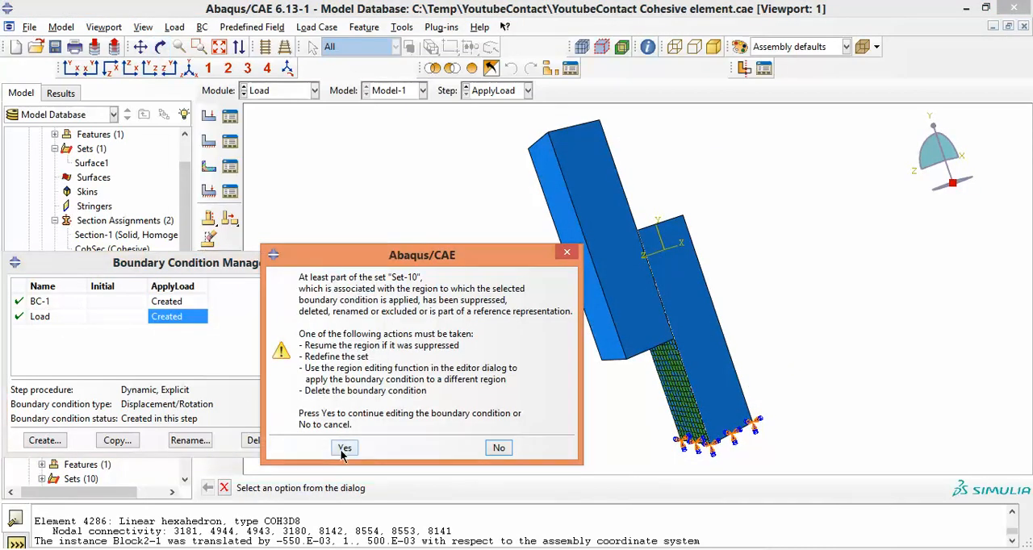
Step: Reassign the Load displacement (U2 = -0.1, Amp-1) to the upper block's top face as Set-12
{"action": "left_click", "coordinate": [344, 448]}
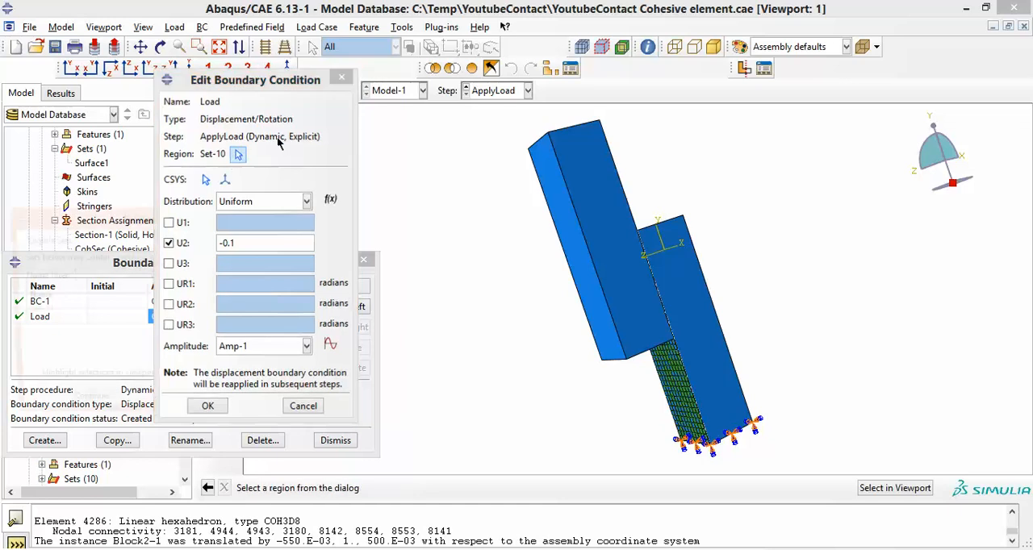
{"action": "left_click", "coordinate": [238, 154]}
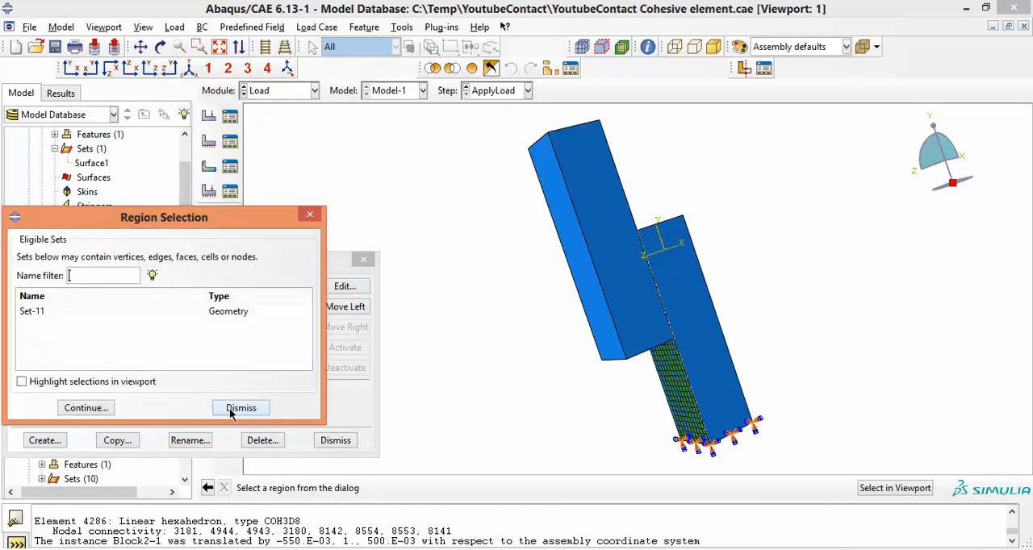
{"action": "left_click", "coordinate": [240, 407]}
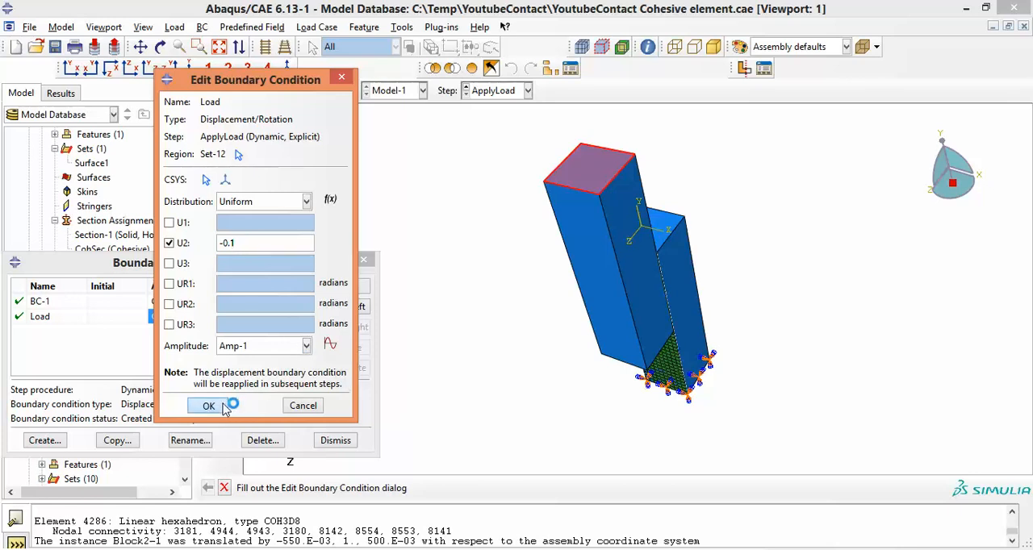
{"action": "left_click", "coordinate": [209, 405]}
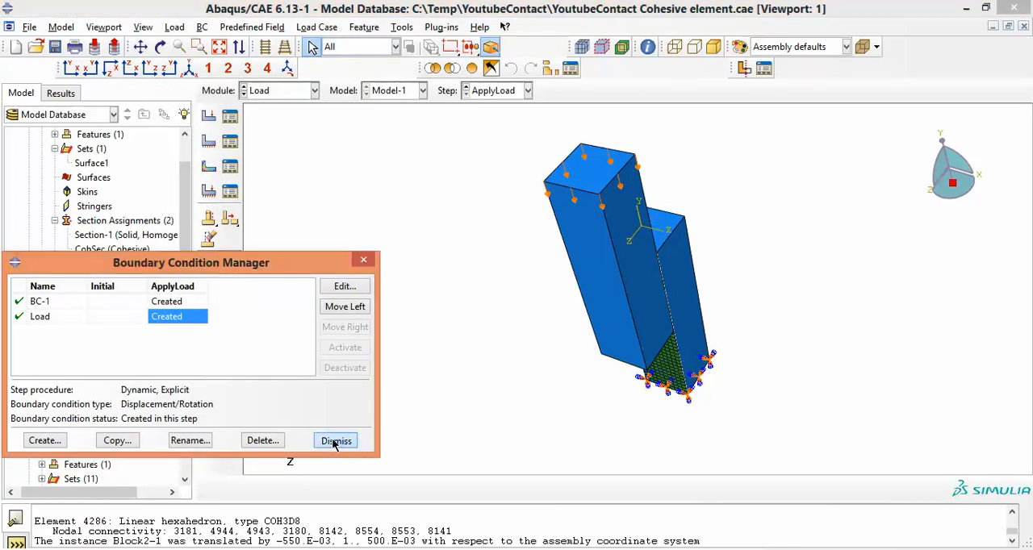
Step: Close the BC Manager and orbit the blocks to a front-facing view
{"action": "left_click", "coordinate": [335, 441]}
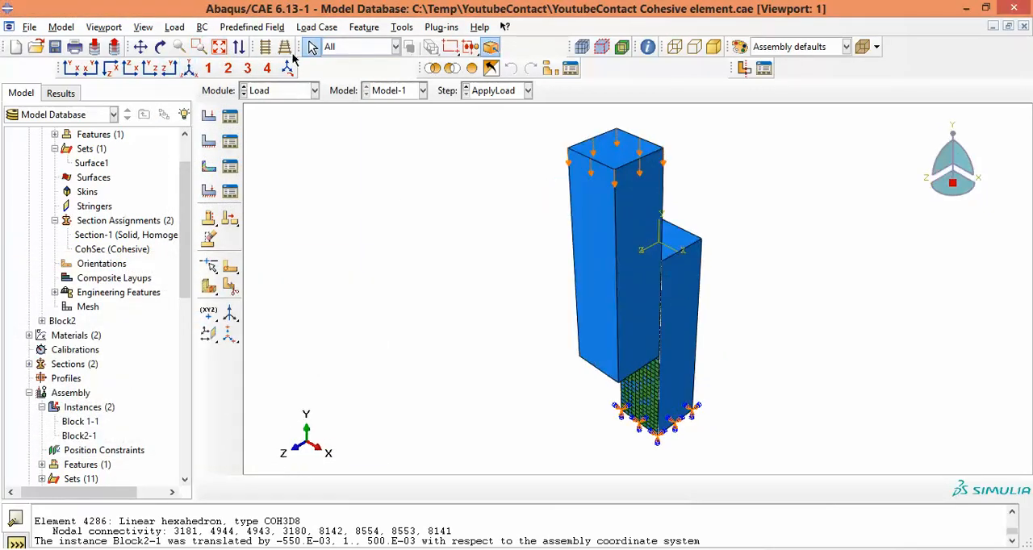
{"action": "left_click", "coordinate": [159, 46]}
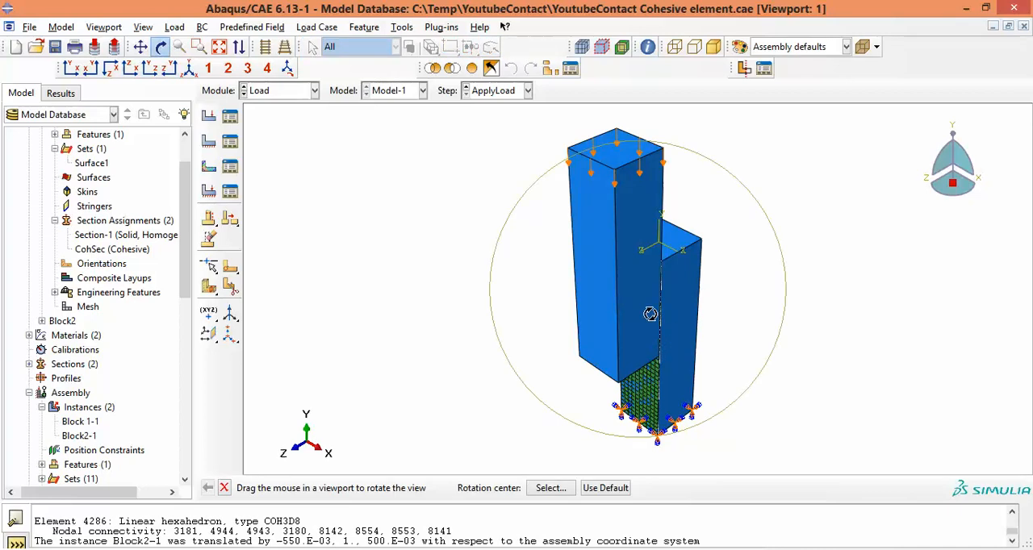
{"action": "left_click_drag", "start_coordinate": [650, 314], "coordinate": [609, 145]}
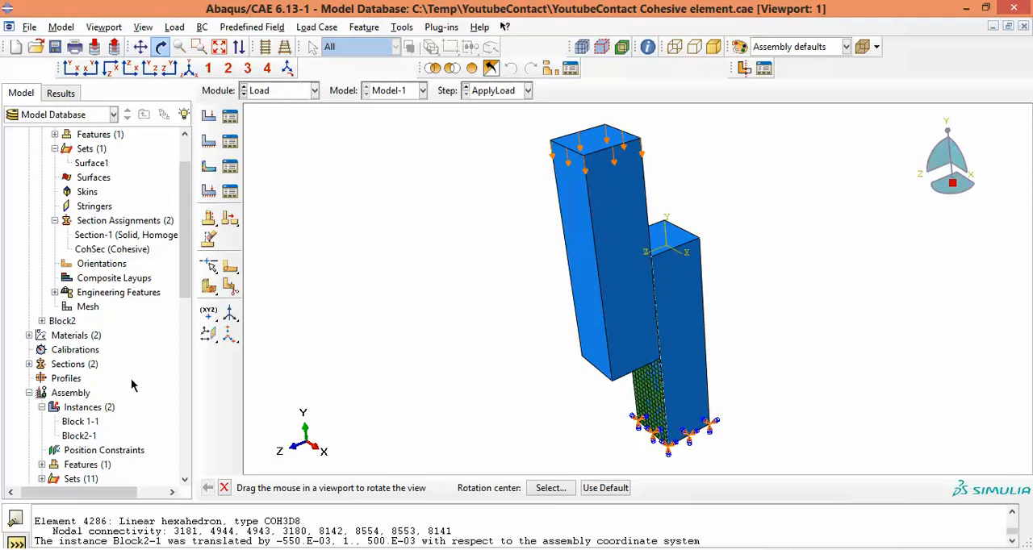
{"action": "scroll", "scroll_direction": "down", "scroll_amount": 3}
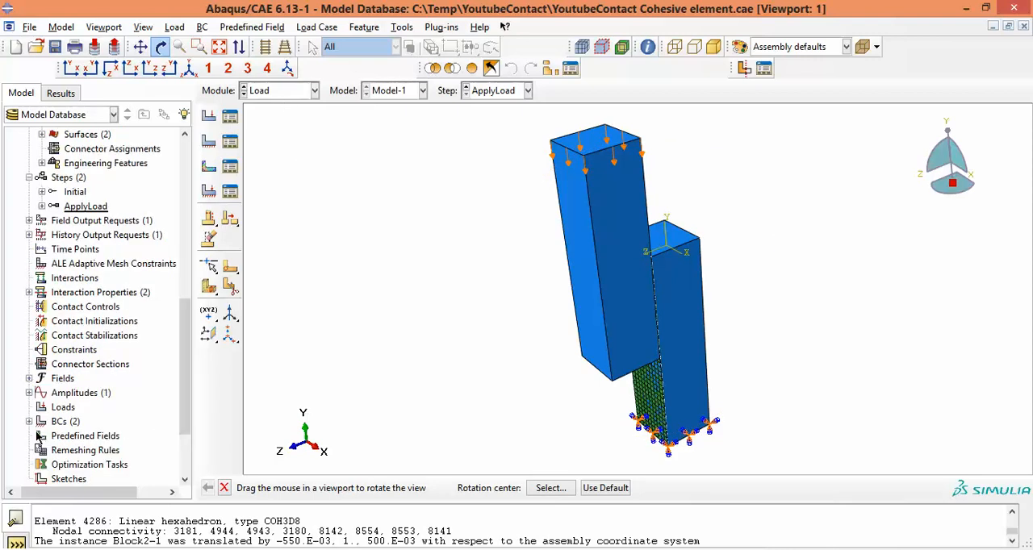
Step: Review amplitude Amp-1, ramping 0 to 1 over 0.1, and cancel unchanged
{"action": "left_click", "coordinate": [62, 408]}
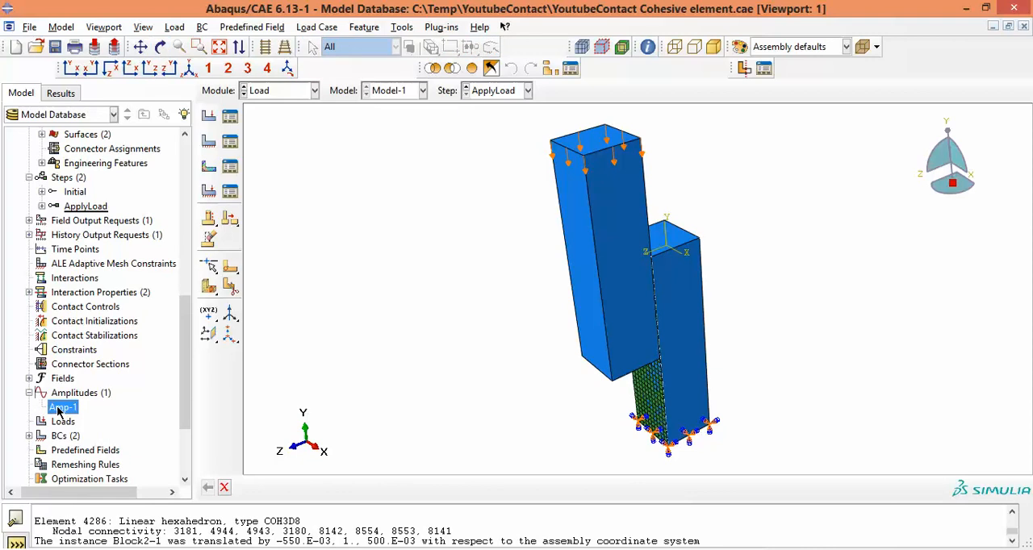
{"action": "double_click", "coordinate": [62, 407]}
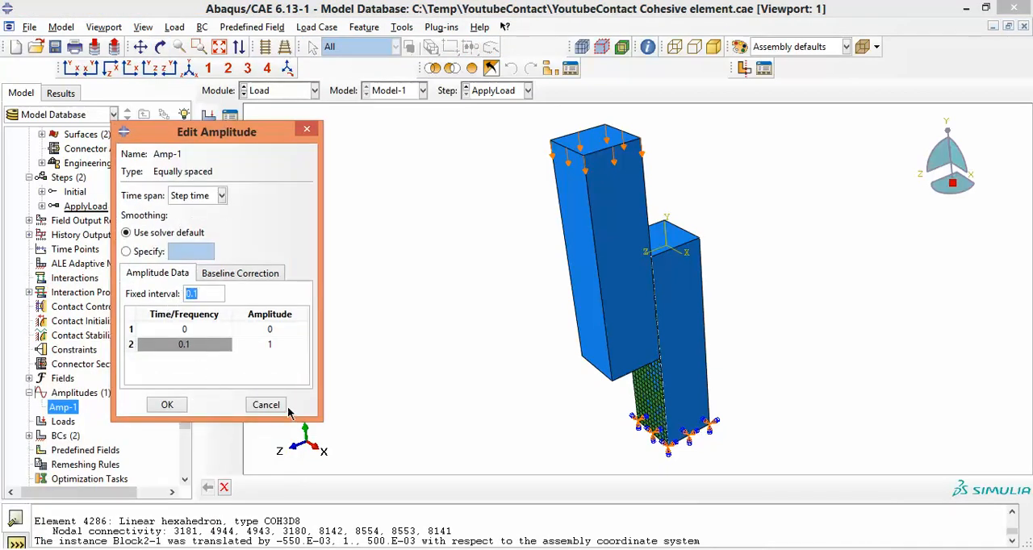
{"action": "left_click", "coordinate": [167, 404]}
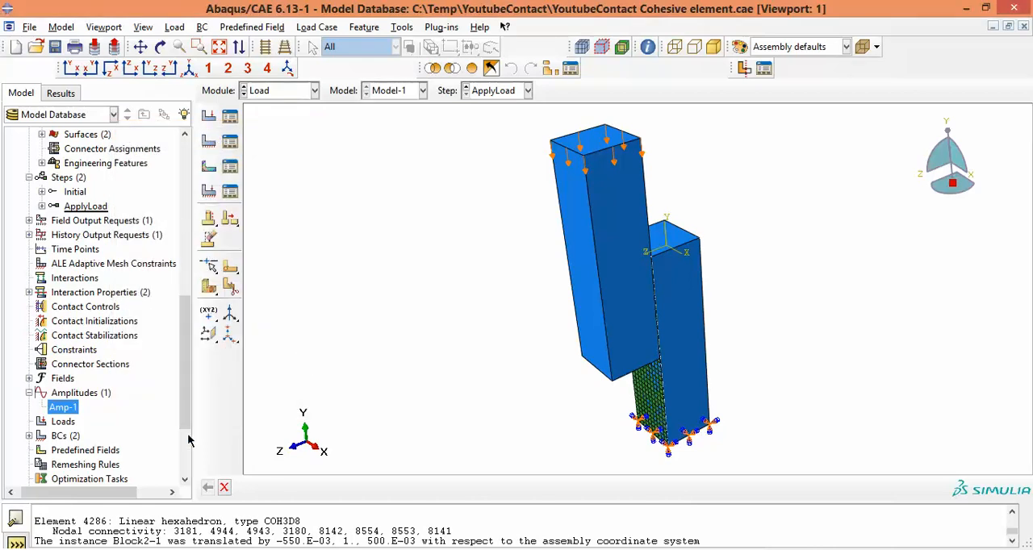
{"action": "scroll", "scroll_direction": "down", "scroll_amount": 3}
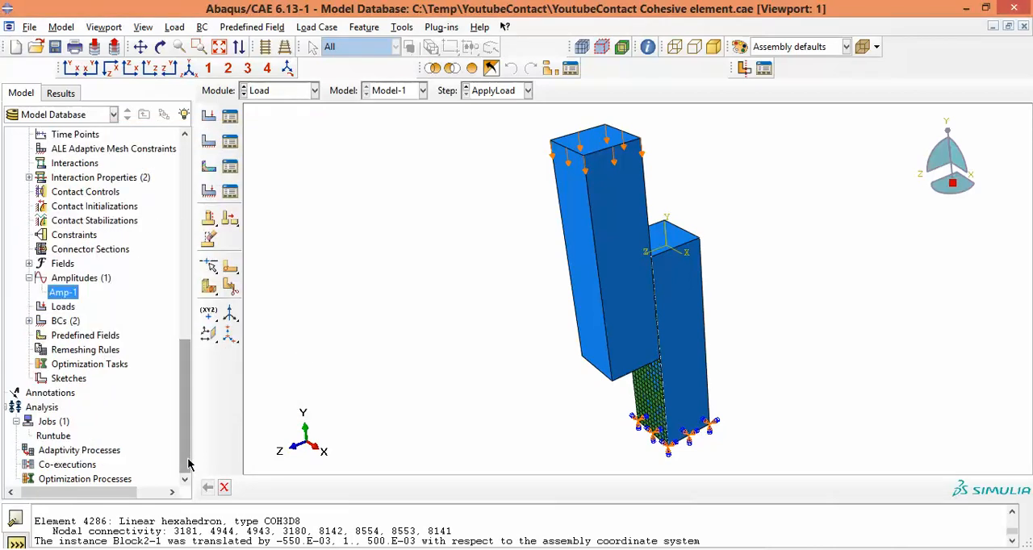
Step: Delete the old Runtube job and recreate Runtube for Model-1 as a full analysis
{"action": "left_click", "coordinate": [53, 436]}
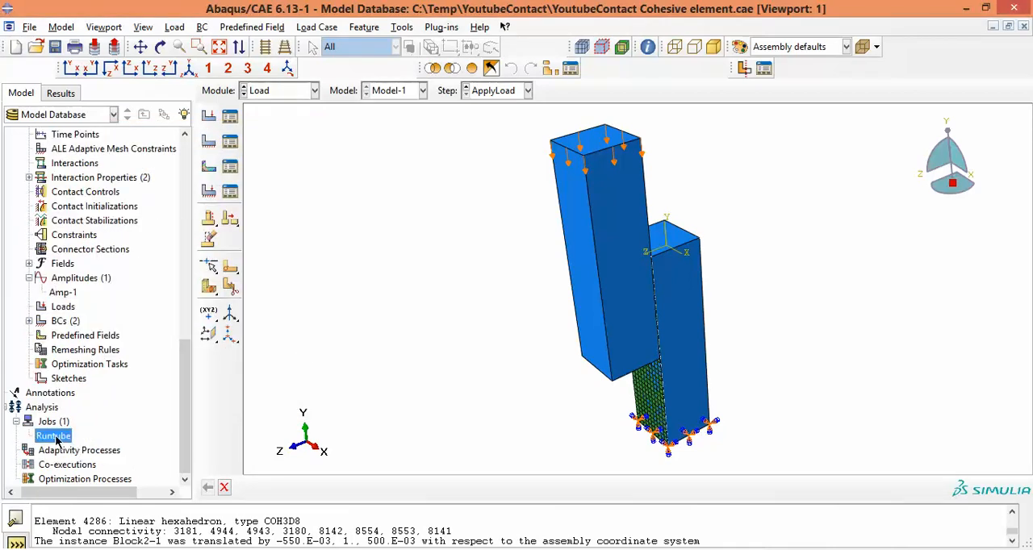
{"action": "mouse_move", "coordinate": [54, 436]}
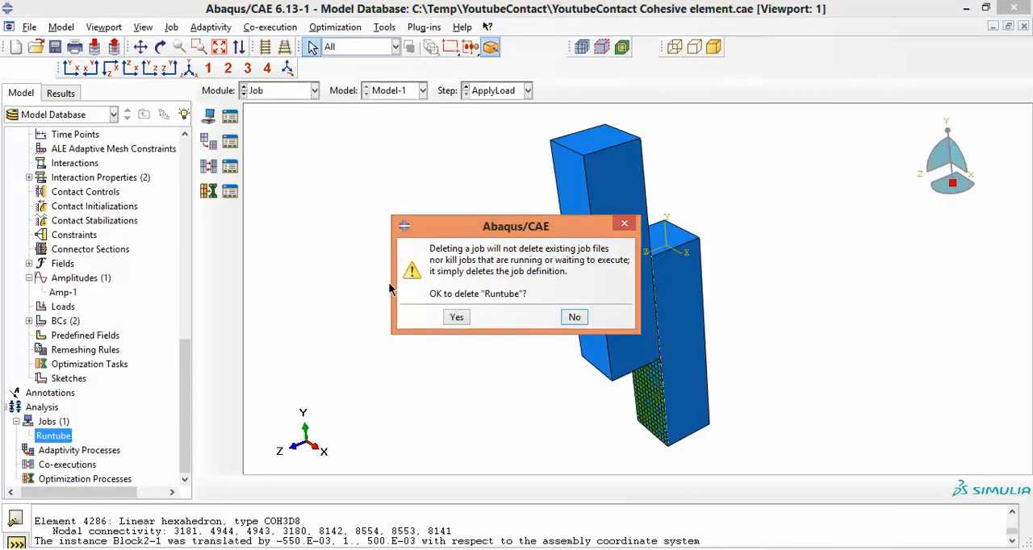
{"action": "left_click", "coordinate": [456, 316]}
{"action": "type", "text": "Runtube"}
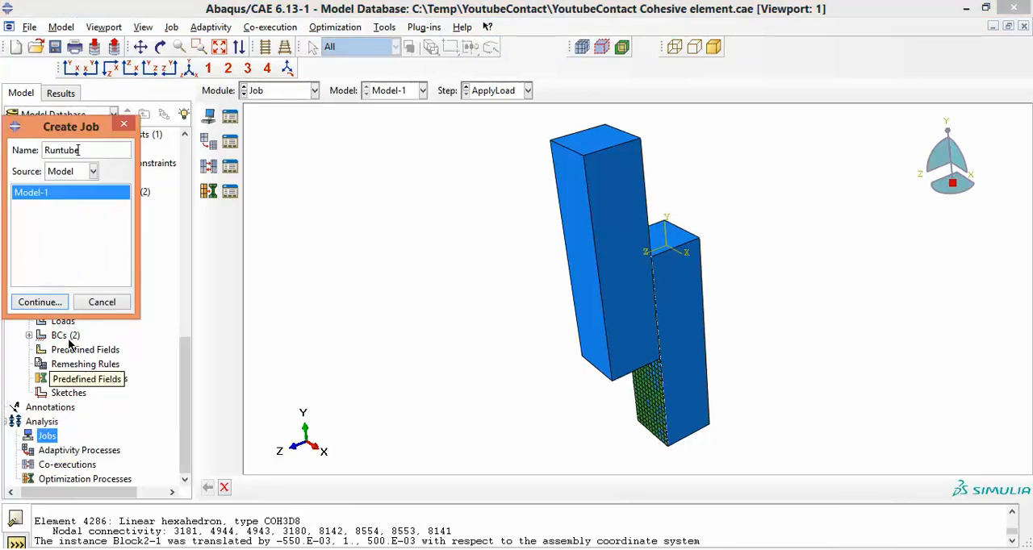
{"action": "left_click", "coordinate": [40, 301]}
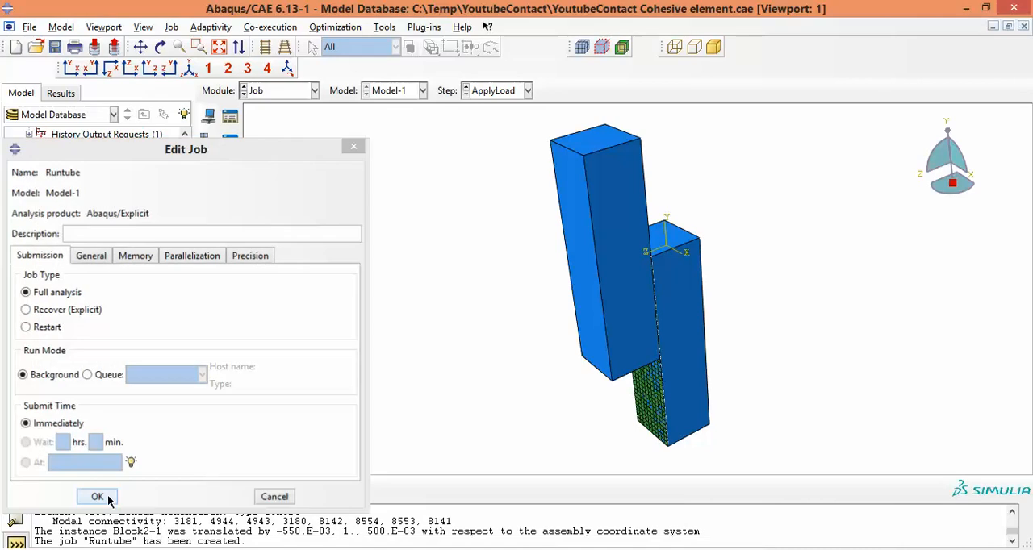
{"action": "left_click", "coordinate": [97, 497]}
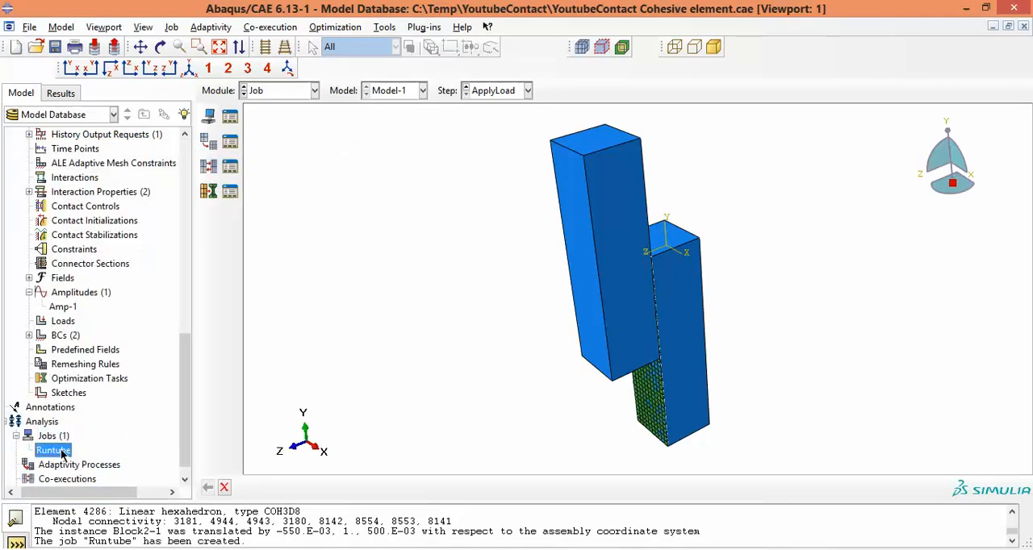
{"action": "mouse_move", "coordinate": [53, 451]}
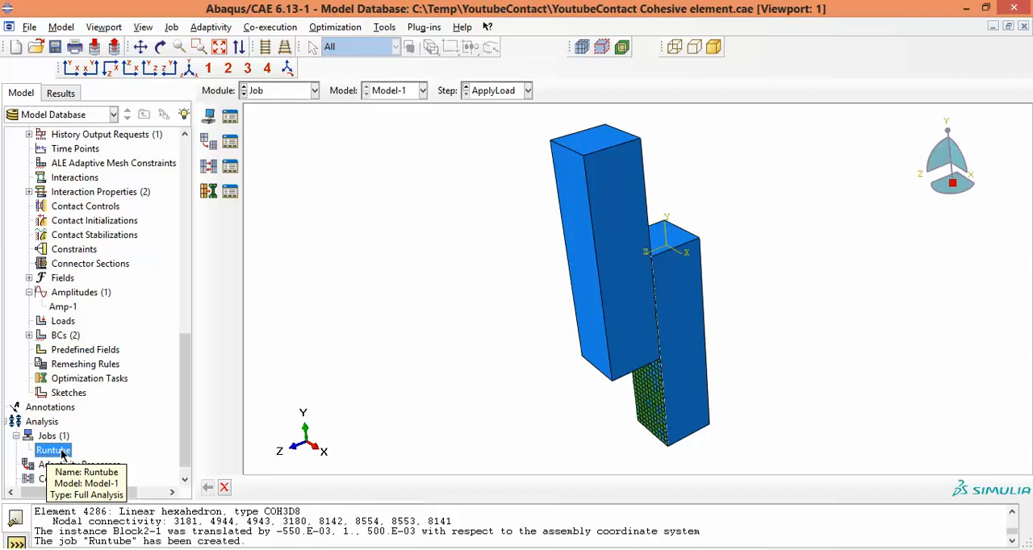
Step: Try submitting the Runtube job, declining at the unmeshed-part warning
{"action": "right_click", "coordinate": [53, 450]}
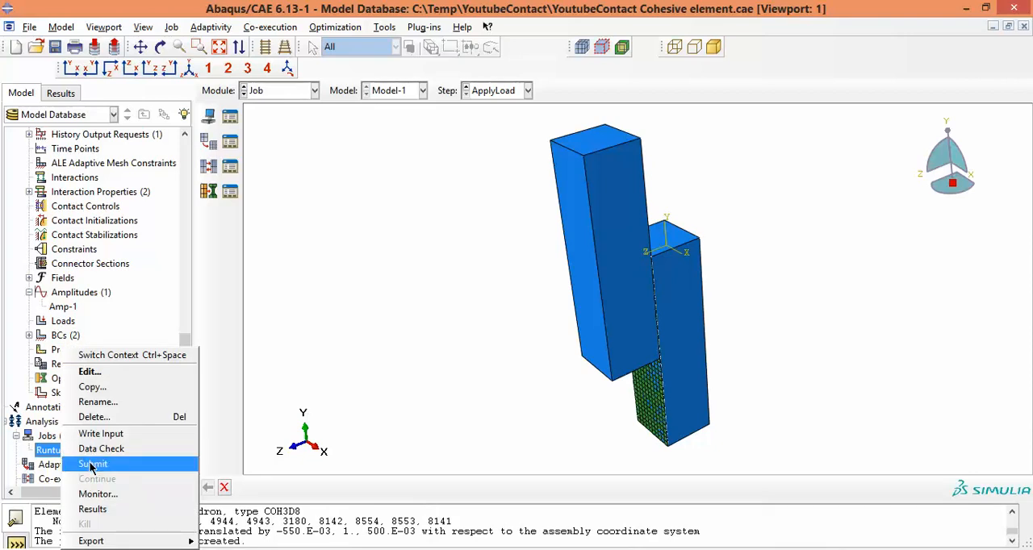
{"action": "left_click", "coordinate": [93, 464]}
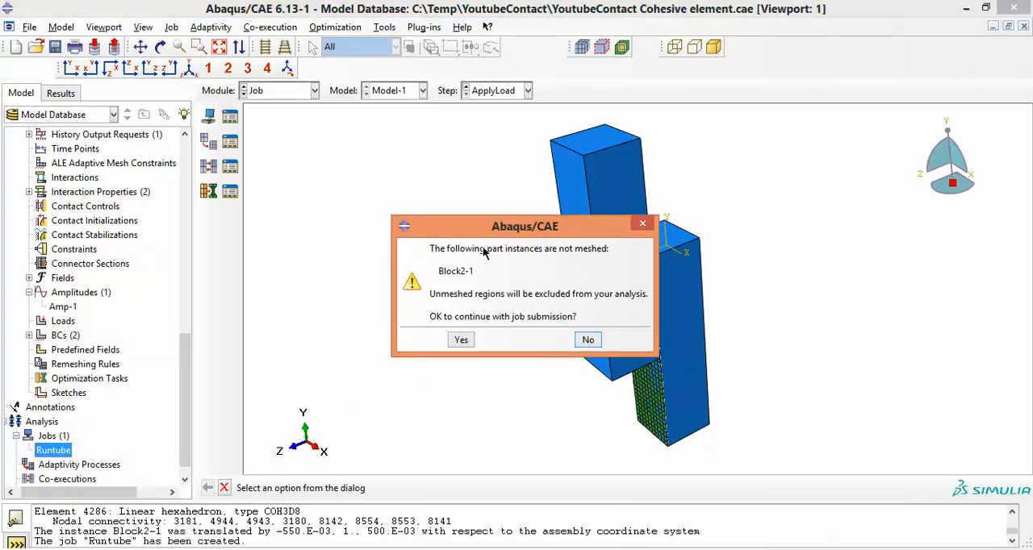
{"action": "mouse_move", "coordinate": [788, 234]}
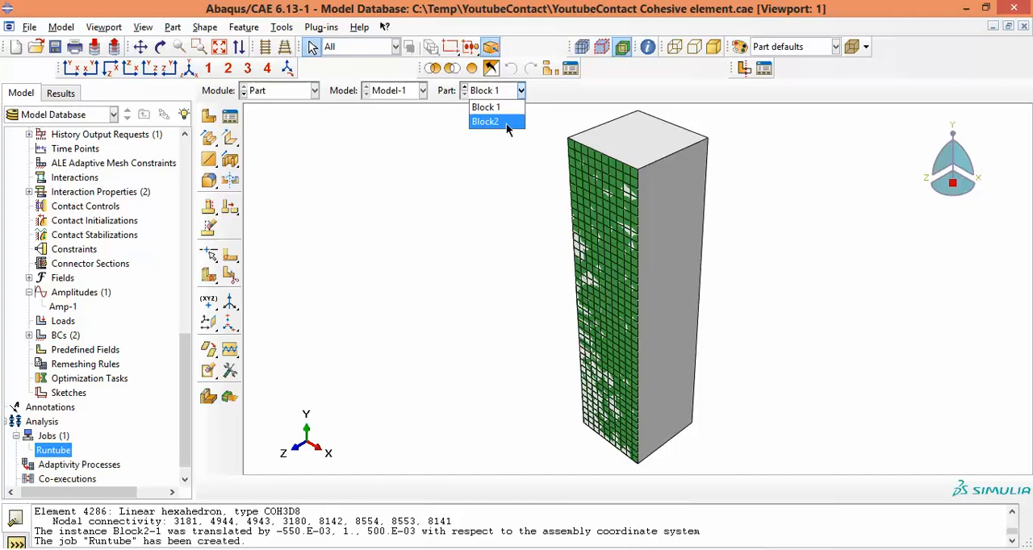
{"action": "left_click", "coordinate": [485, 106]}
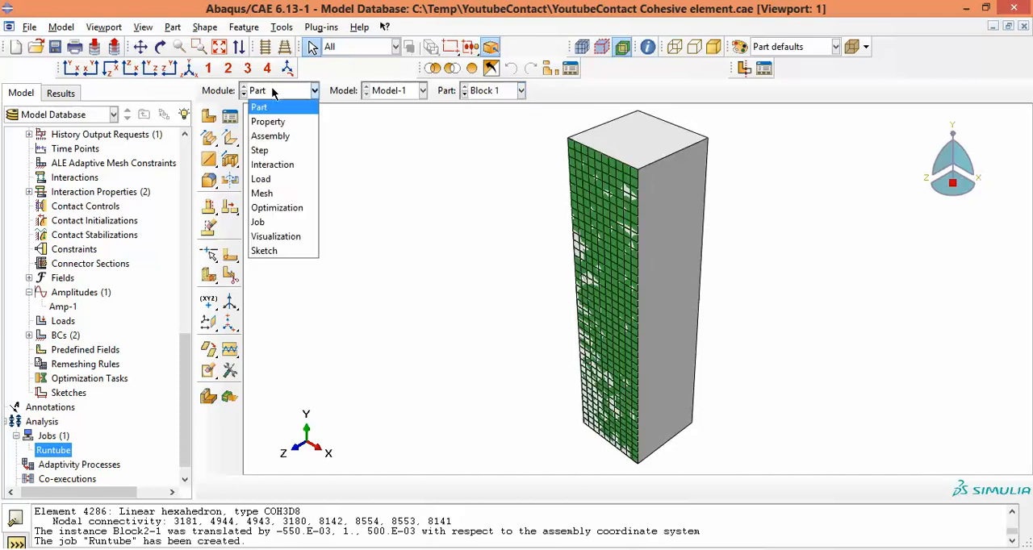
{"action": "mouse_move", "coordinate": [272, 193]}
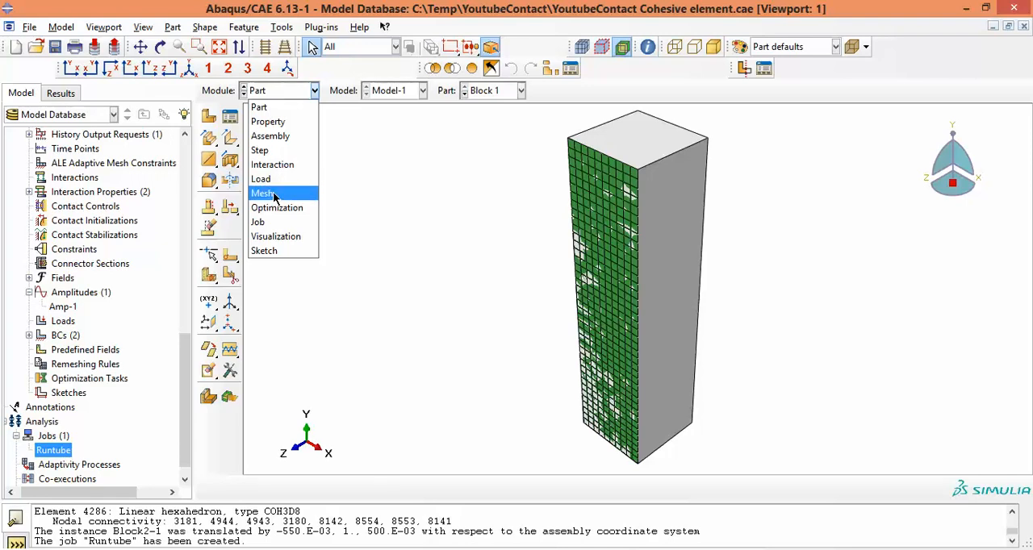
Step: Seed Block2 with global size 0.05 and mesh it into 4000 elements
{"action": "left_click", "coordinate": [263, 193]}
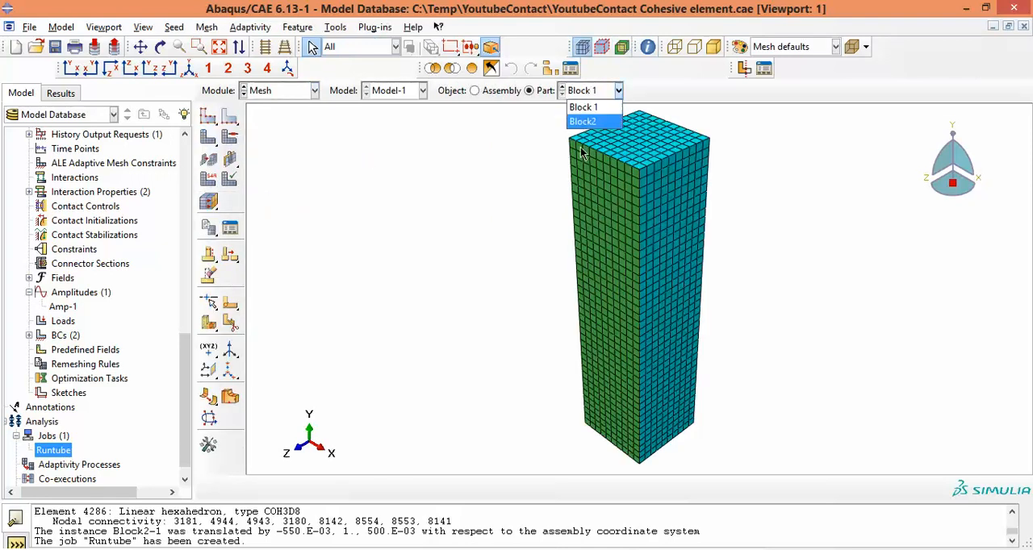
{"action": "left_click", "coordinate": [582, 121]}
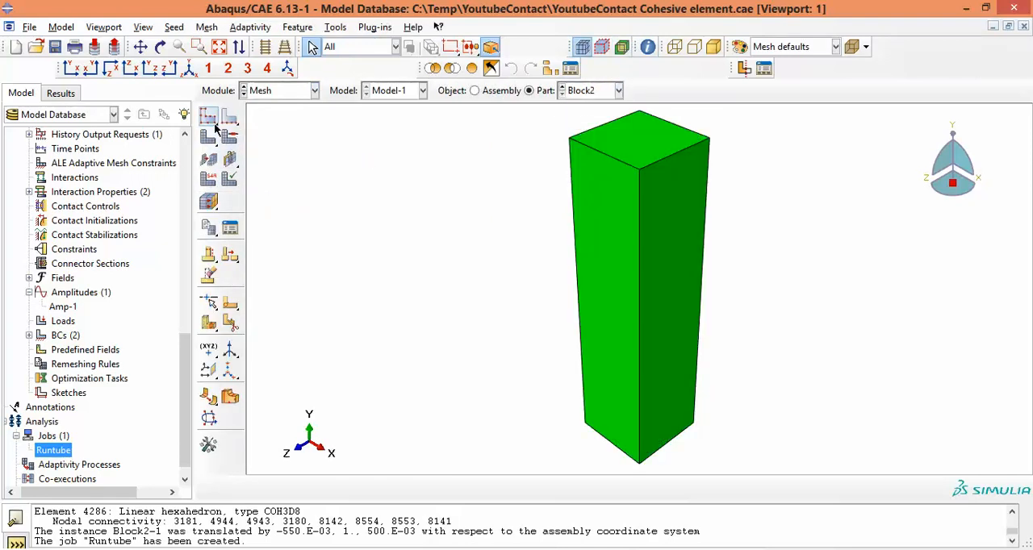
{"action": "left_click", "coordinate": [208, 117]}
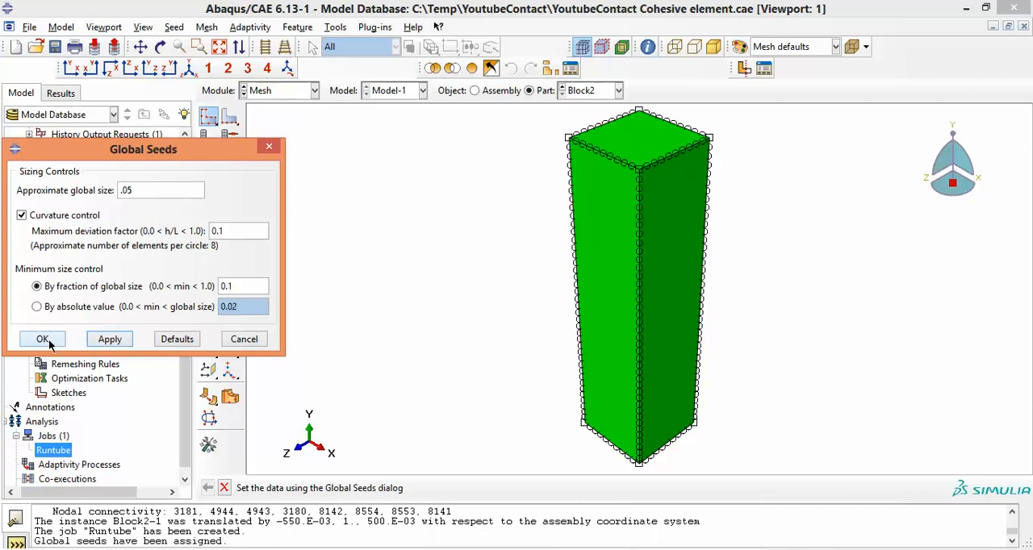
{"action": "left_click", "coordinate": [42, 338]}
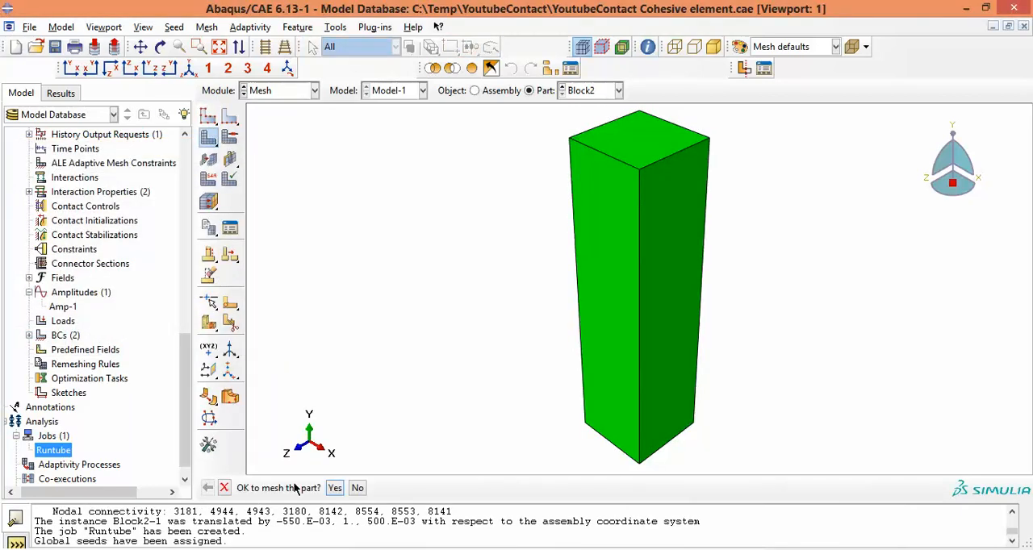
{"action": "left_click", "coordinate": [334, 487]}
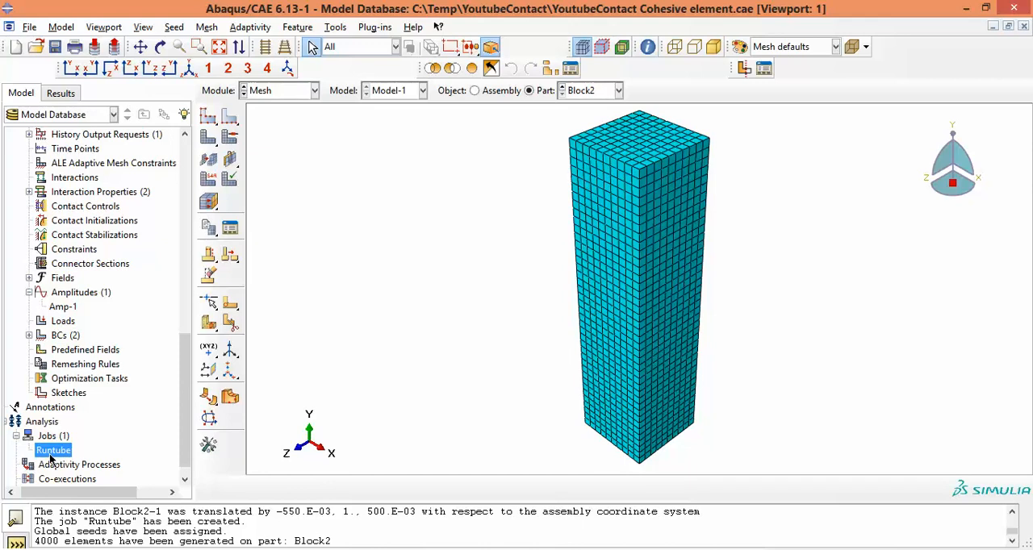
Step: Resubmit the Runtube job and follow its Explicit run in the job monitor
{"action": "right_click", "coordinate": [54, 450]}
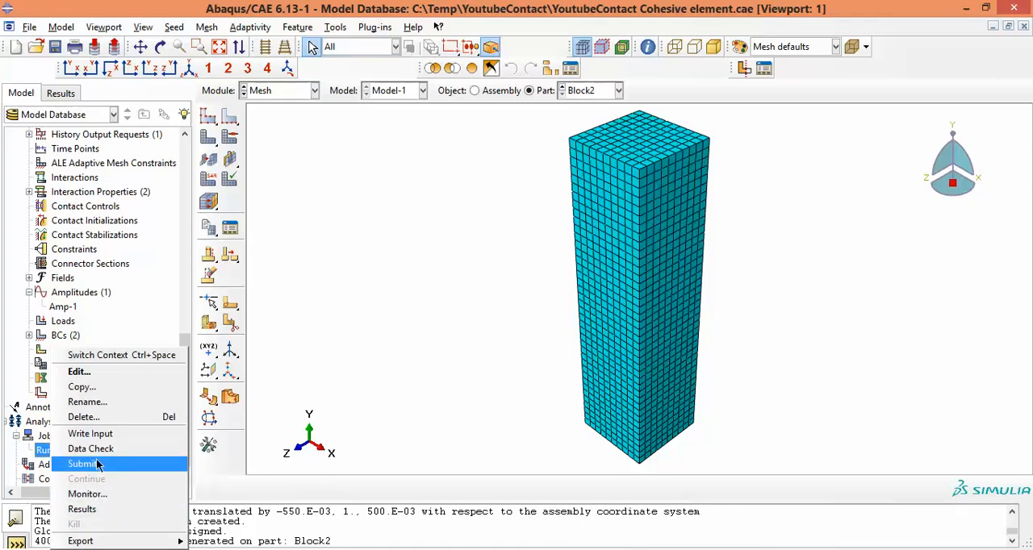
{"action": "left_click", "coordinate": [81, 463]}
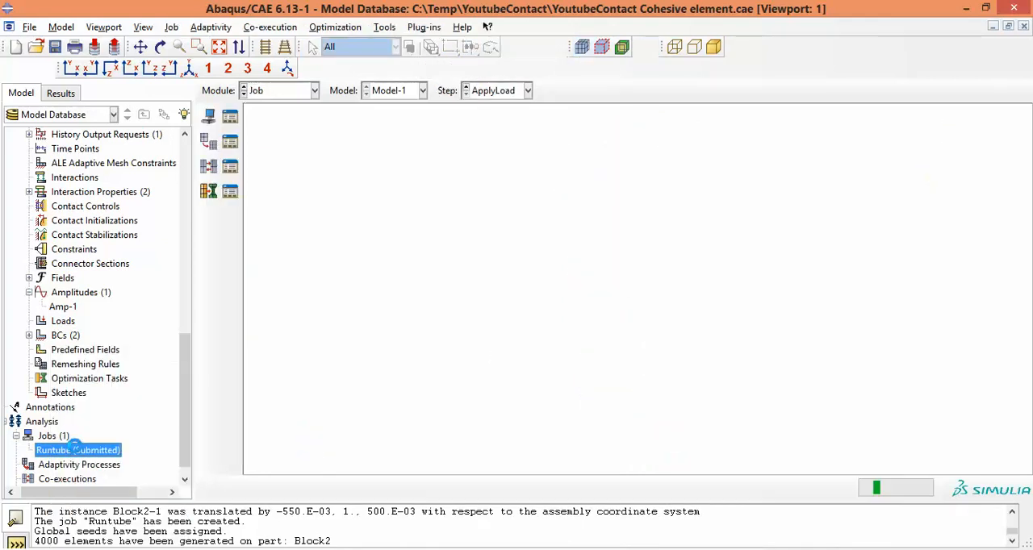
{"action": "right_click", "coordinate": [78, 450]}
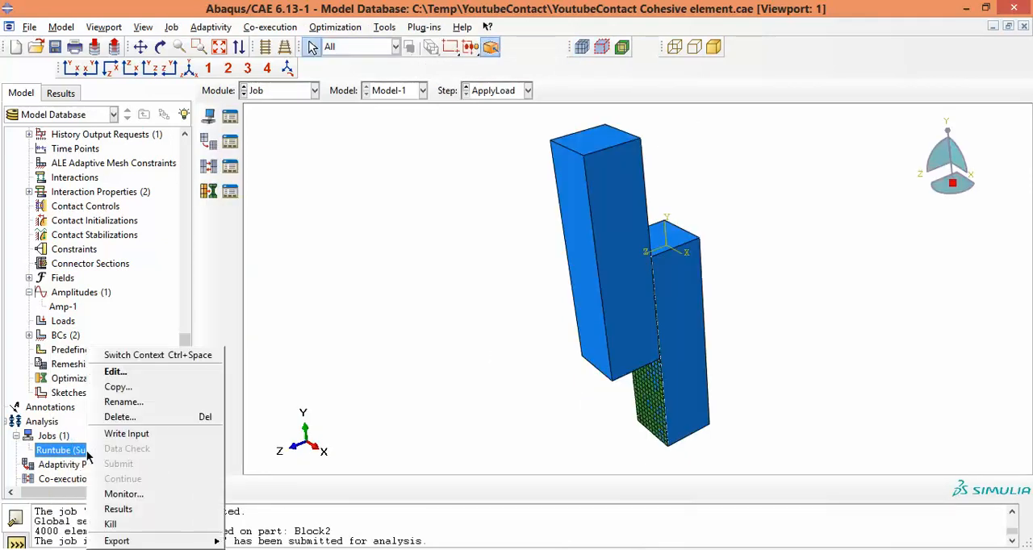
{"action": "left_click", "coordinate": [124, 494]}
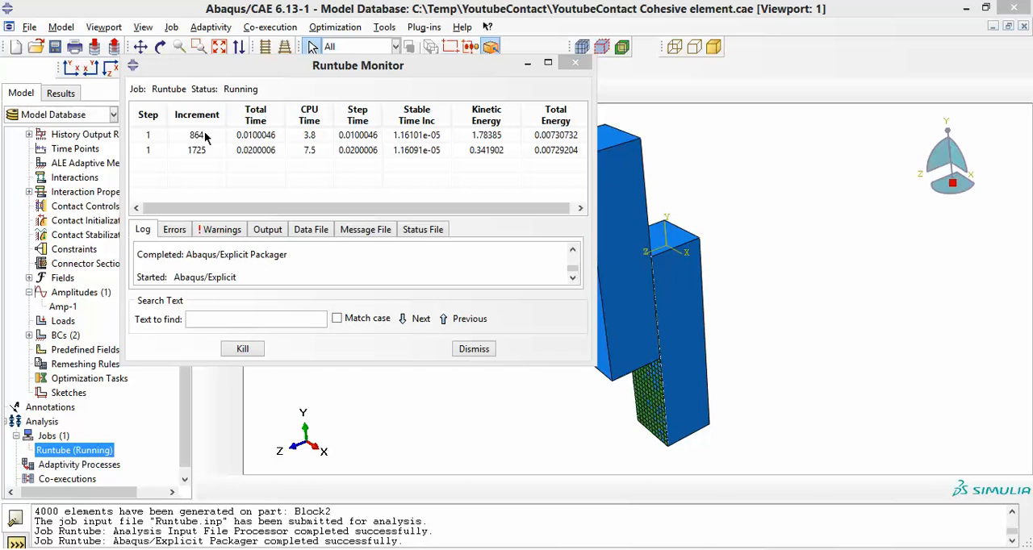
{"action": "mouse_move", "coordinate": [261, 136]}
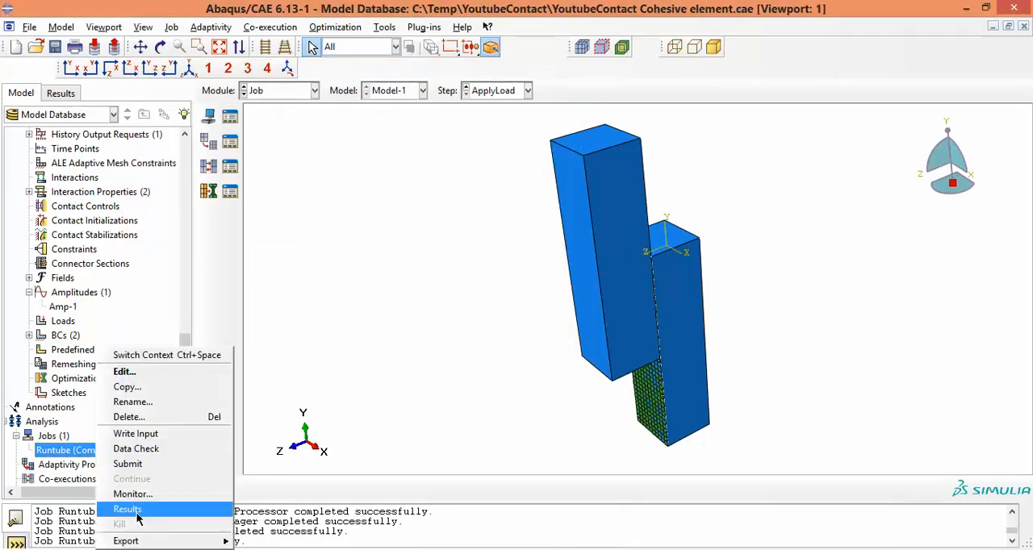
Step: Open Runtube.odb results, expand its steps to ApplyLoad, and animate the time history
{"action": "left_click", "coordinate": [127, 509]}
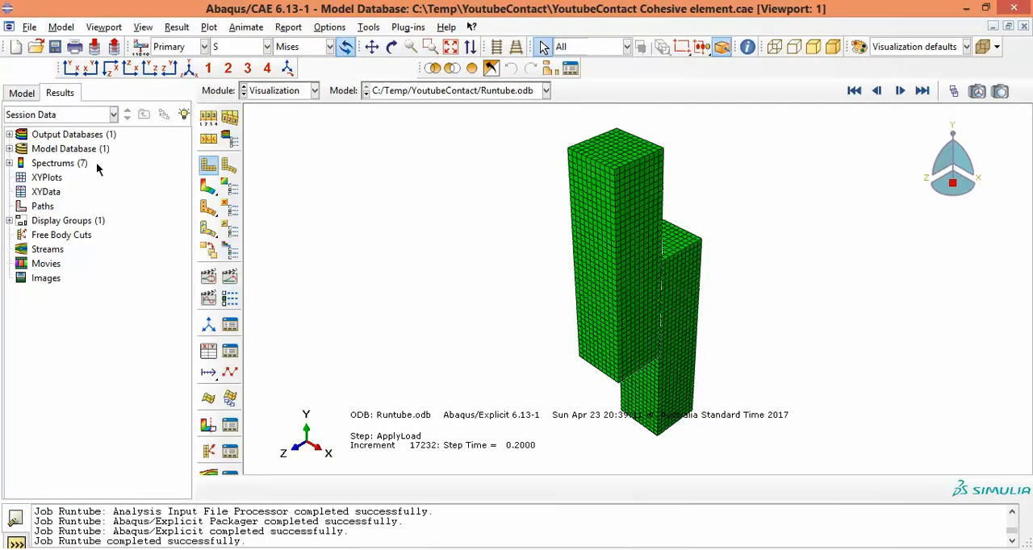
{"action": "left_click", "coordinate": [9, 134]}
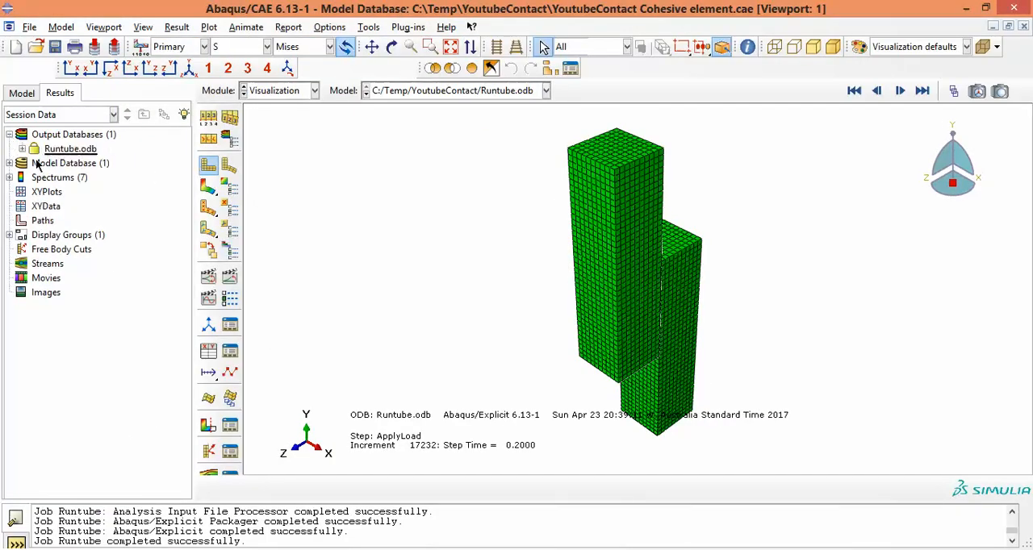
{"action": "left_click", "coordinate": [23, 149]}
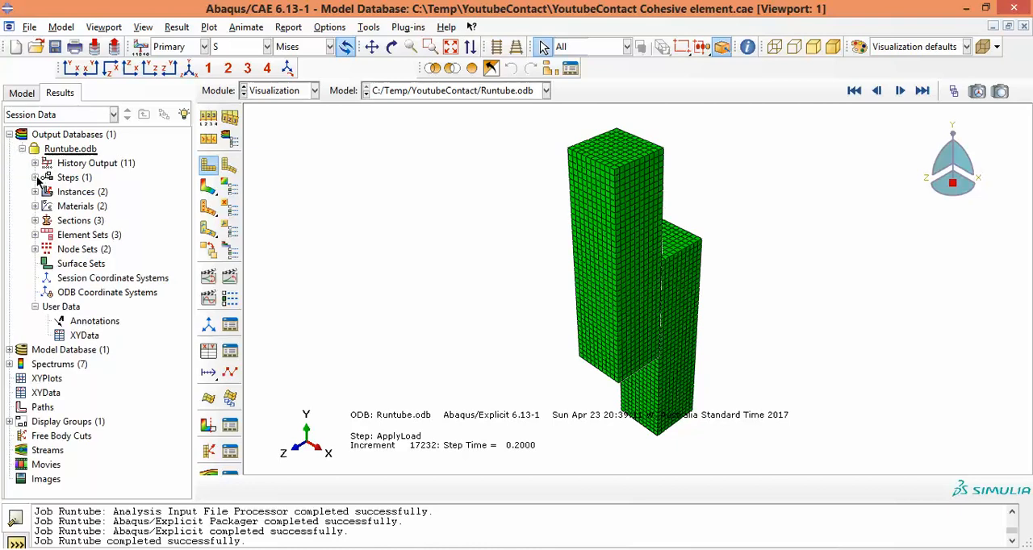
{"action": "left_click", "coordinate": [36, 176]}
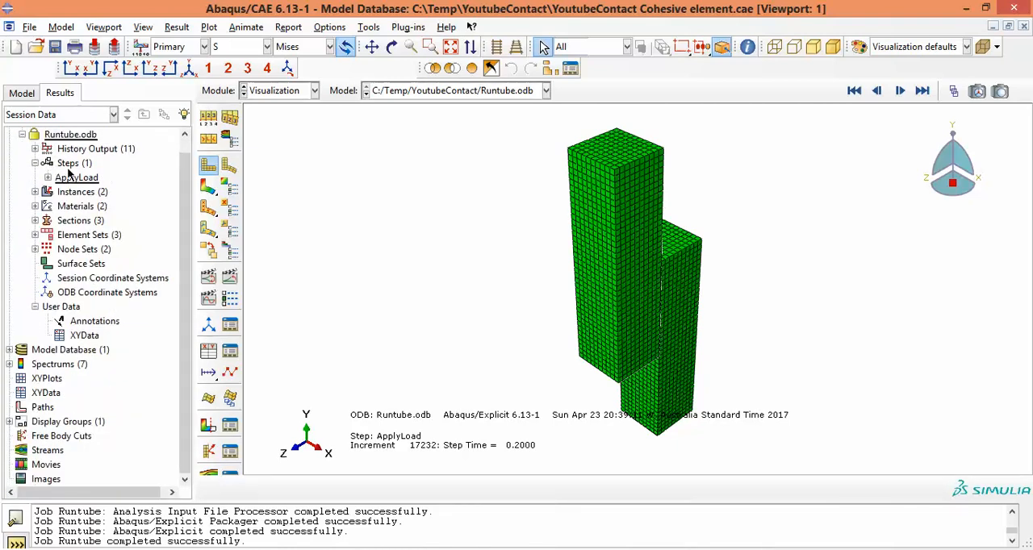
{"action": "left_click", "coordinate": [899, 90]}
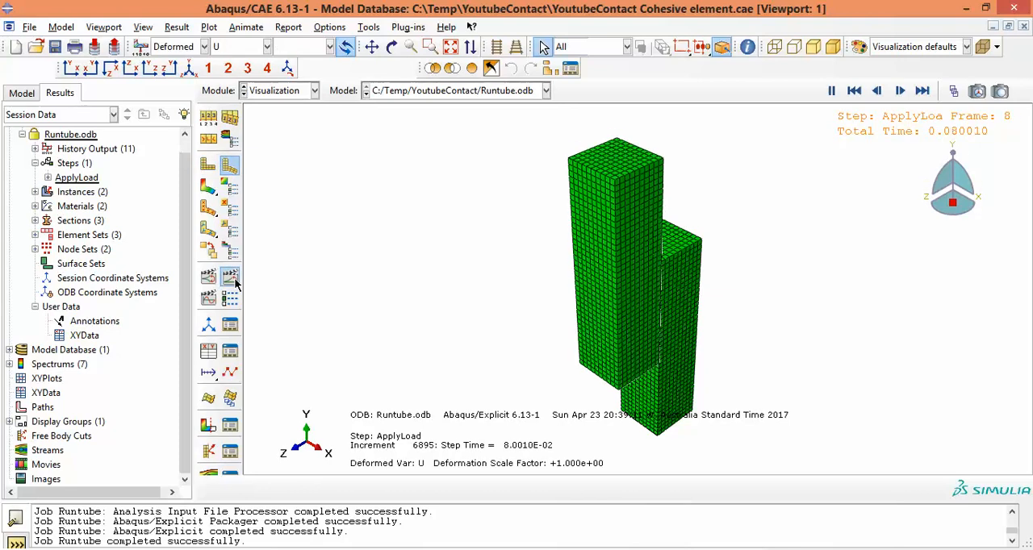
Step: Plot Mises stress contours on the deformed blocks, rotate the view and replay the animation
{"action": "left_click", "coordinate": [229, 277]}
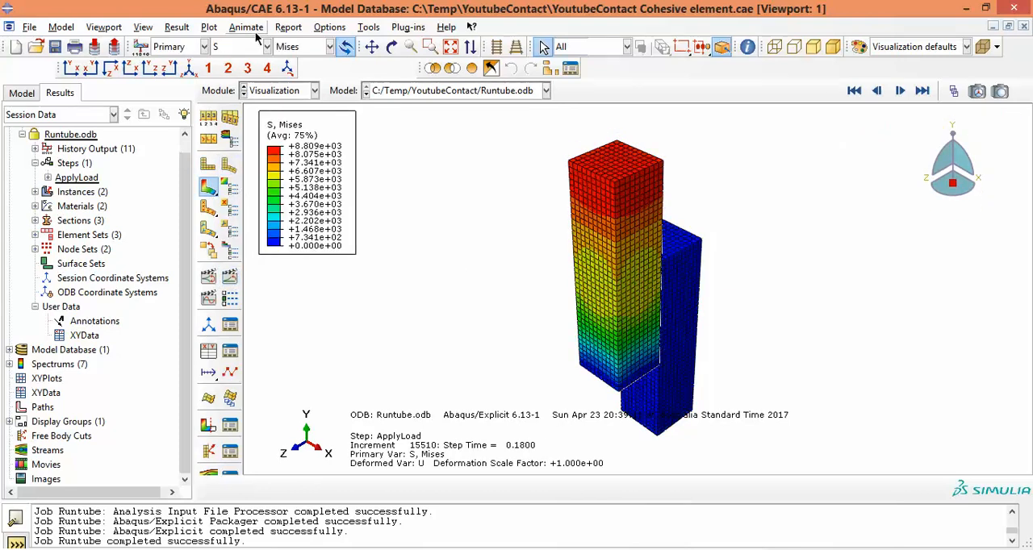
{"action": "left_click", "coordinate": [391, 46]}
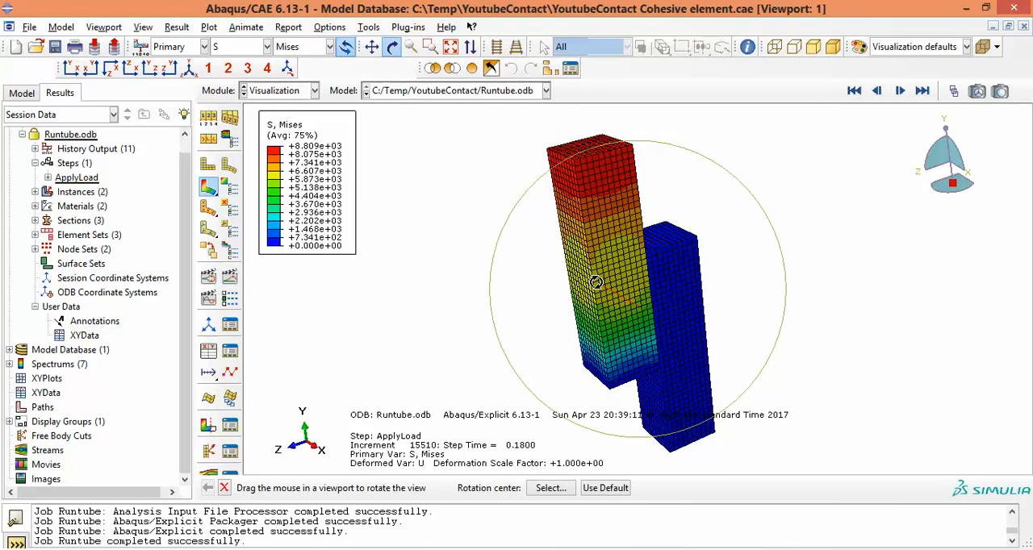
{"action": "left_click", "coordinate": [899, 91]}
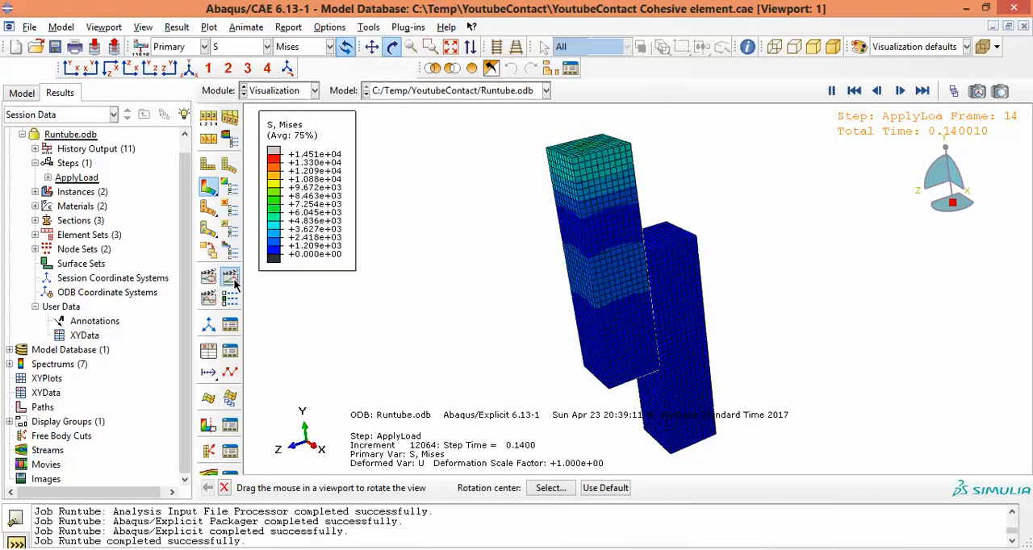
{"action": "left_click", "coordinate": [922, 91]}
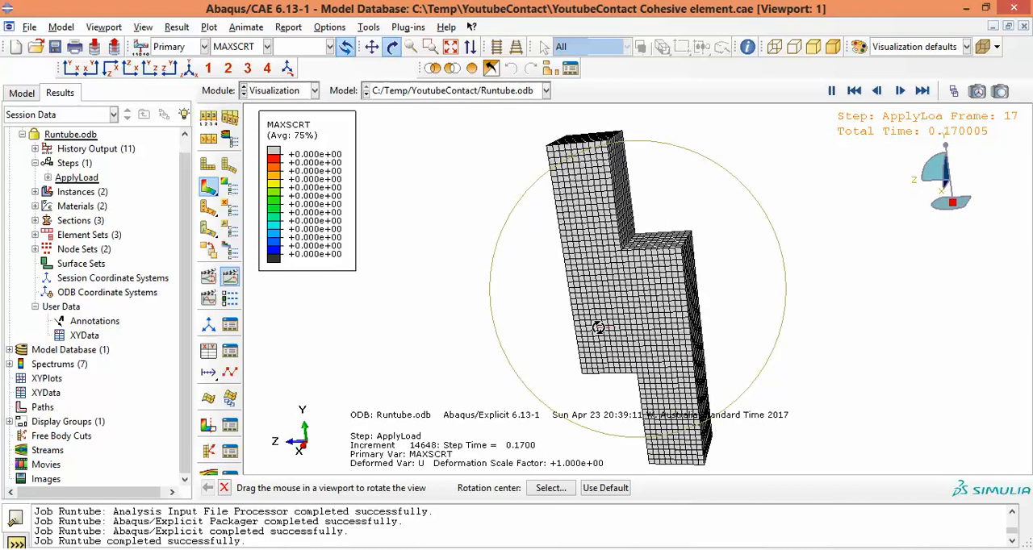
Step: Cycle the animated field output past MAXSCRT to U magnitude while rotating around the blocks
{"action": "left_click", "coordinate": [876, 90]}
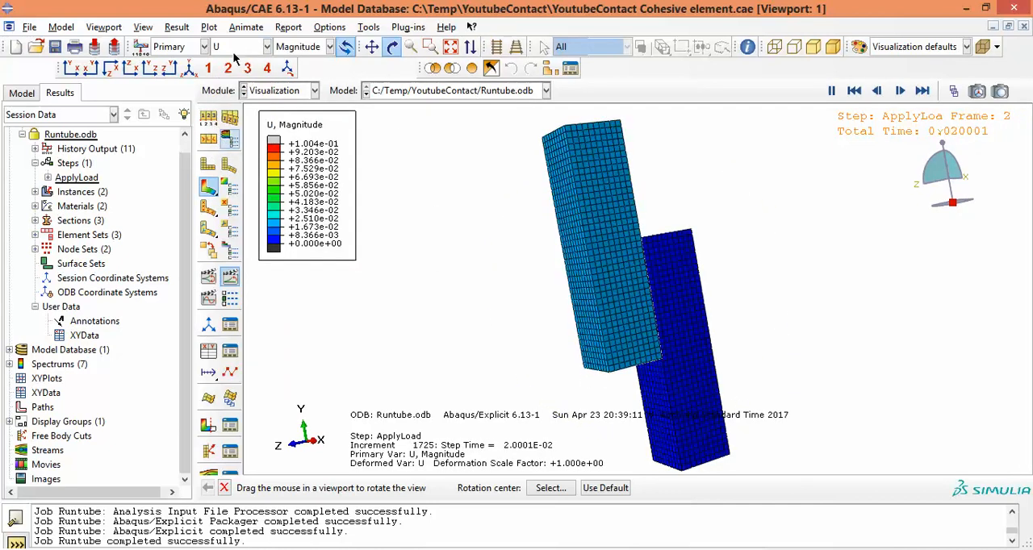
{"action": "left_click", "coordinate": [898, 91]}
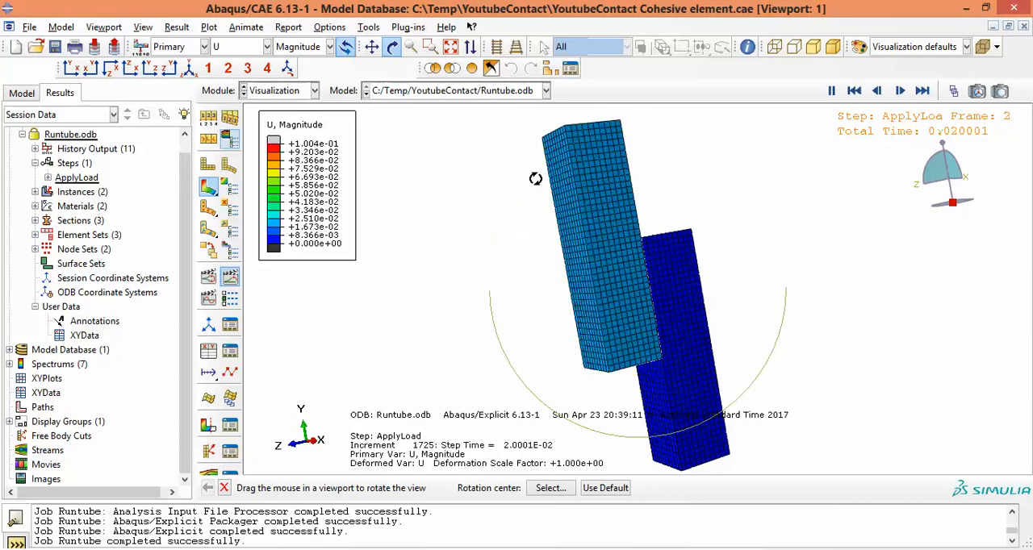
{"action": "left_click", "coordinate": [900, 90]}
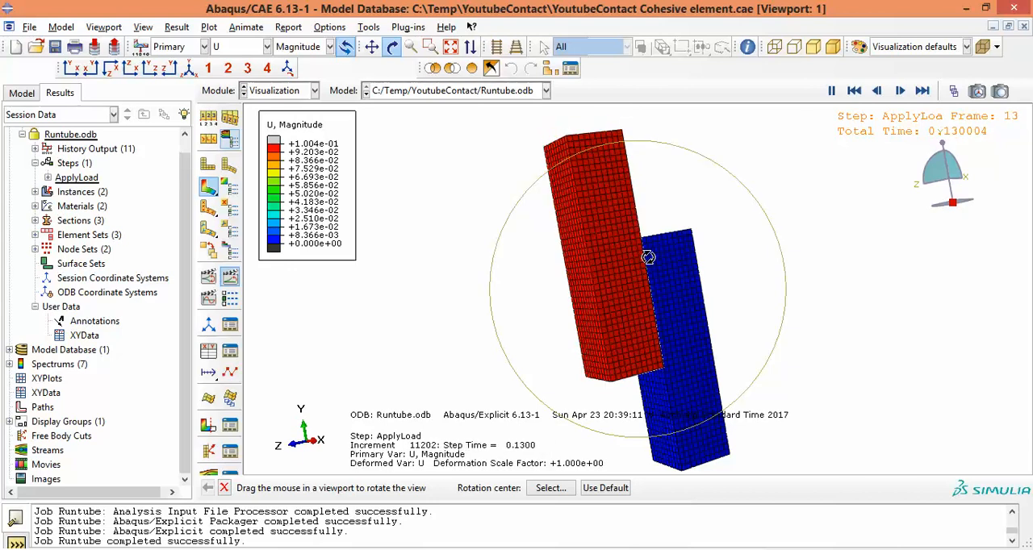
{"action": "left_click", "coordinate": [853, 90]}
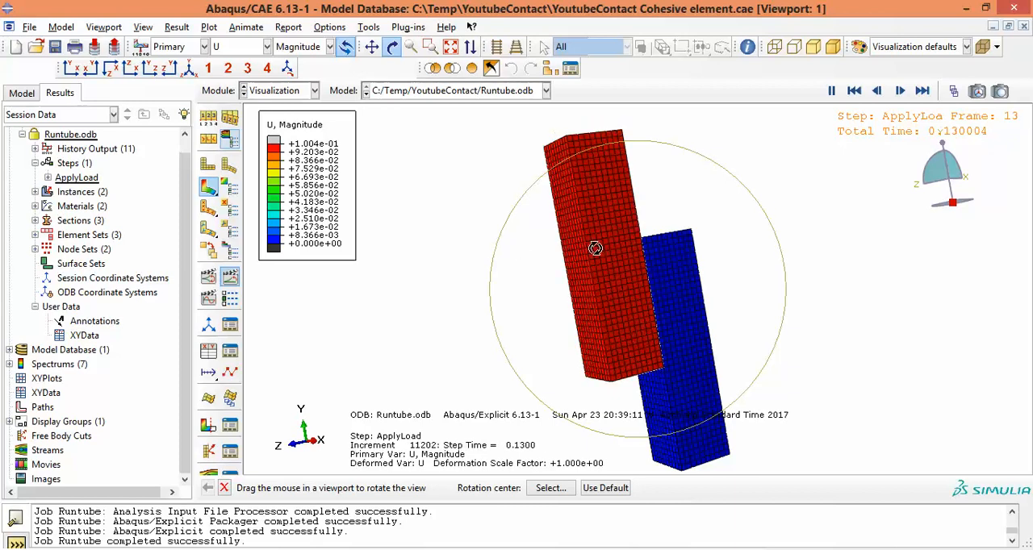
{"action": "left_click", "coordinate": [876, 91]}
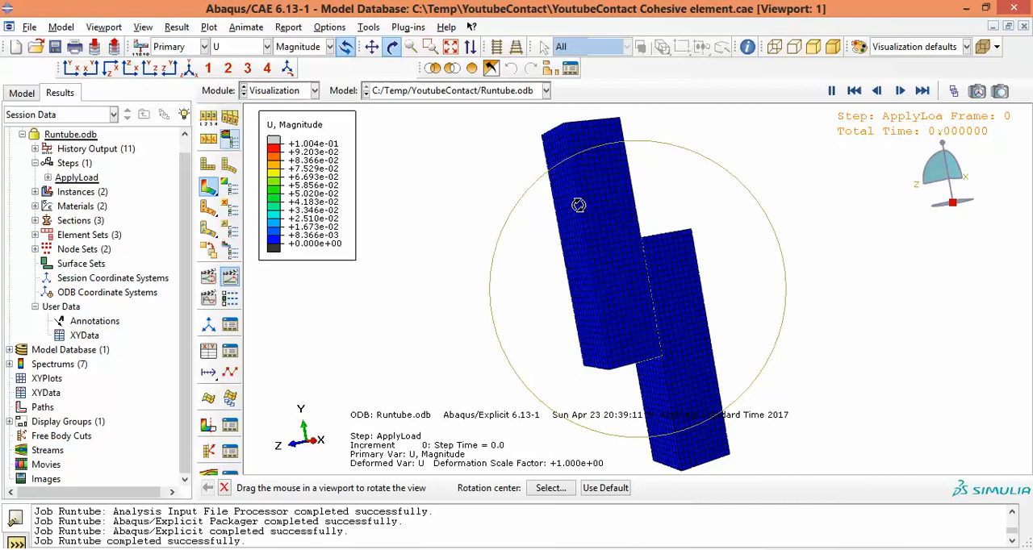
{"action": "left_click", "coordinate": [900, 90]}
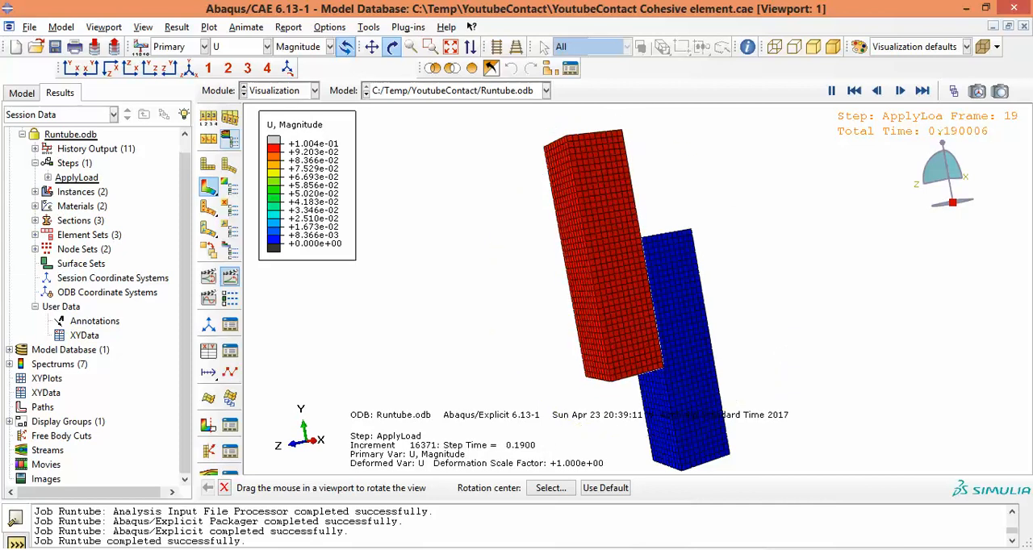